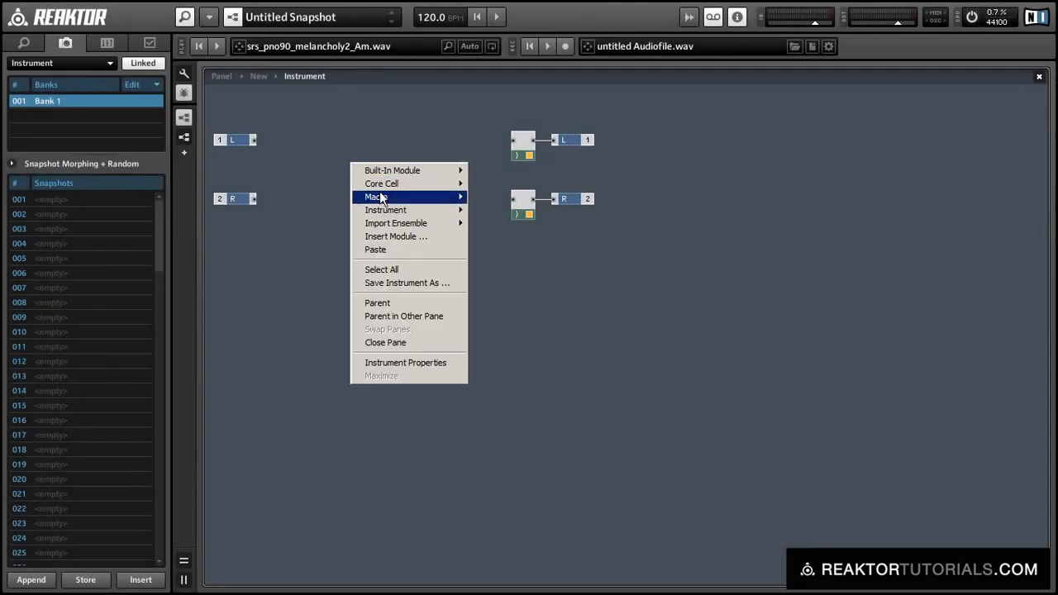
# Create a new Macro module in the instrument structure and enter its empty interior
pyautogui.click(376, 196)
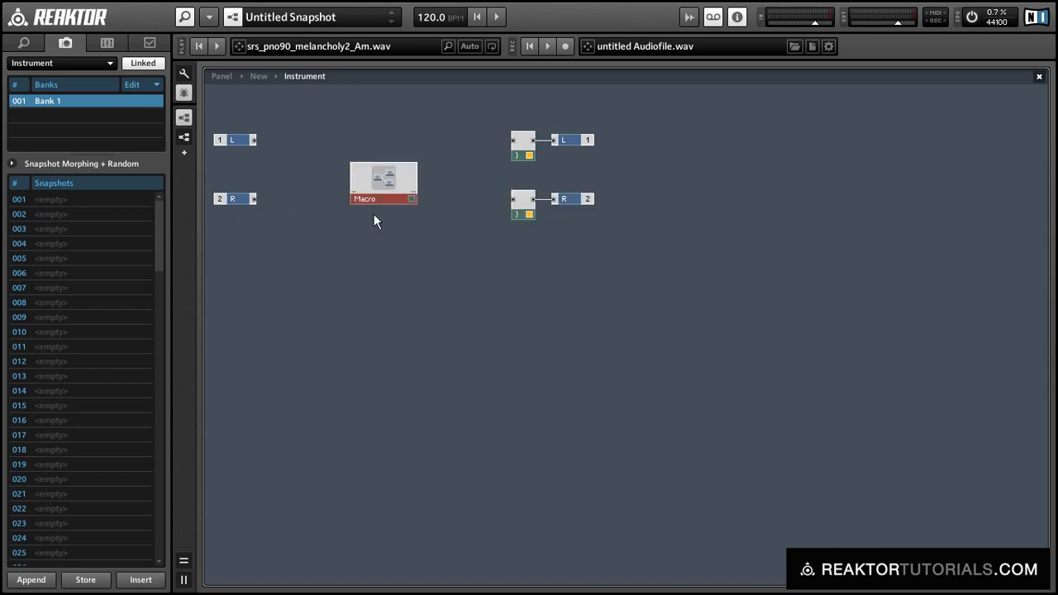
pyautogui.doubleClick(382, 181)
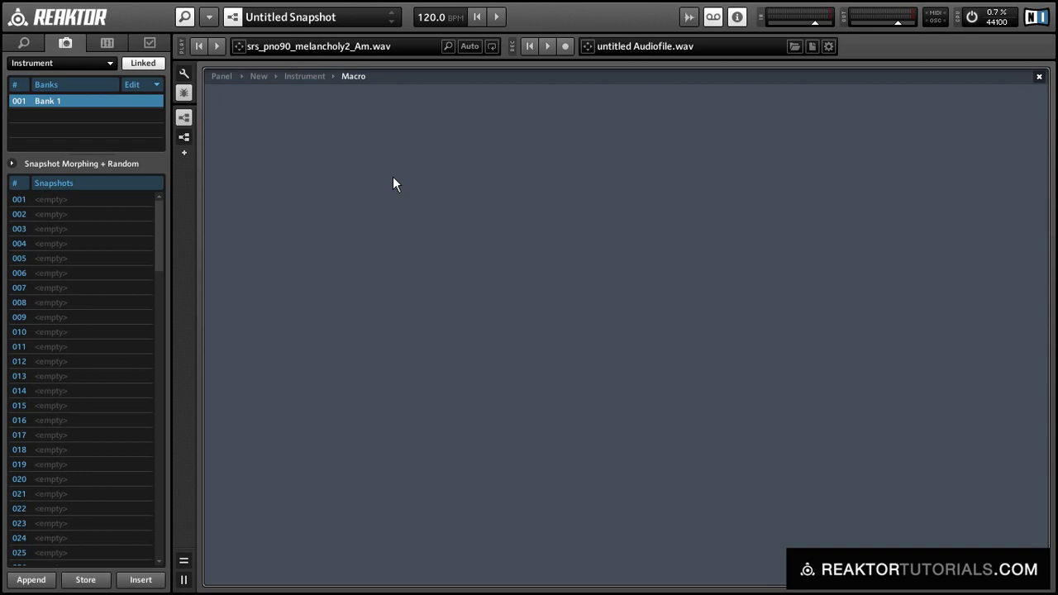
pyautogui.moveTo(386, 171)
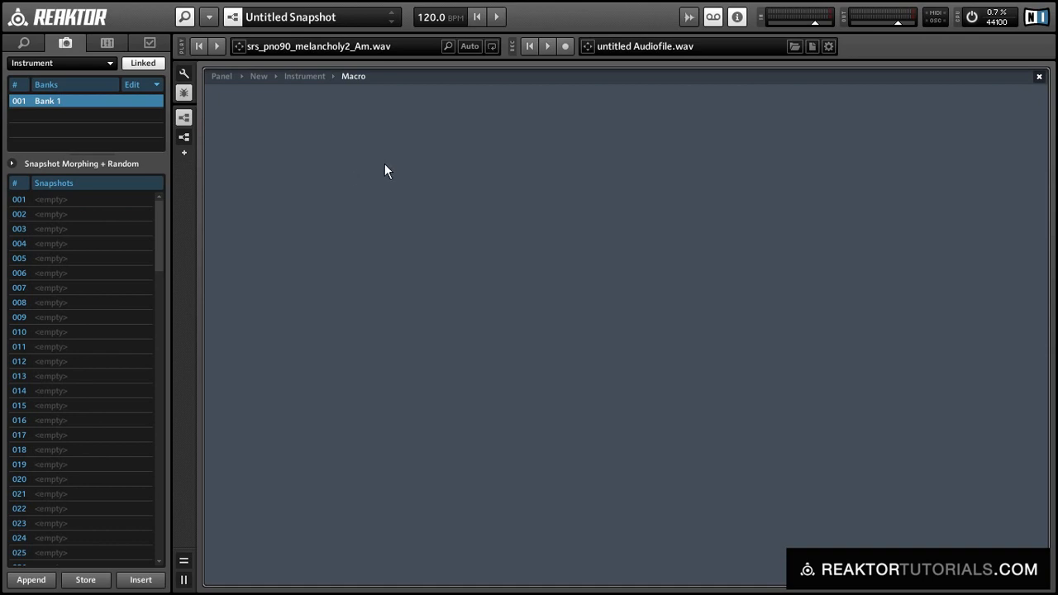
# Insert a Sampler > Sample Lookup built-in module into the empty macro
pyautogui.rightClick(386, 170)
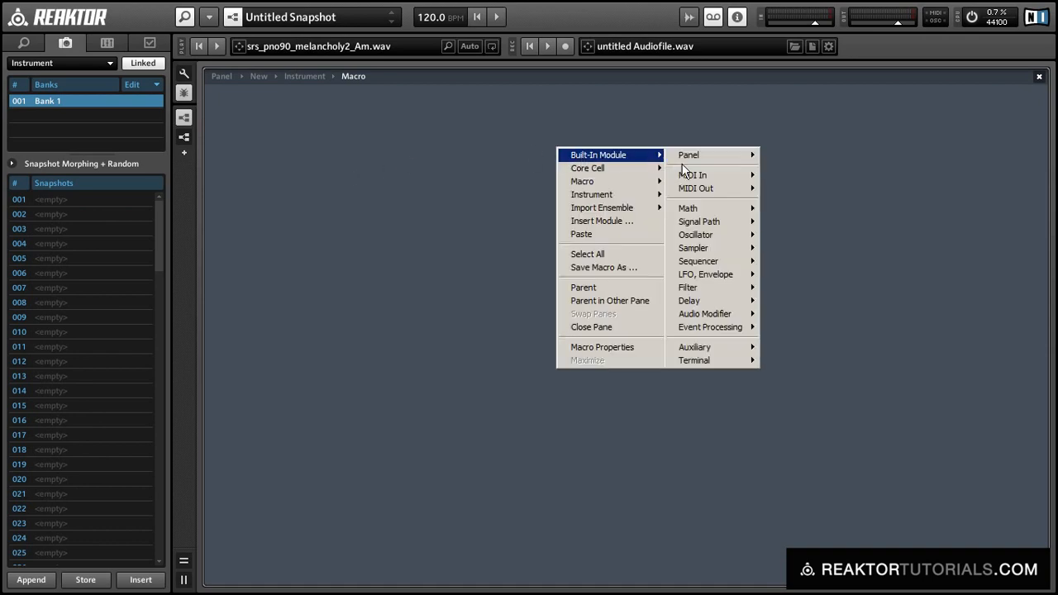
pyautogui.moveTo(698, 260)
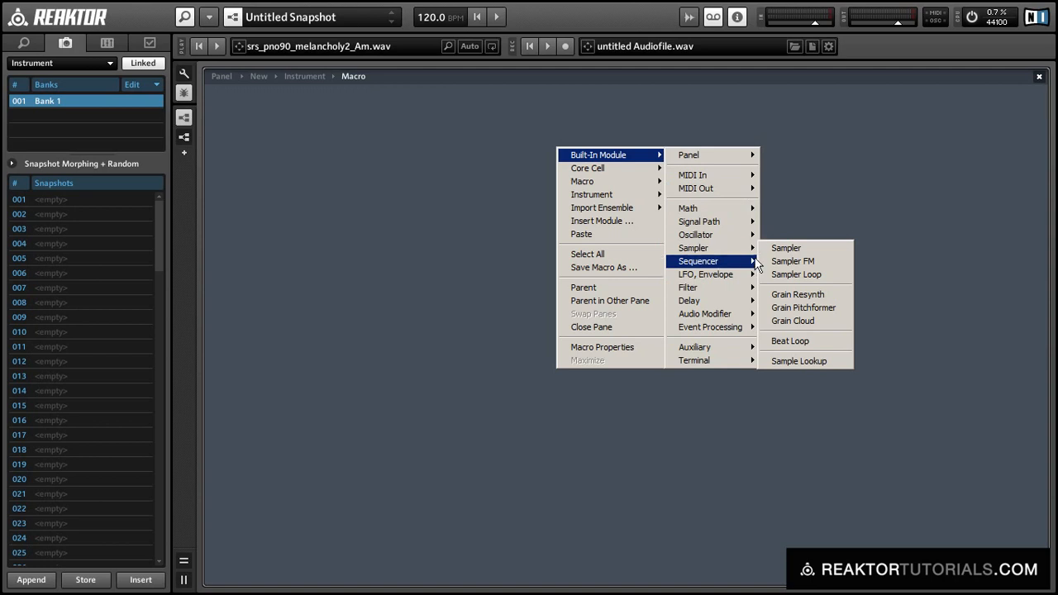
pyautogui.moveTo(807, 368)
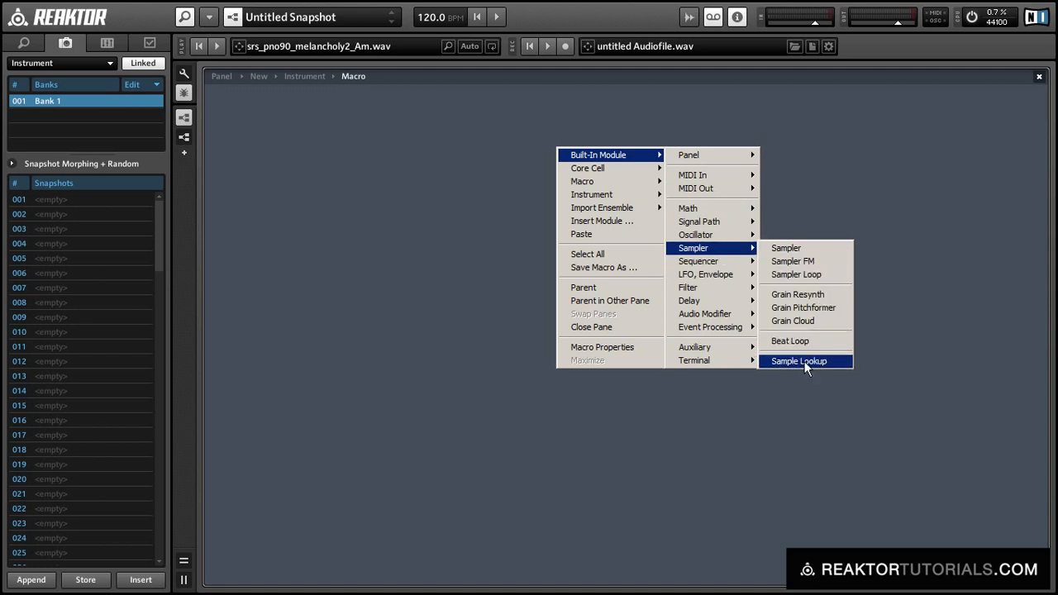
pyautogui.click(797, 360)
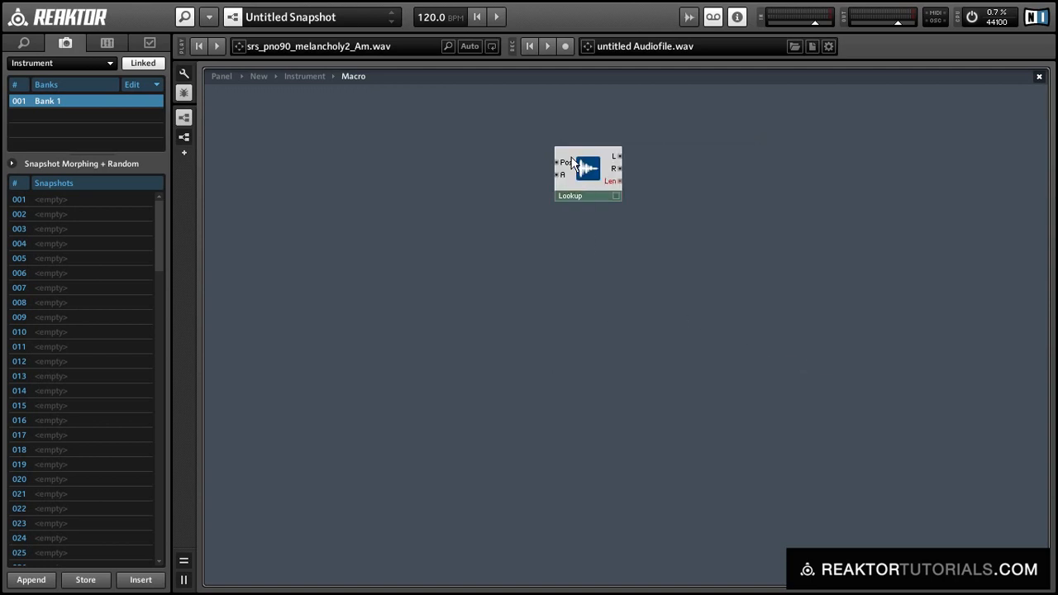
pyautogui.moveTo(572, 162)
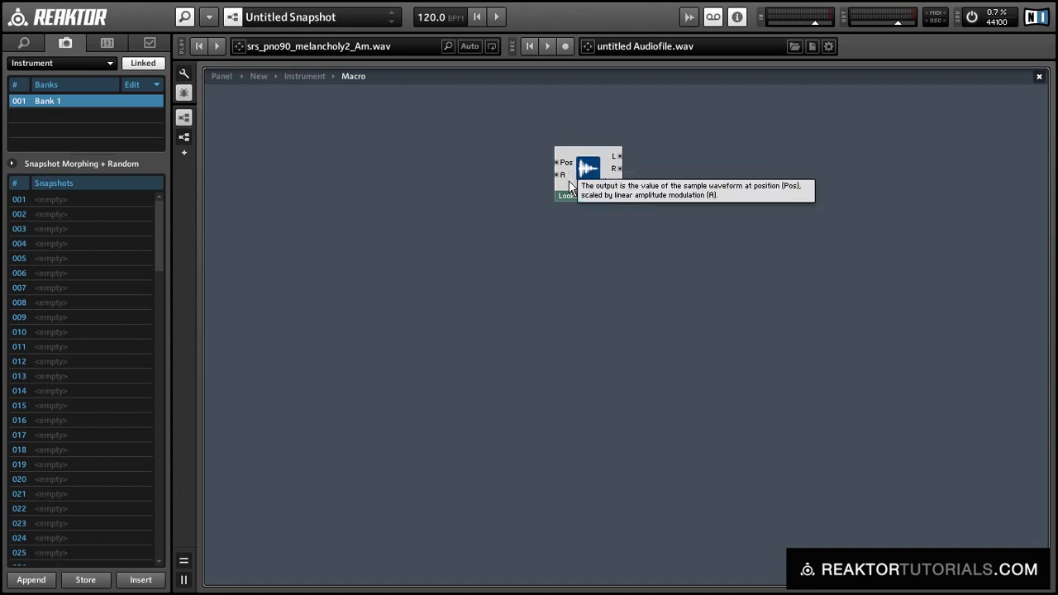
# Wire the Lookup's left and right outputs to two macro output terminals named L and R
pyautogui.rightClick(666, 133)
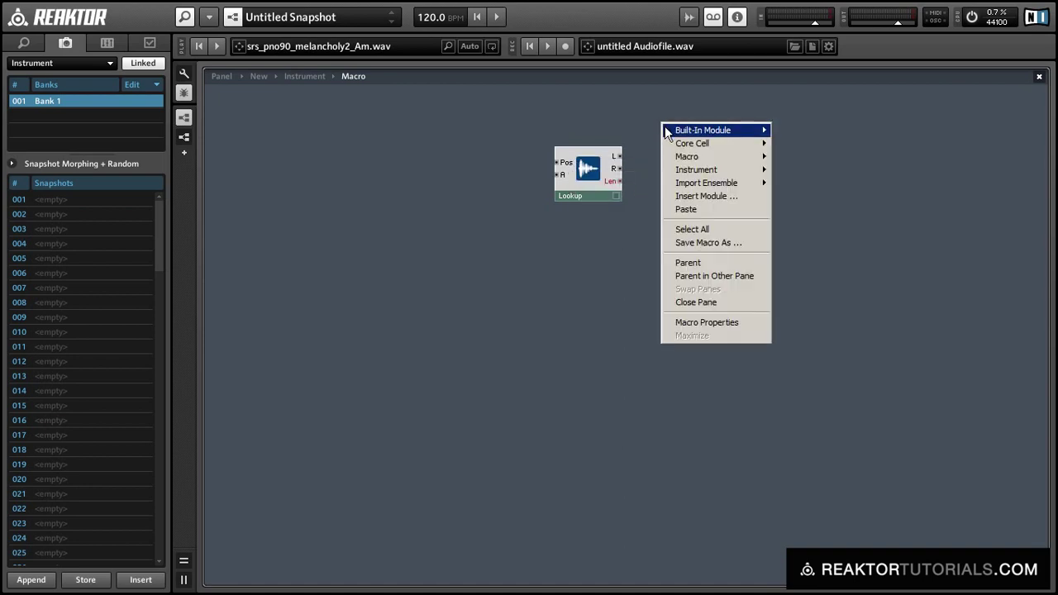
pyautogui.click(705, 130)
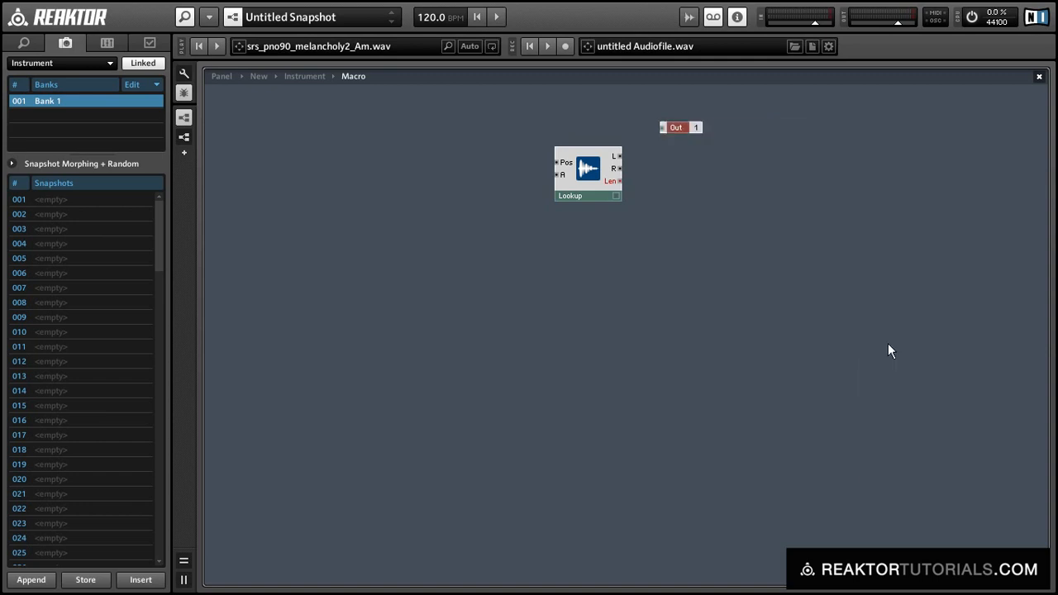
pyautogui.moveTo(615, 156); pyautogui.dragTo(663, 128)
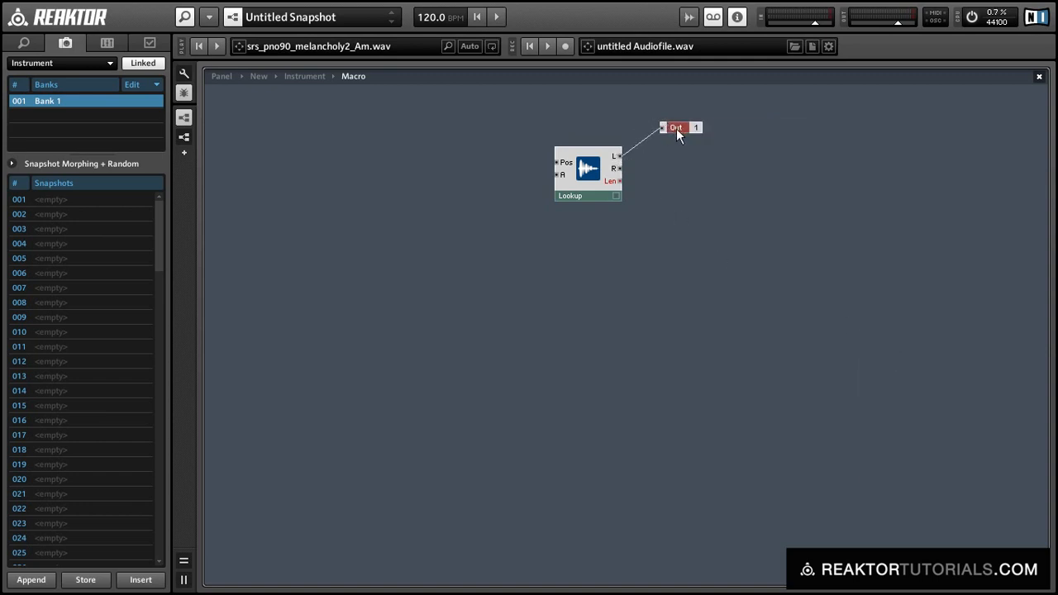
pyautogui.moveTo(676, 127); pyautogui.dragTo(657, 152)
pyautogui.write('L')
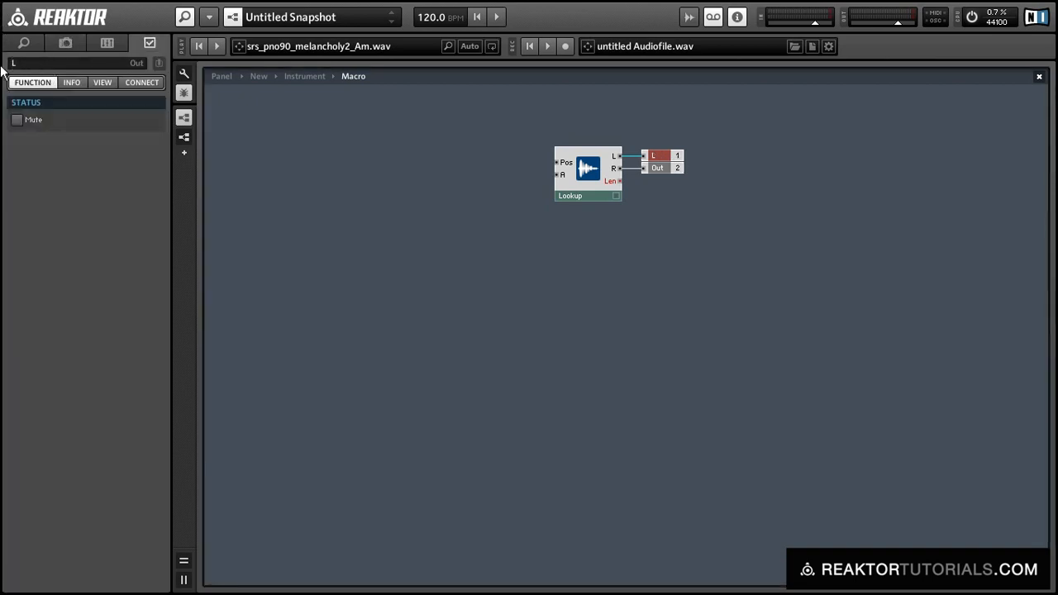
pyautogui.click(657, 168)
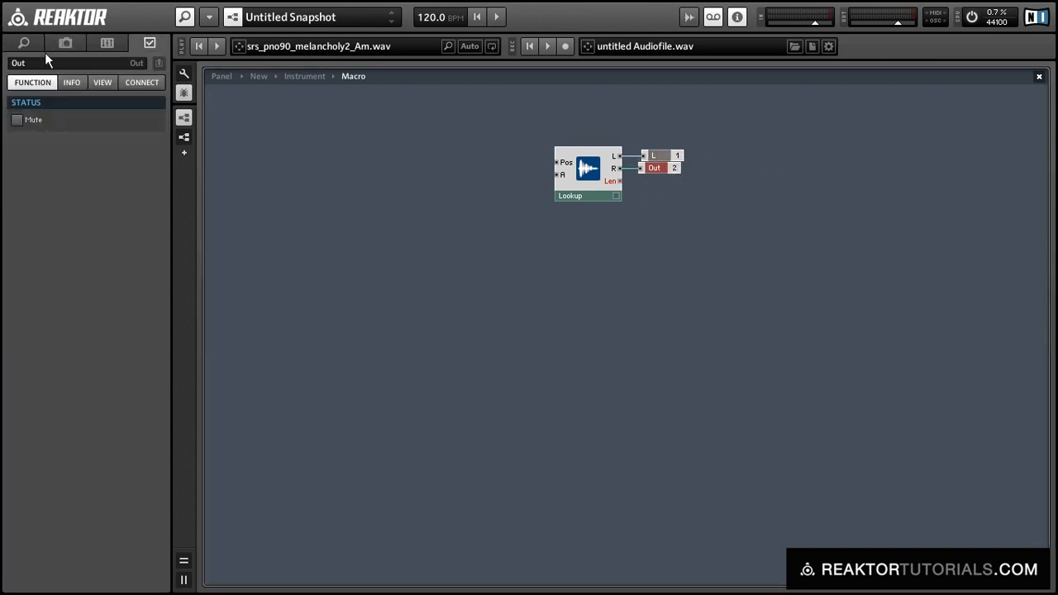
pyautogui.click(655, 167)
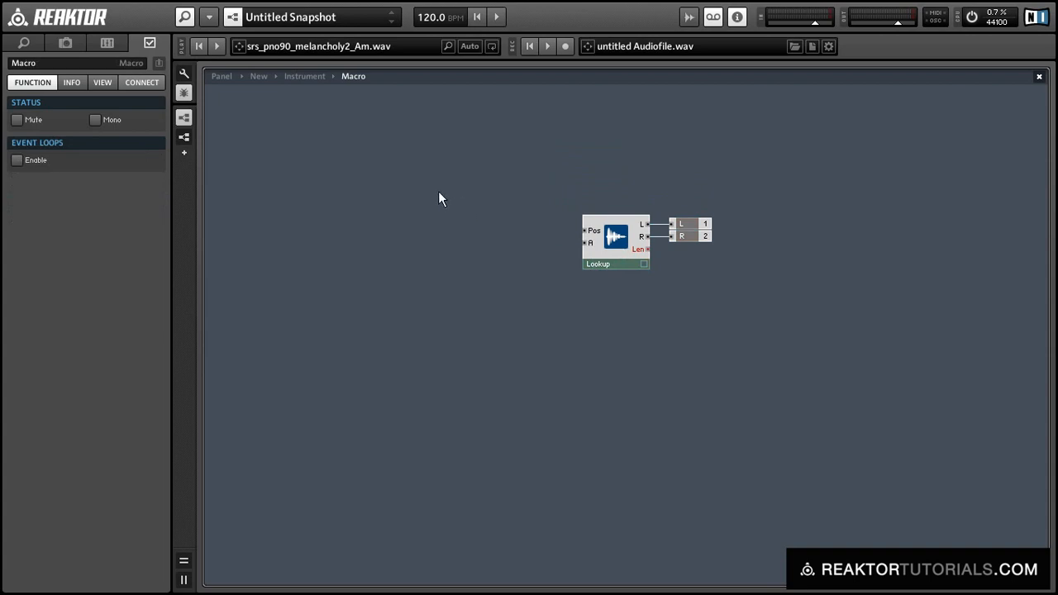
# Add an Integrator with a constant 1 at its In, driving the Lookup's Pos input
pyautogui.rightClick(441, 199)
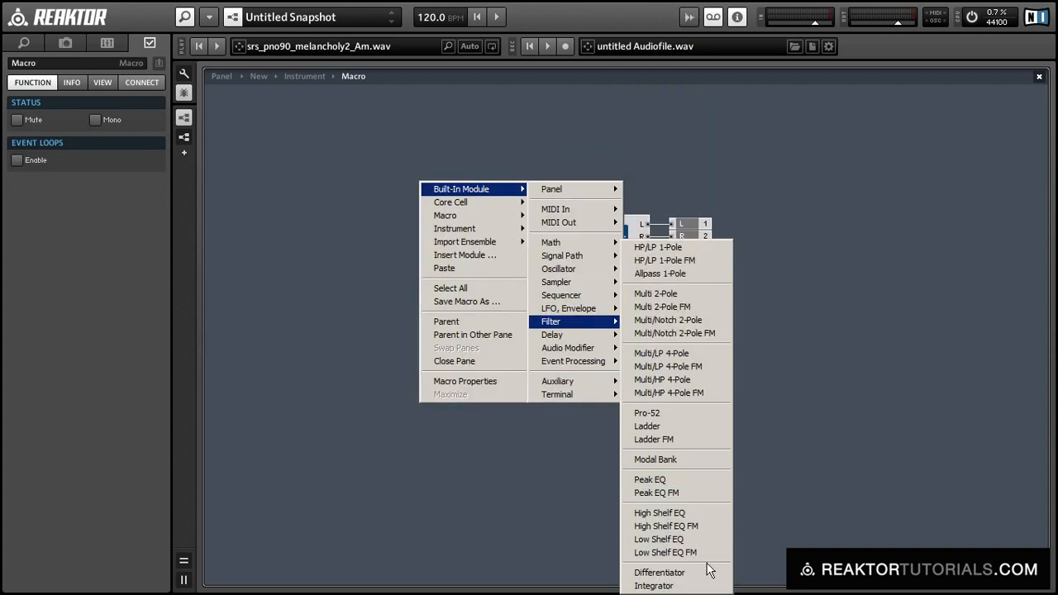
pyautogui.click(650, 588)
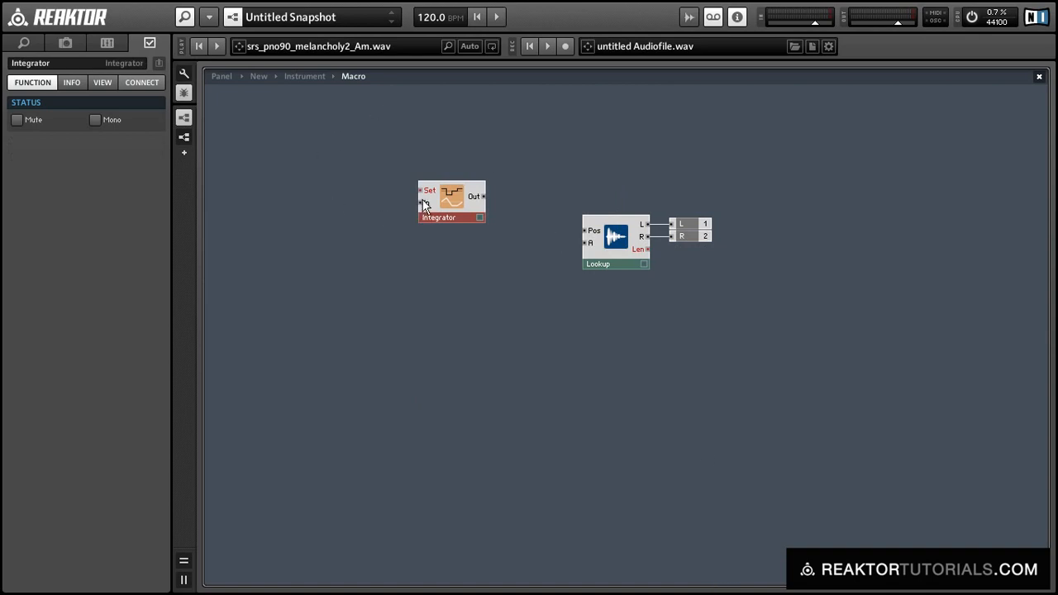
pyautogui.moveTo(424, 205)
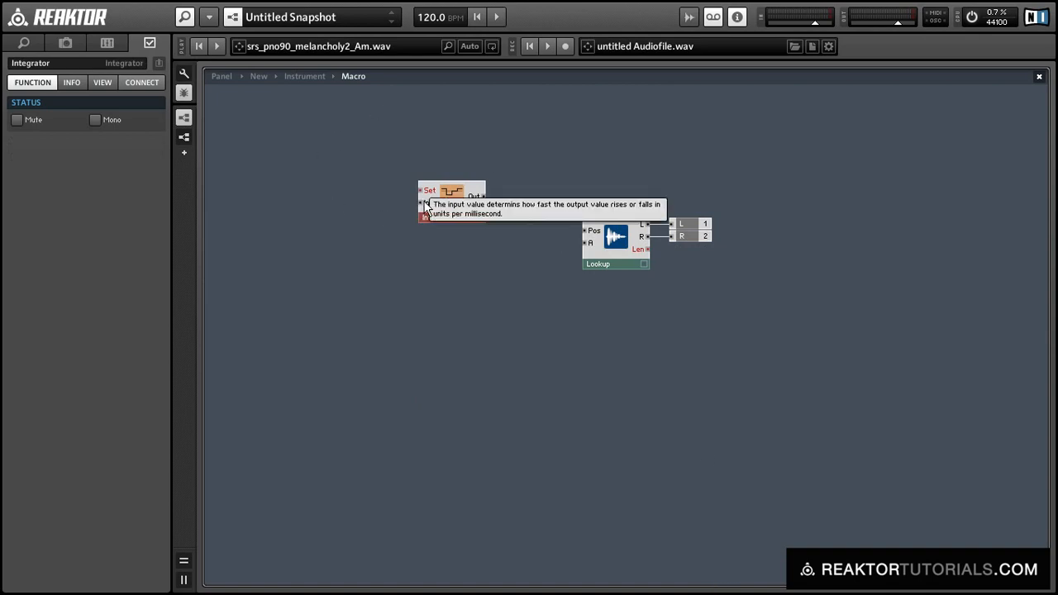
pyautogui.rightClick(423, 204)
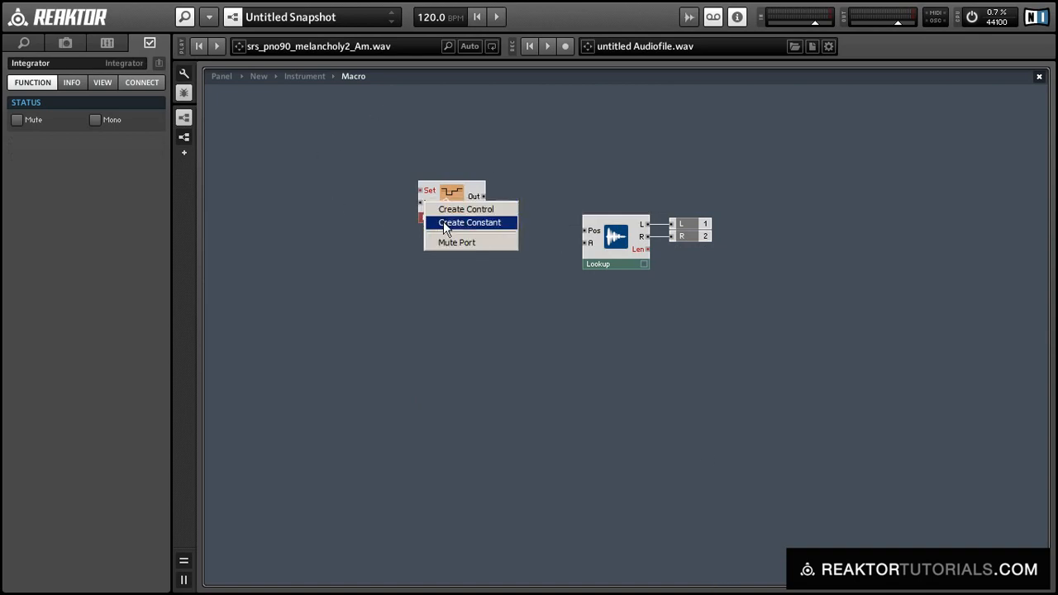
pyautogui.click(469, 223)
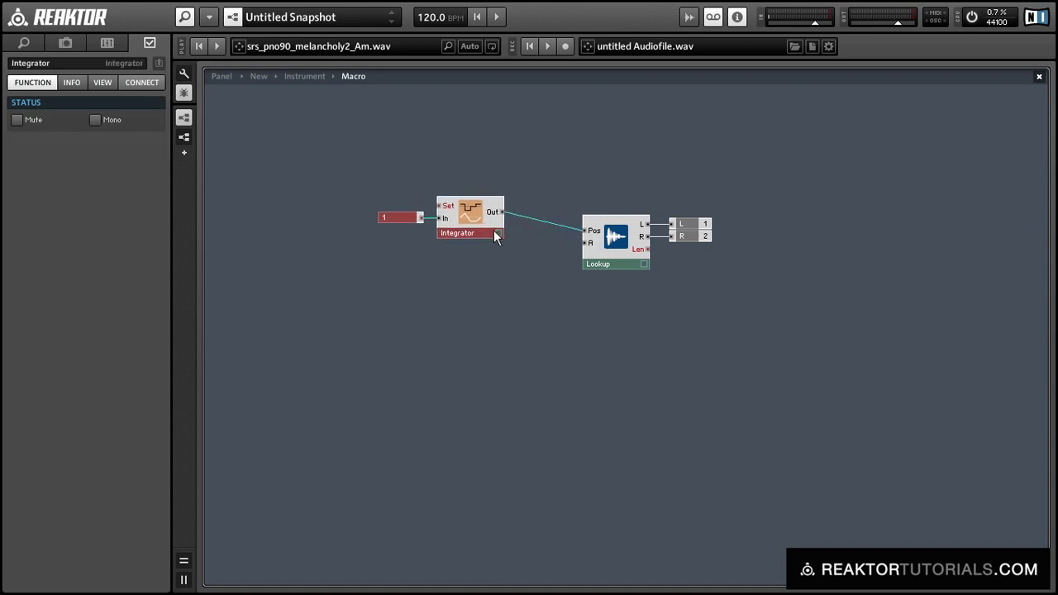
pyautogui.moveTo(469, 219); pyautogui.dragTo(501, 238)
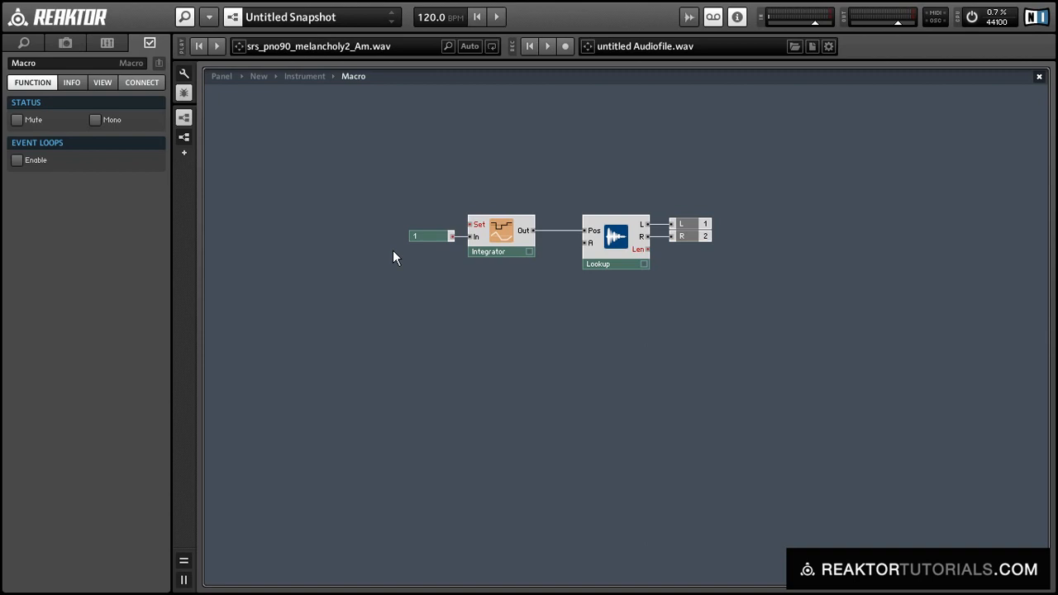
# Add an On panel button triggering a Value module that feeds the Integrator's Set input
pyautogui.rightClick(395, 256)
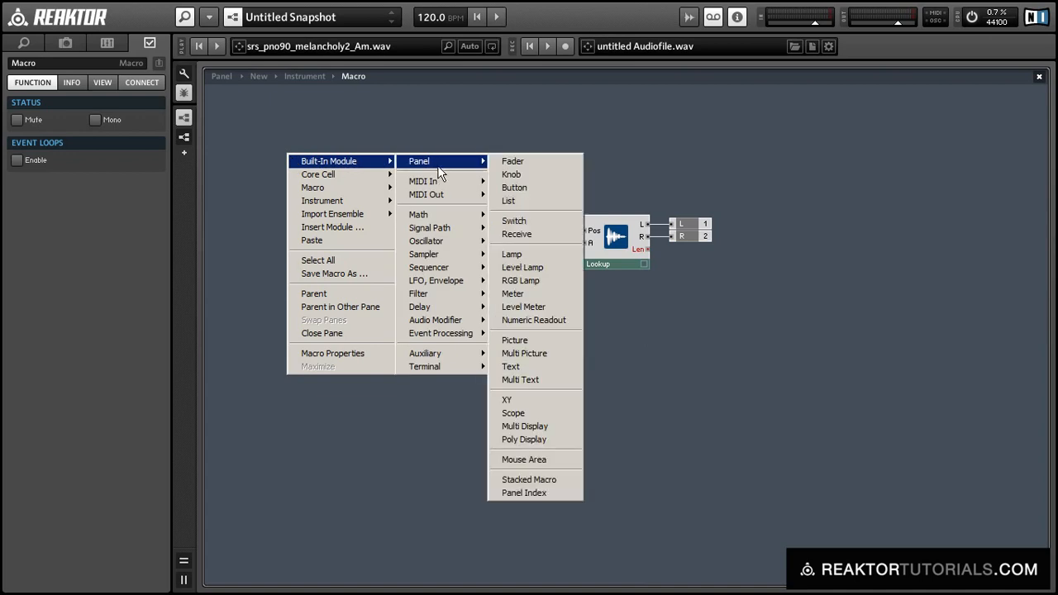
pyautogui.click(514, 187)
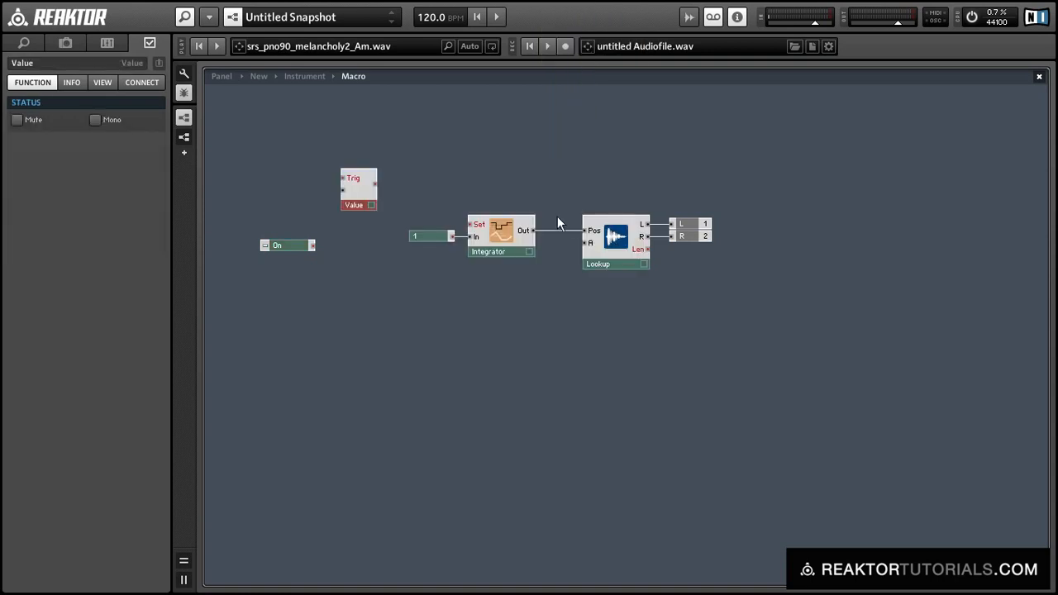
pyautogui.moveTo(313, 245); pyautogui.dragTo(343, 180)
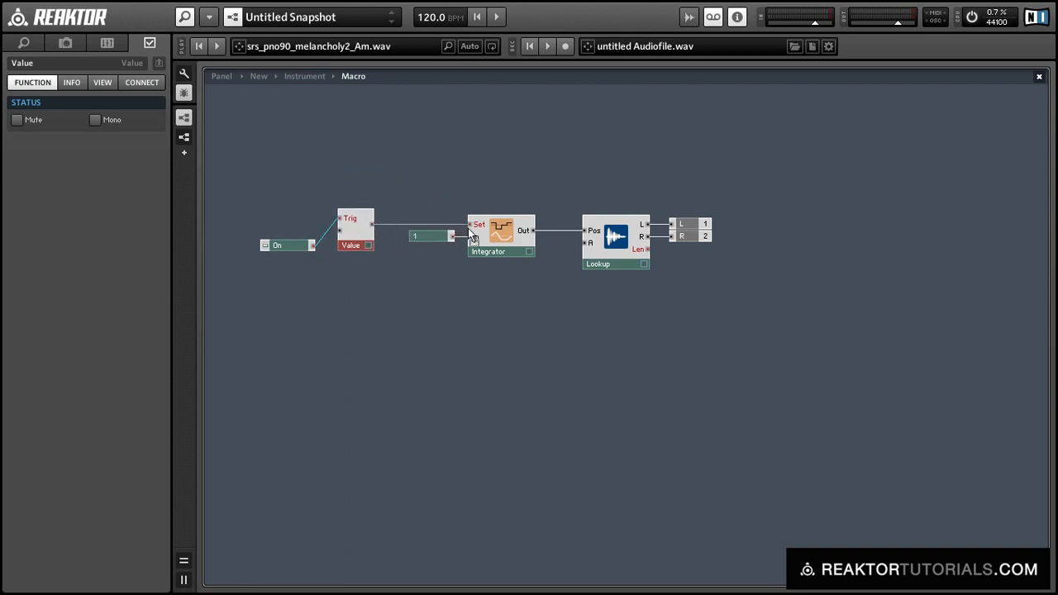
pyautogui.moveTo(290, 265)
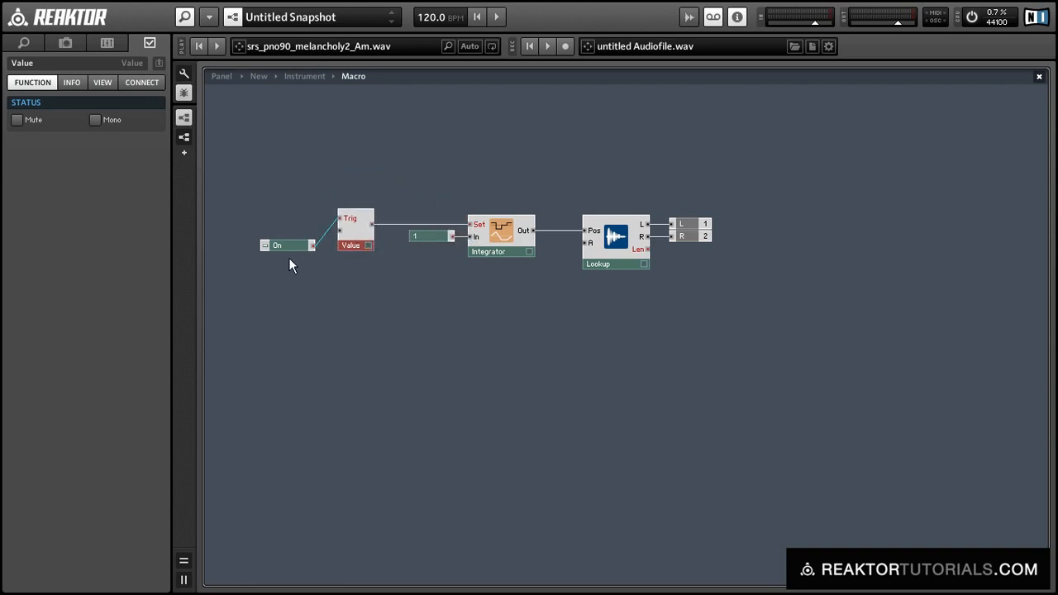
pyautogui.click(281, 245)
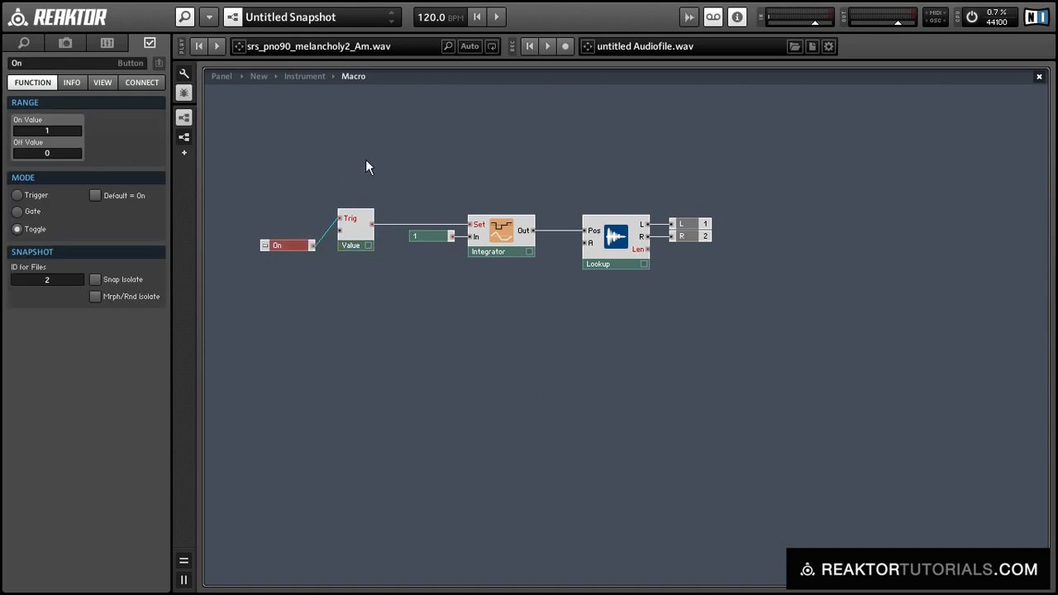
pyautogui.moveTo(314, 258)
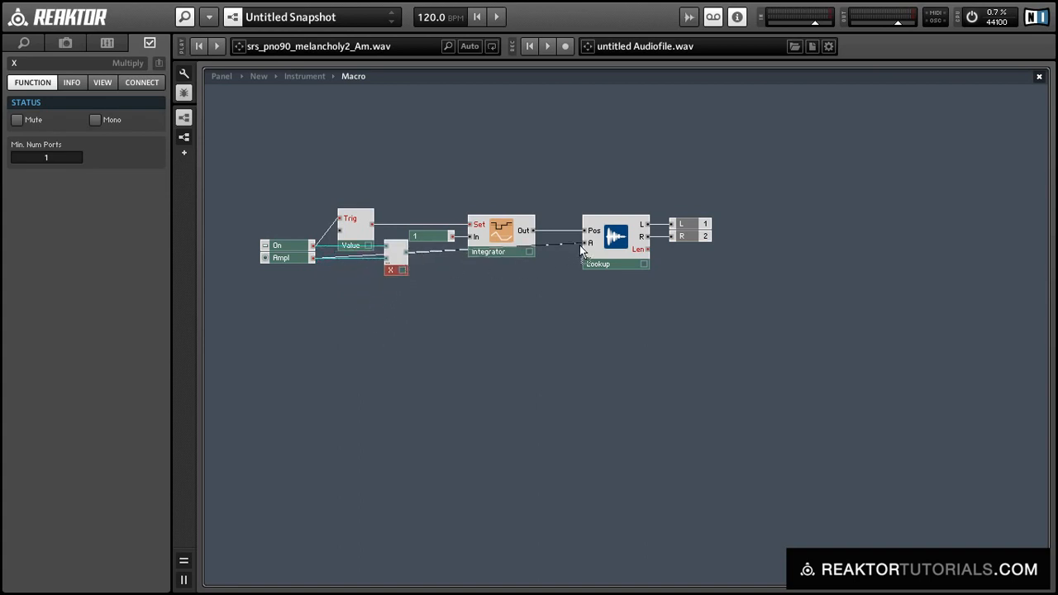
# Adjust the Lookup, constant 1 and Integrator until the Integrator drives the playback position
pyautogui.click(616, 240)
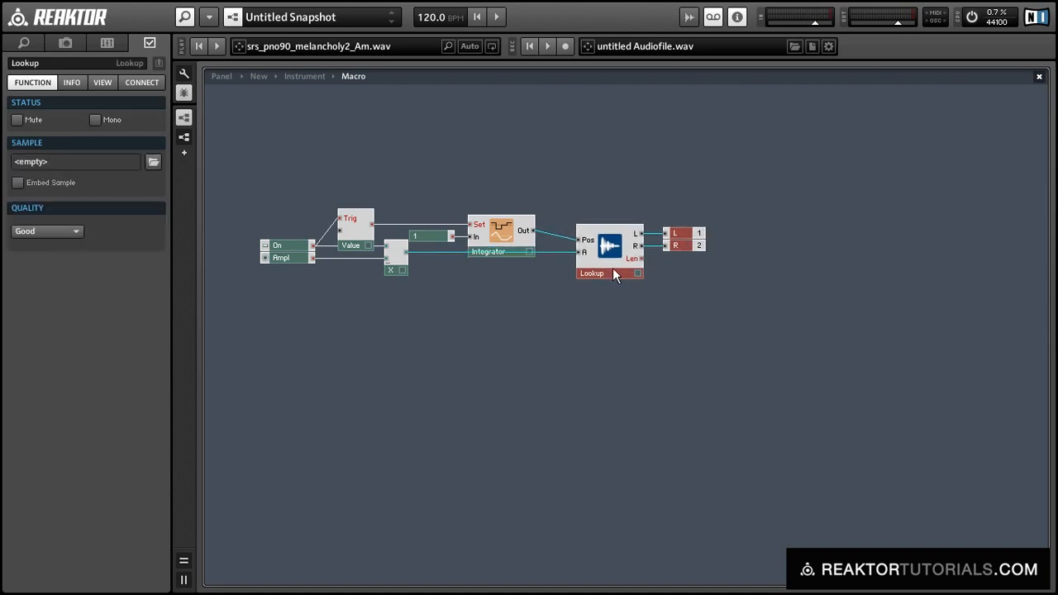
pyautogui.click(424, 237)
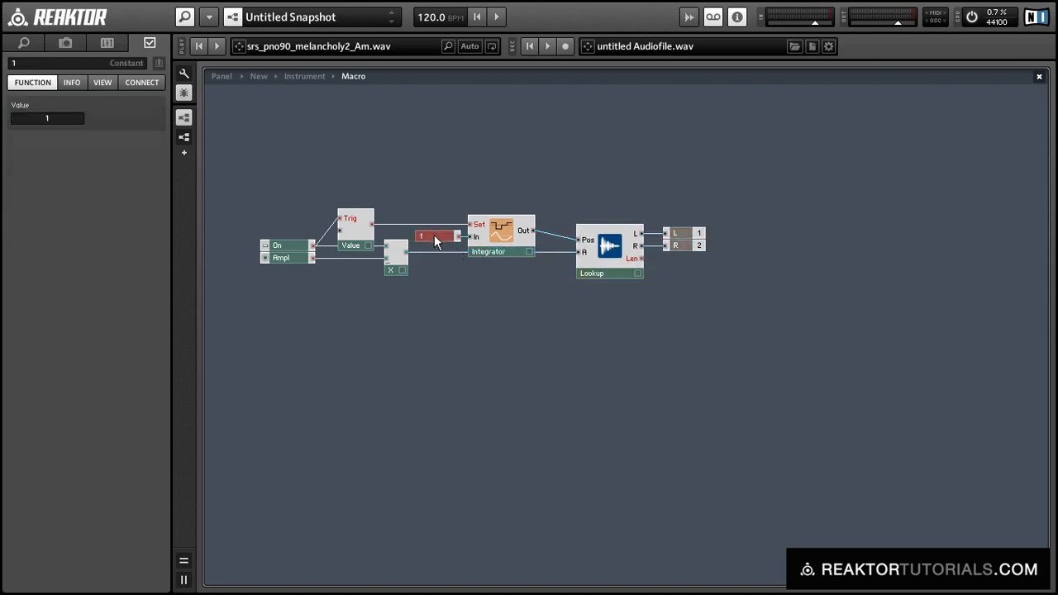
pyautogui.click(576, 160)
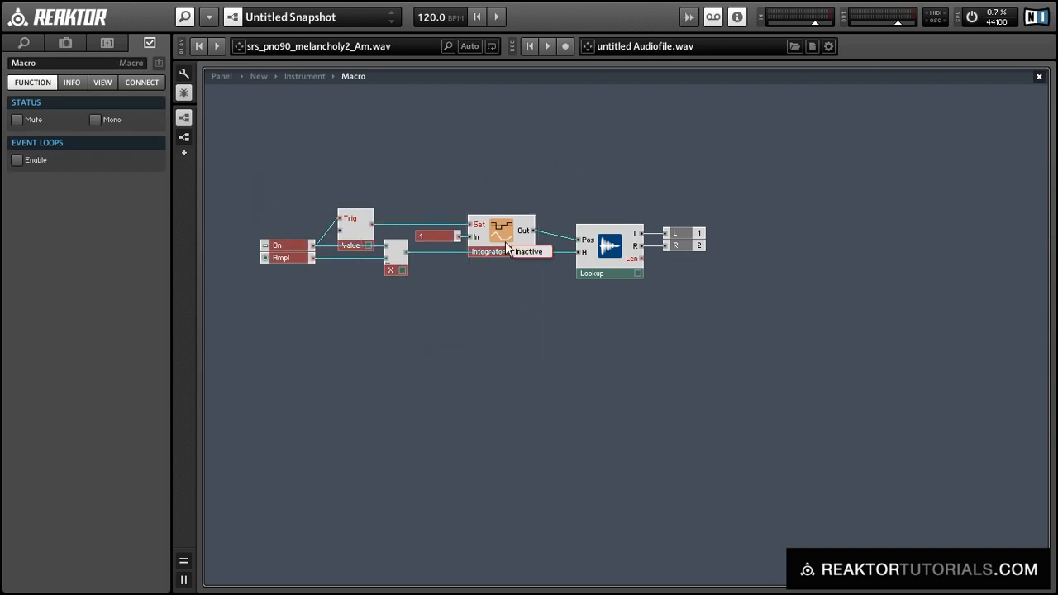
pyautogui.click(496, 240)
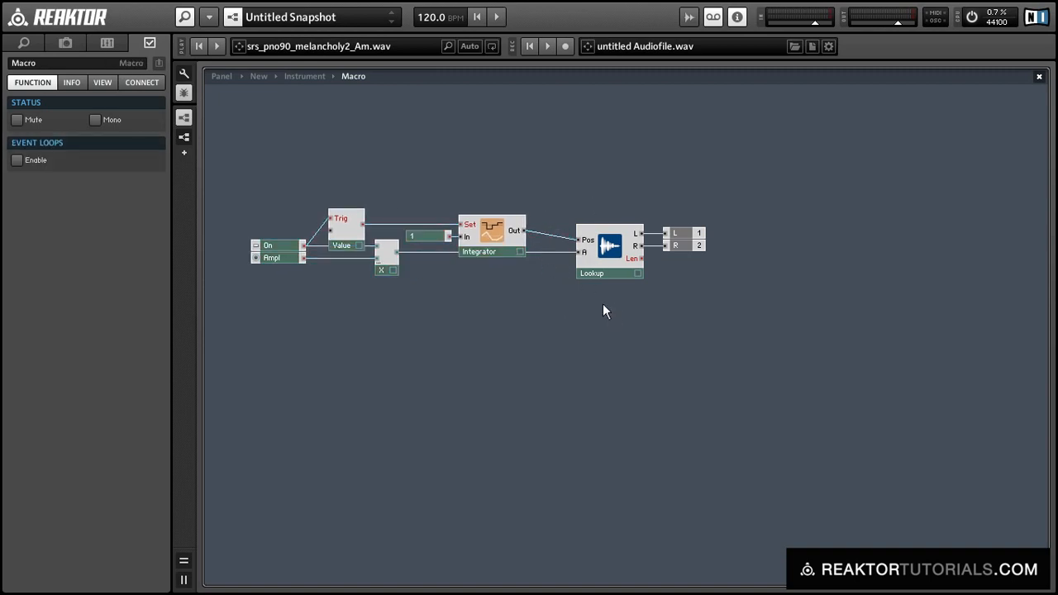
pyautogui.moveTo(552, 237)
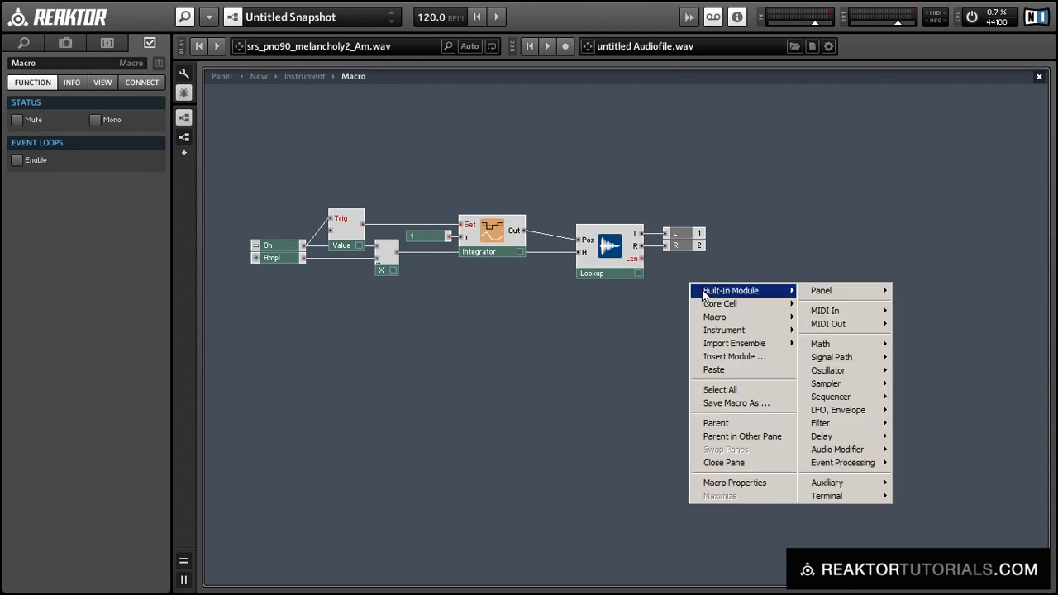
pyautogui.moveTo(820, 343)
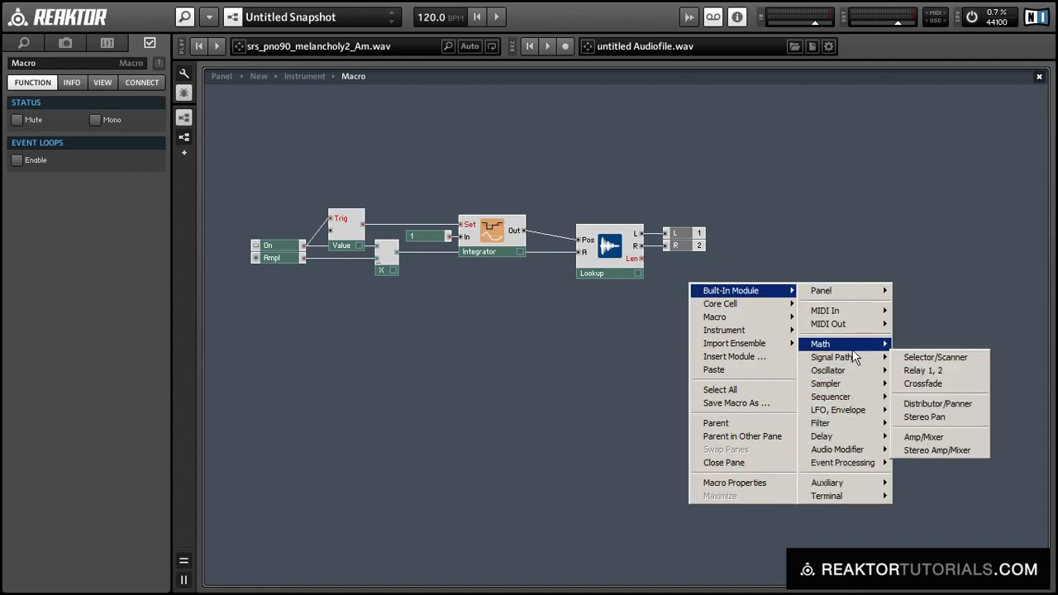
pyautogui.moveTo(820, 344)
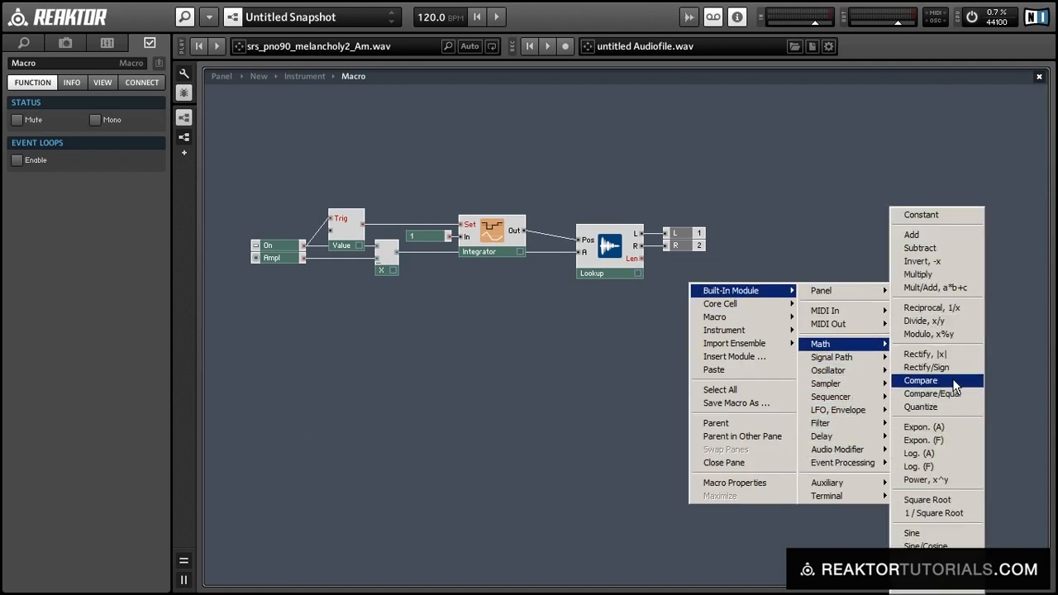
# Add a Math > Compare module and position it just below the Lookup
pyautogui.click(921, 380)
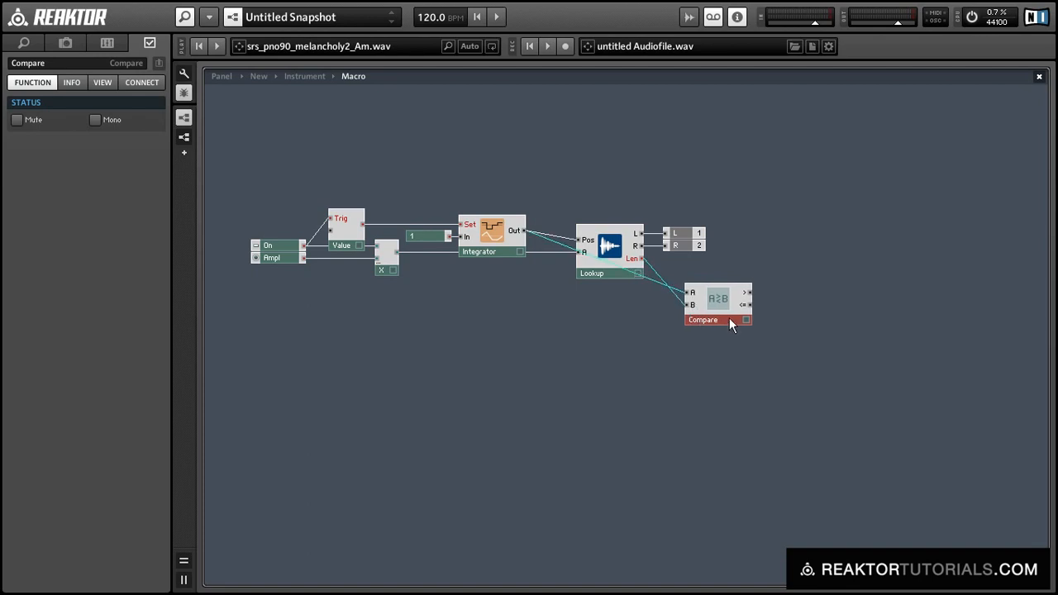
pyautogui.moveTo(717, 310); pyautogui.dragTo(693, 300)
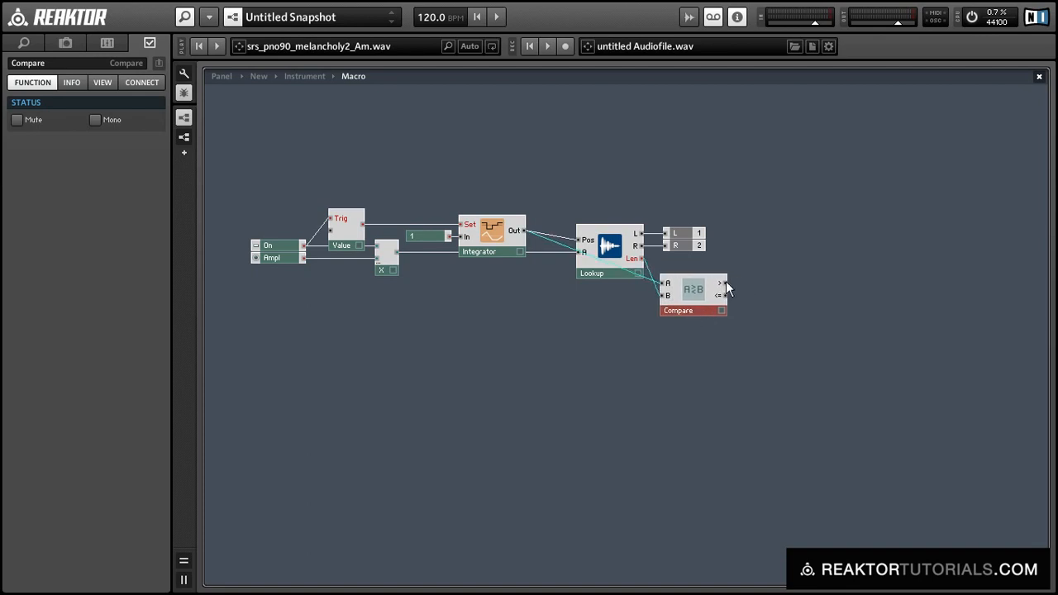
# Insert an Auxiliary > A to E (Trig) converter next to the Compare module
pyautogui.rightClick(727, 285)
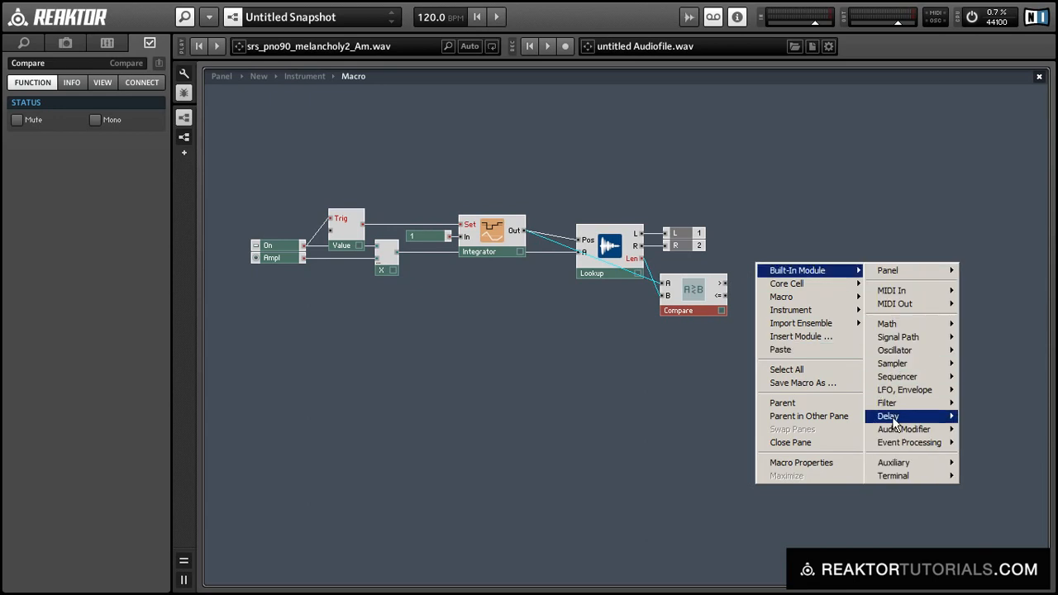
pyautogui.moveTo(893, 462)
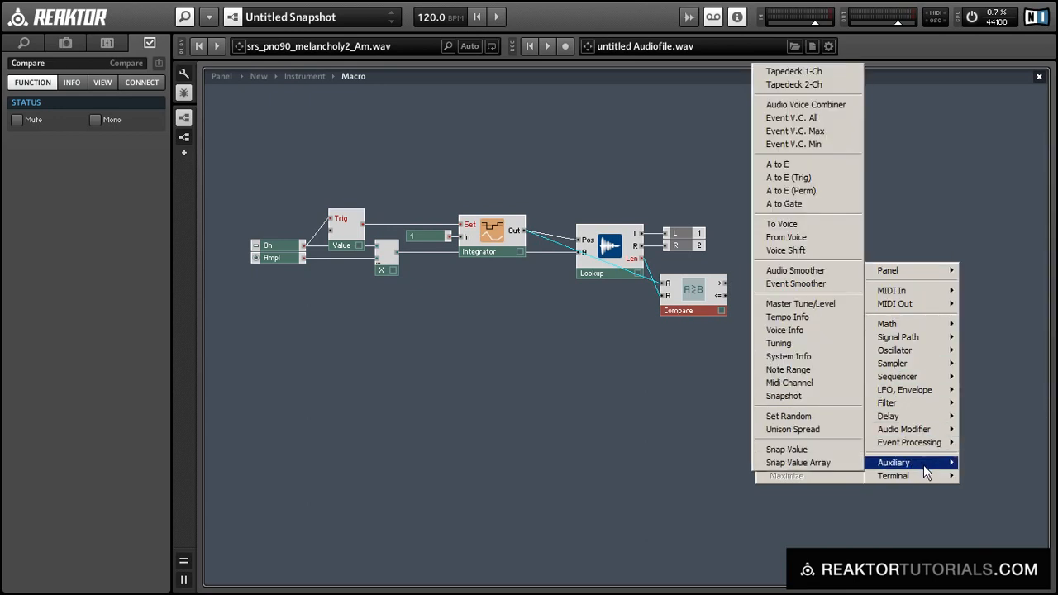
pyautogui.moveTo(788, 177)
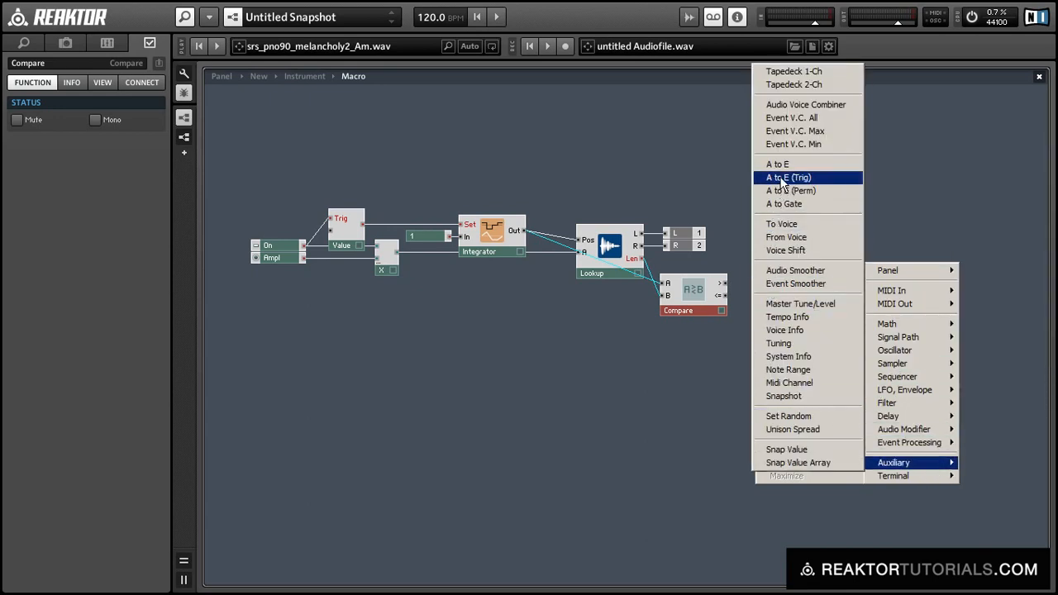
pyautogui.click(785, 176)
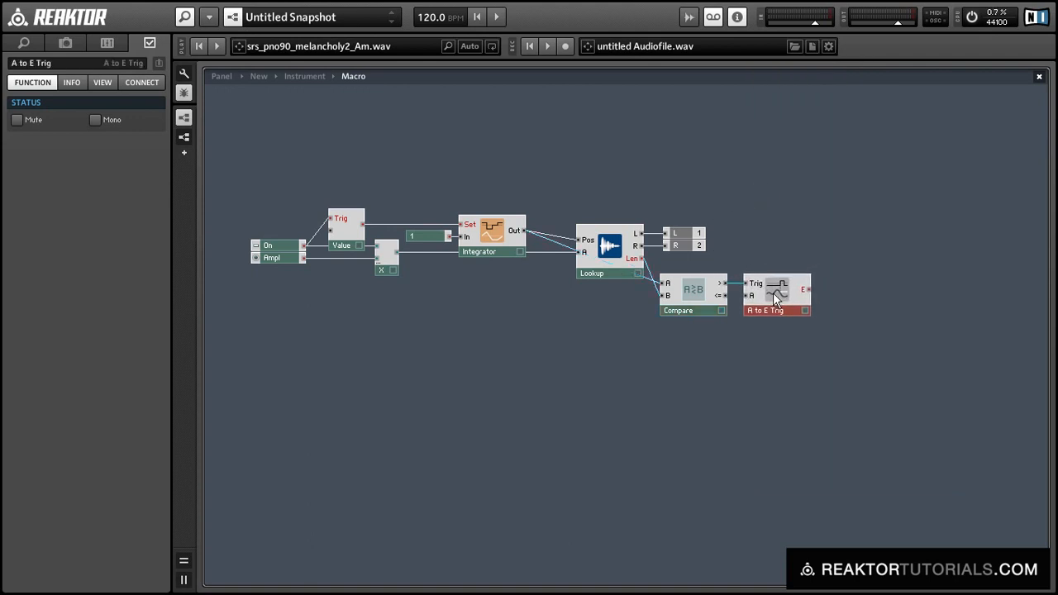
# Place a Merge module before the Integrator, combining the Value and A to E Trig signals
pyautogui.rightClick(385, 111)
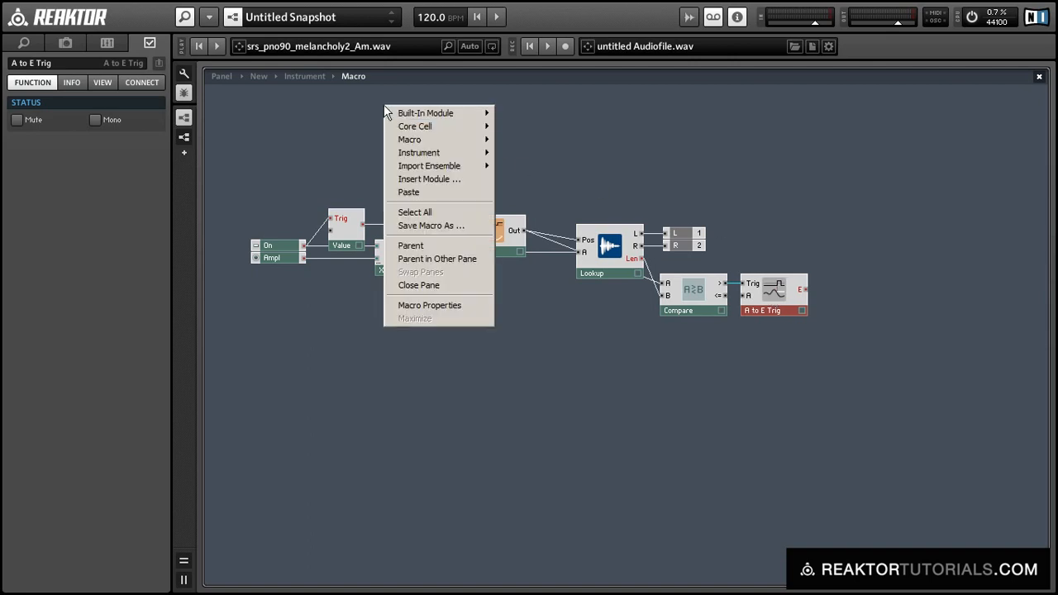
pyautogui.moveTo(537, 285)
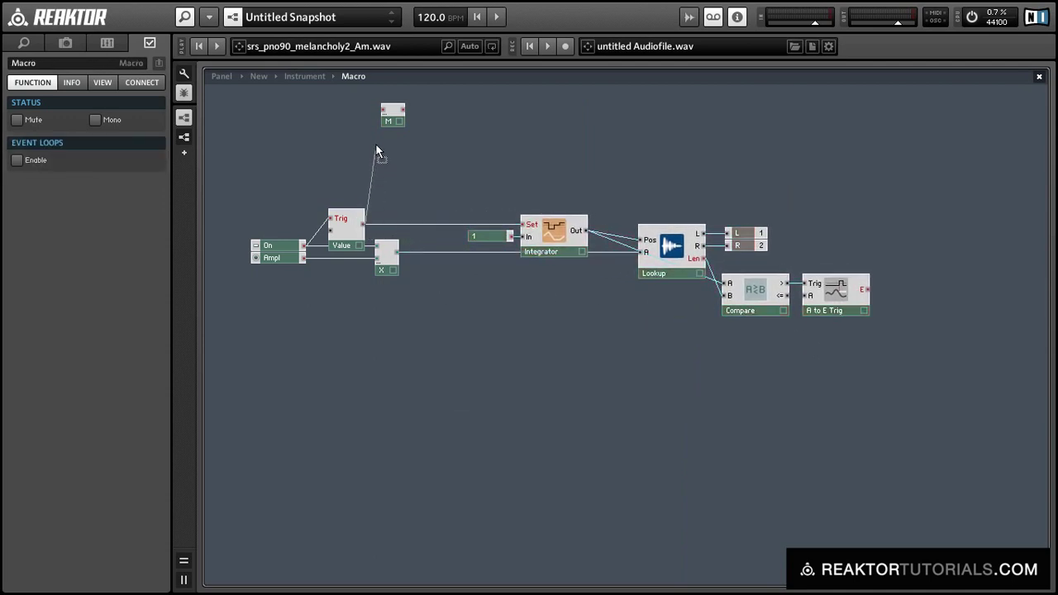
pyautogui.moveTo(392, 115); pyautogui.dragTo(445, 205)
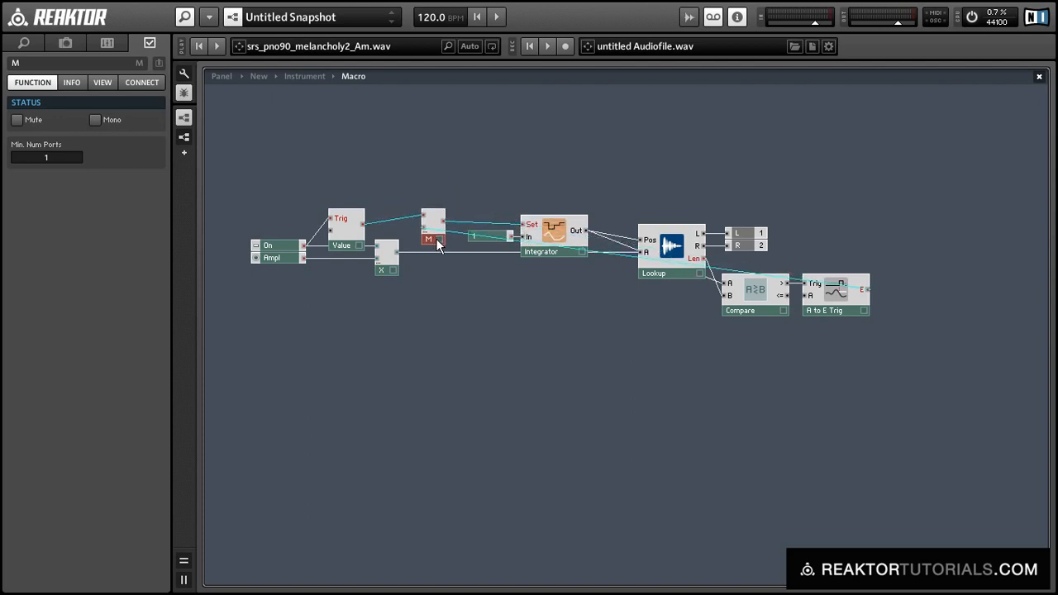
pyautogui.click(343, 241)
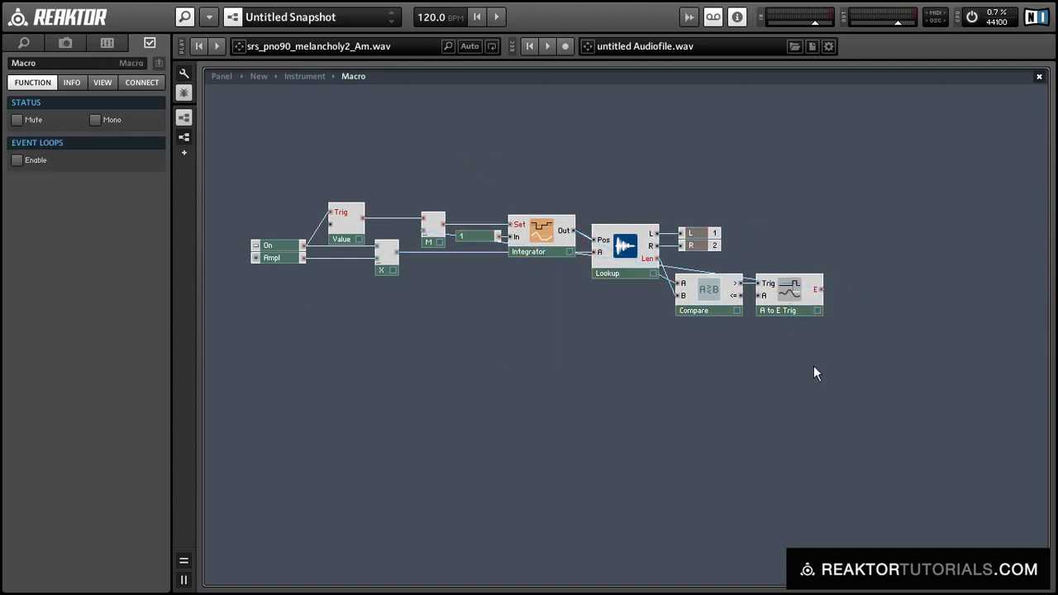
pyautogui.moveTo(778, 378)
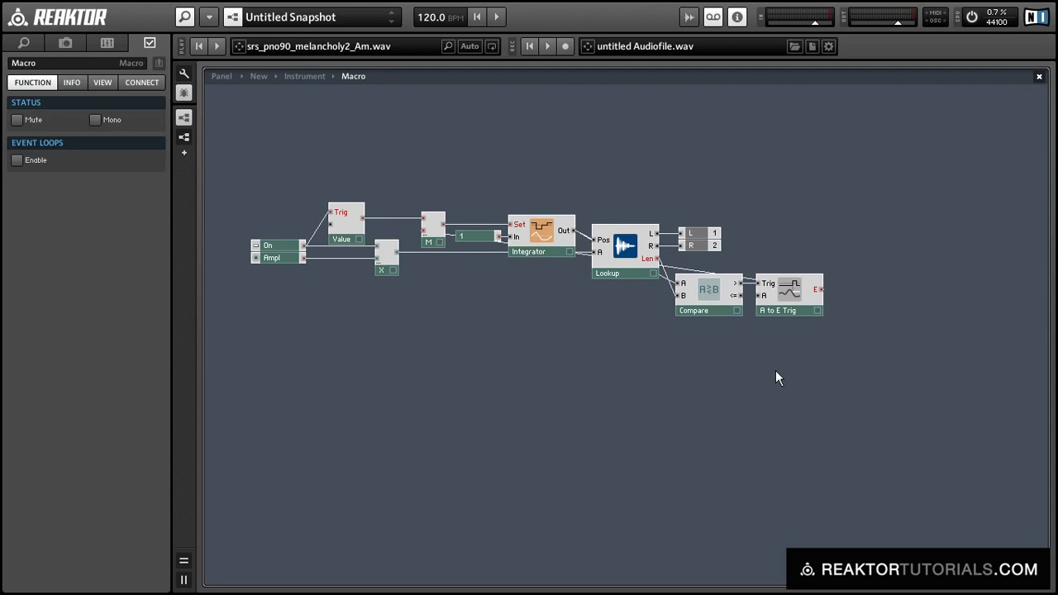
pyautogui.moveTo(717, 374)
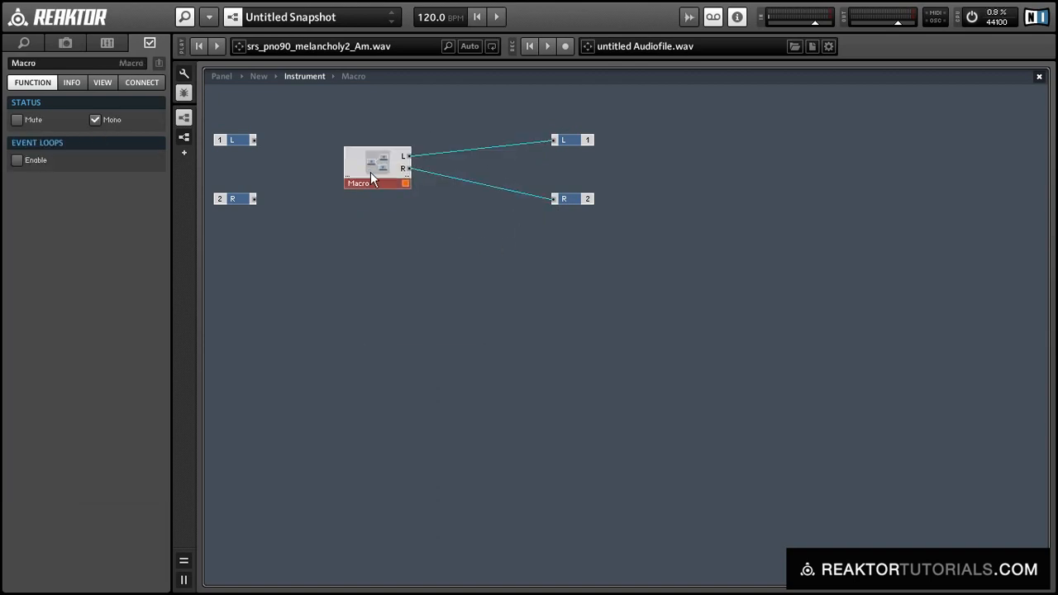
# Reposition the Macro within the instrument-level structure
pyautogui.moveTo(376, 167); pyautogui.dragTo(372, 157)
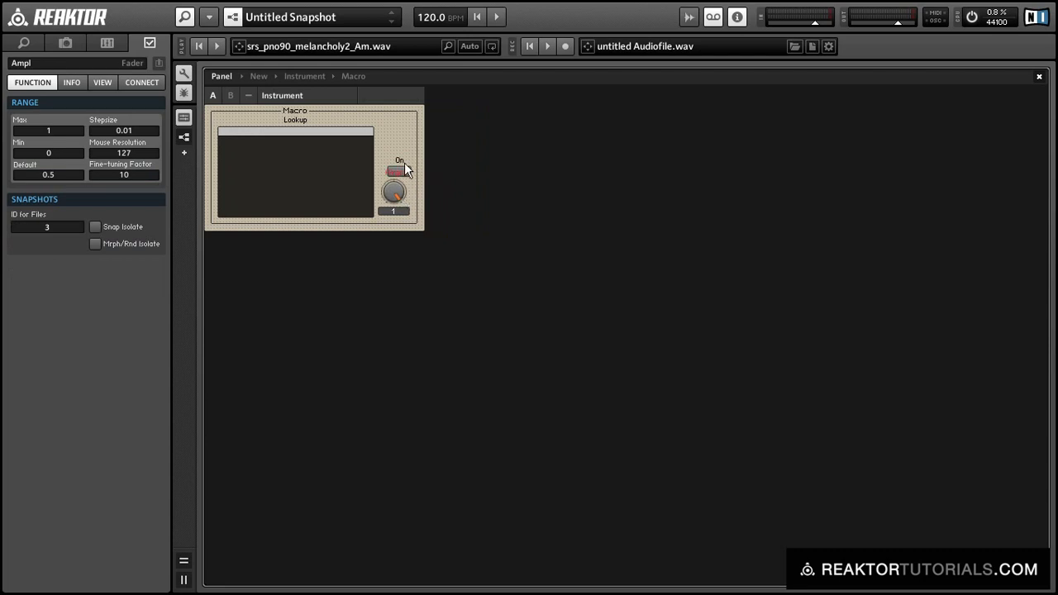
# Hide the value strip on the panel's sample display by unchecking Show Value
pyautogui.click(392, 157)
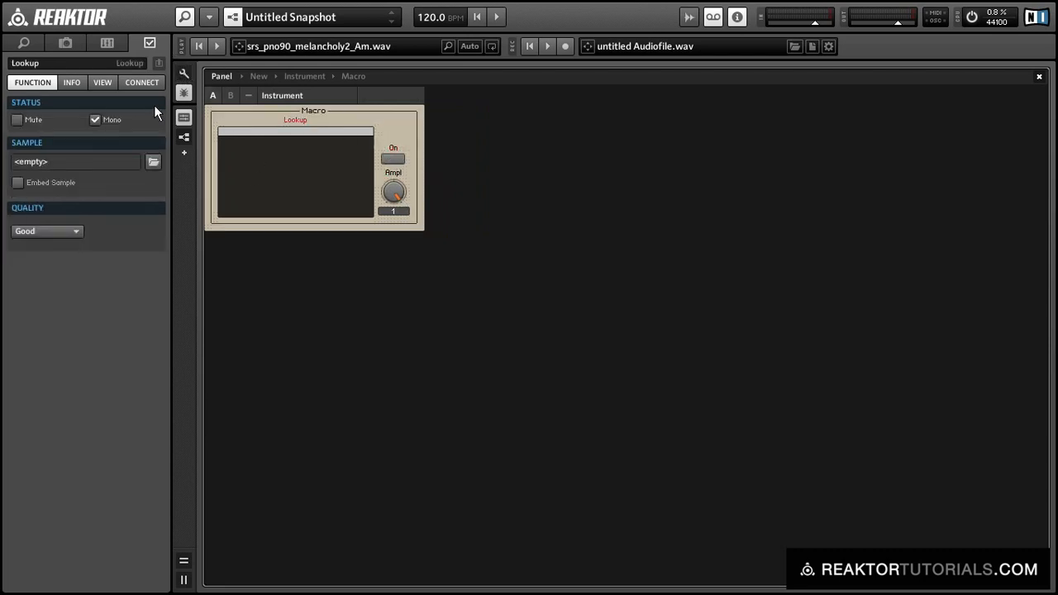
pyautogui.click(103, 82)
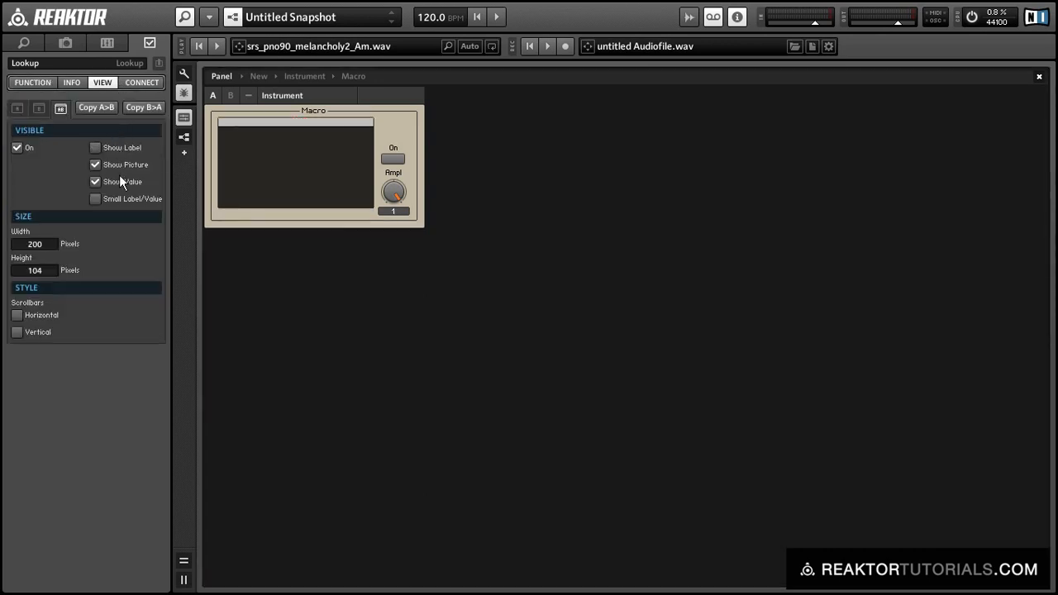
pyautogui.click(95, 181)
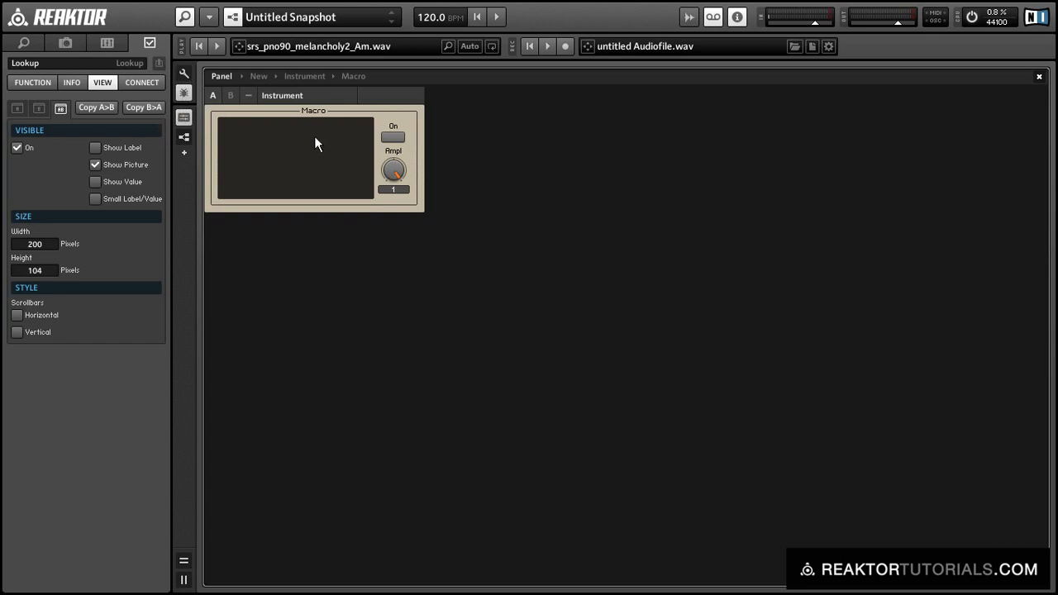
# Load HM_122_Drumloop30.wav into the sample display's Lookup
pyautogui.click(30, 82)
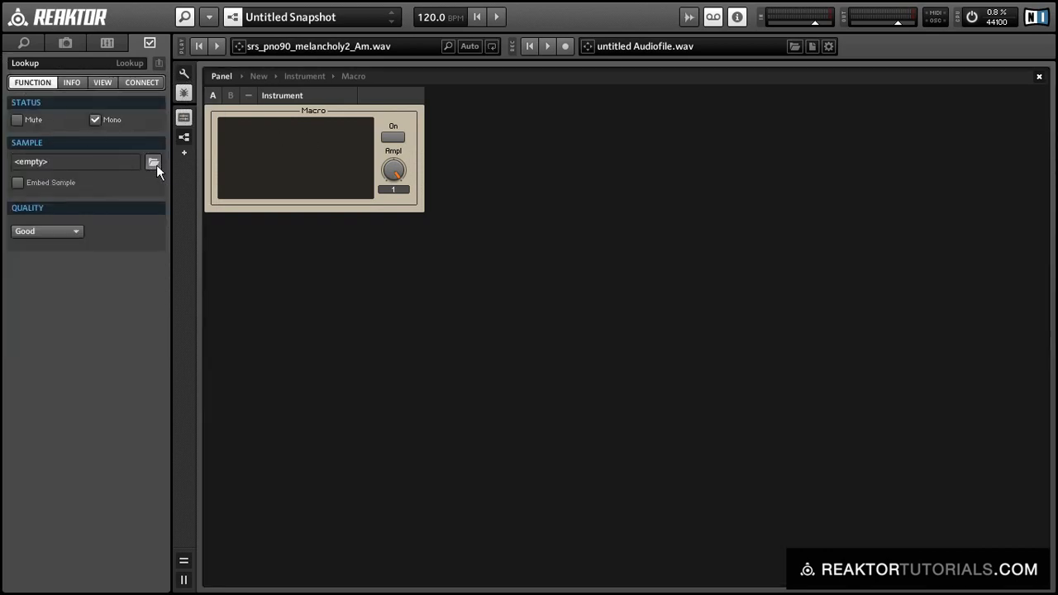
pyautogui.click(152, 162)
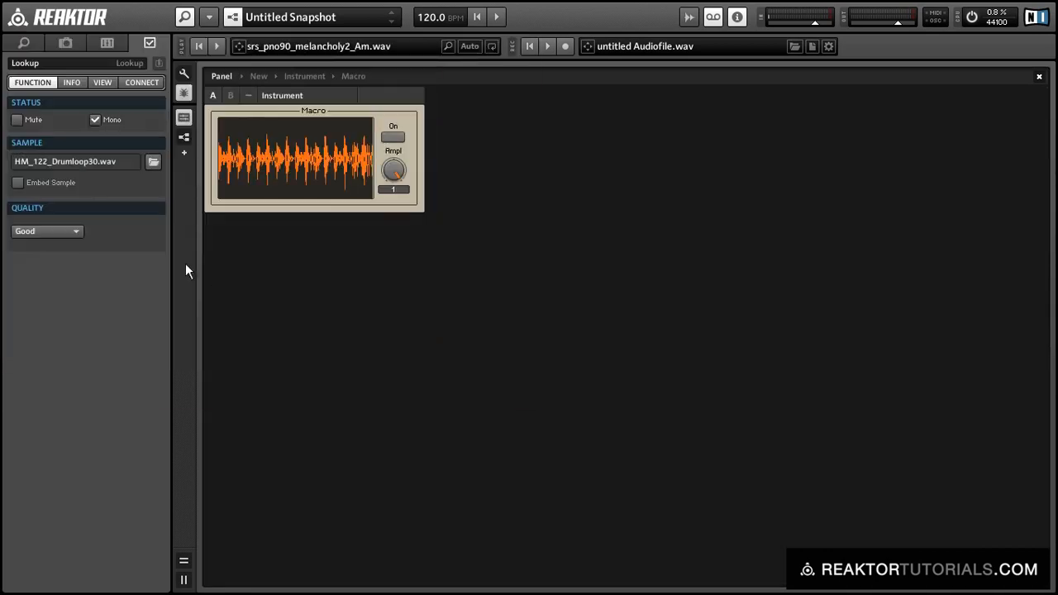
pyautogui.click(393, 137)
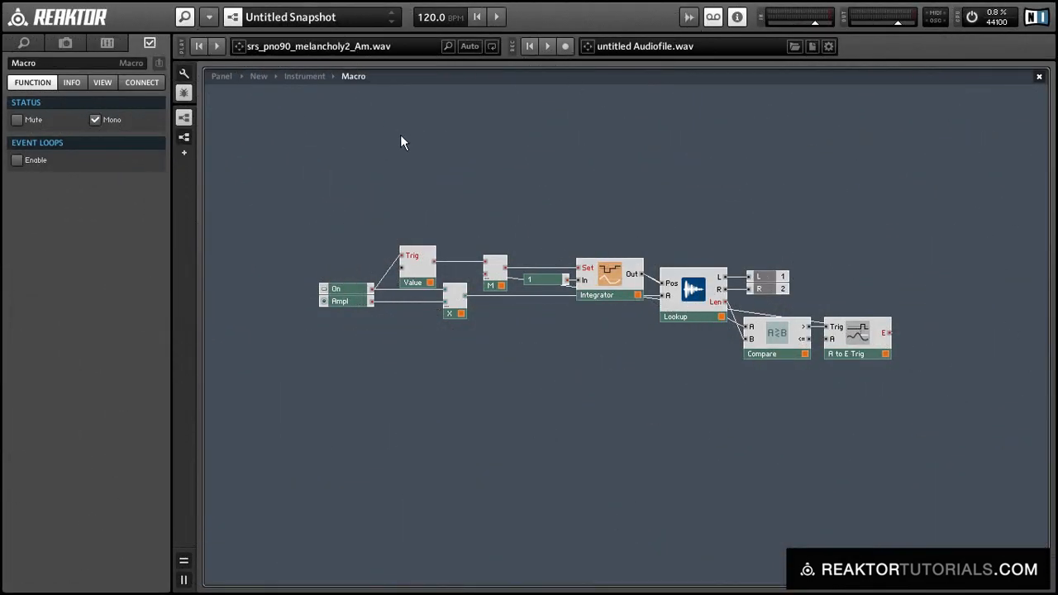
pyautogui.moveTo(280, 168)
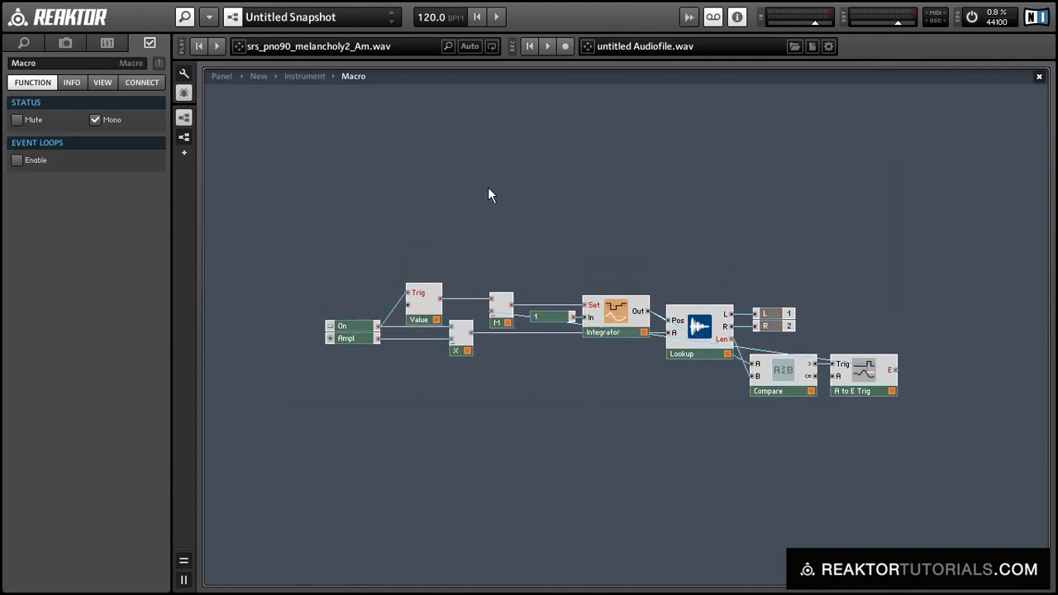
# Insert a new 2in2out macro into the sampler structure and position it
pyautogui.rightClick(490, 194)
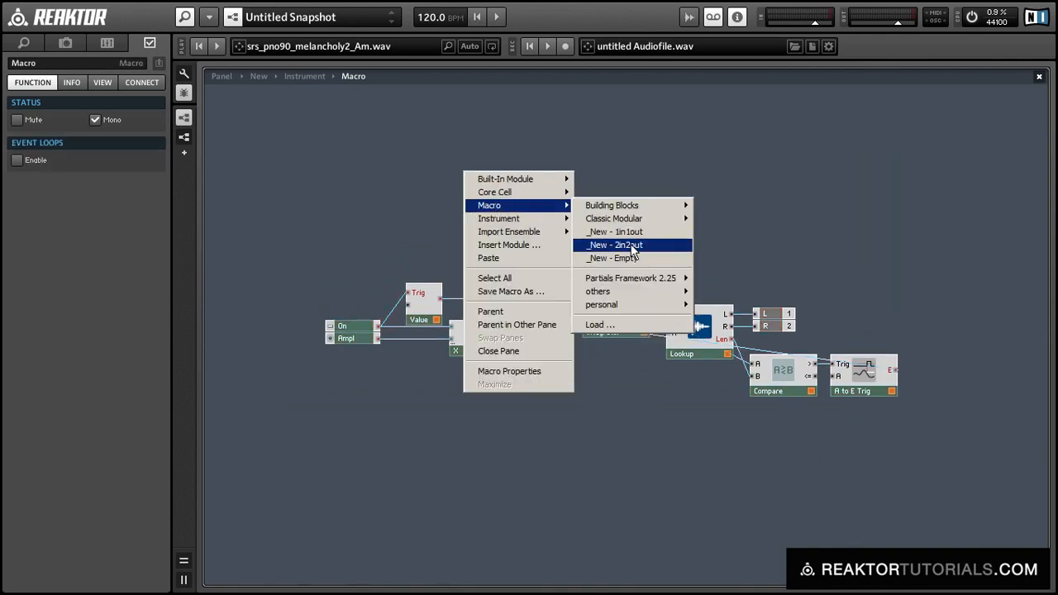
pyautogui.click(625, 245)
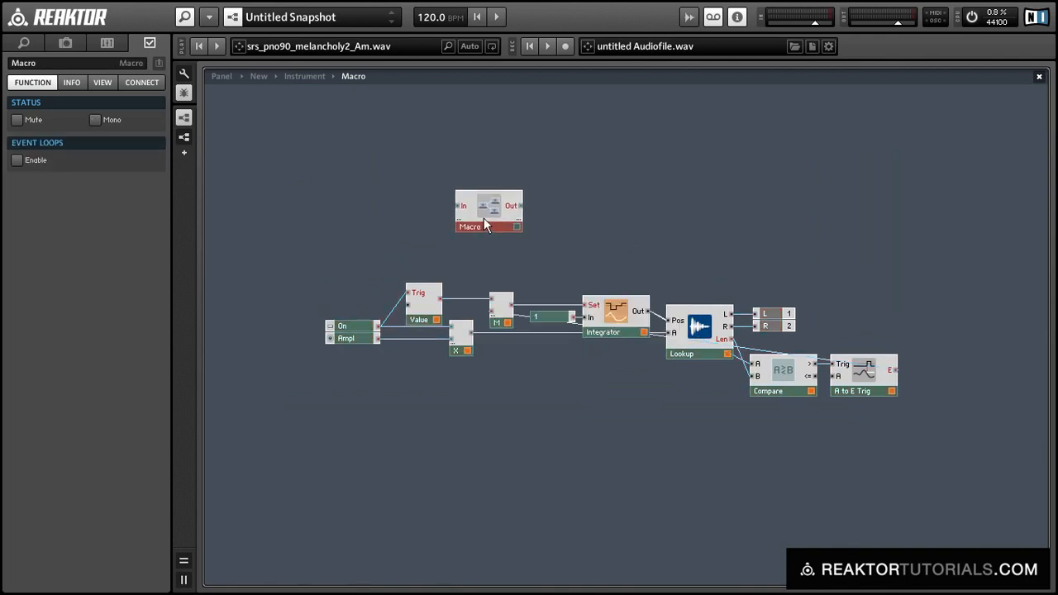
pyautogui.moveTo(488, 211); pyautogui.dragTo(473, 224)
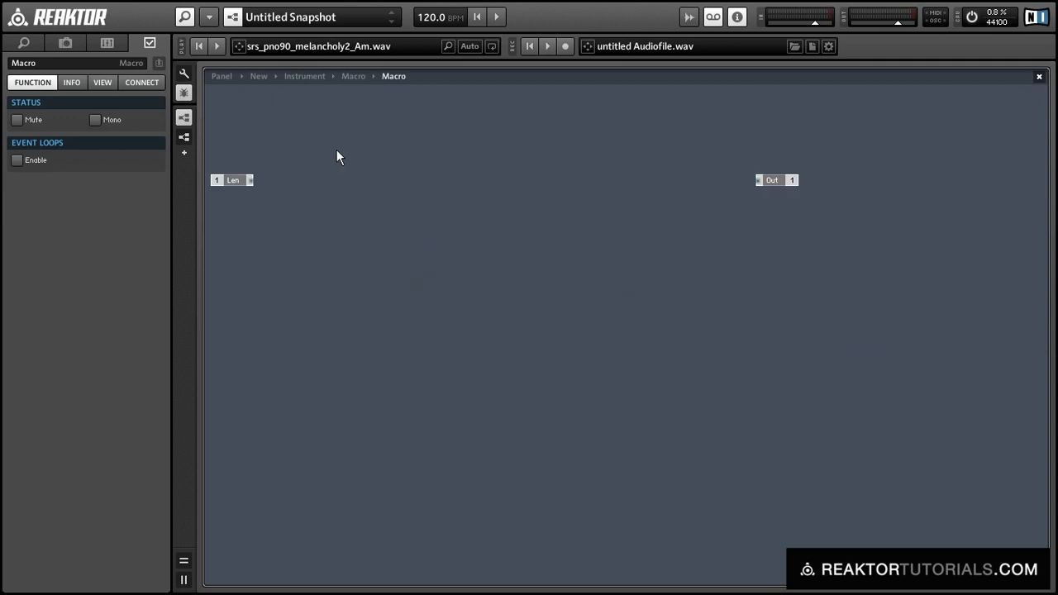
# Add a Subtract module fed by NotePitch, with a Base control (120) on its second input
pyautogui.rightClick(339, 155)
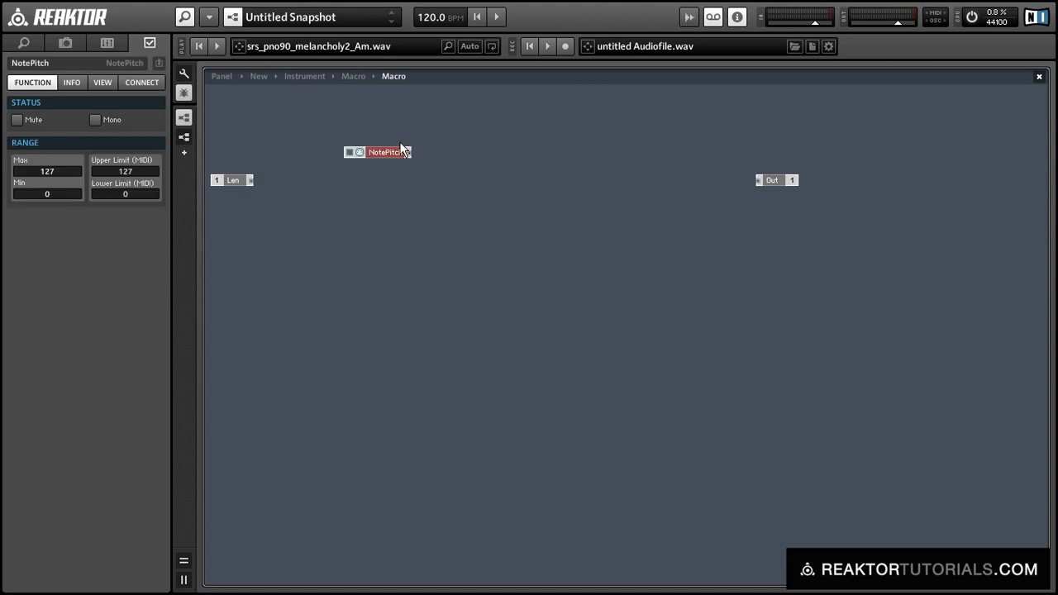
pyautogui.rightClick(400, 150)
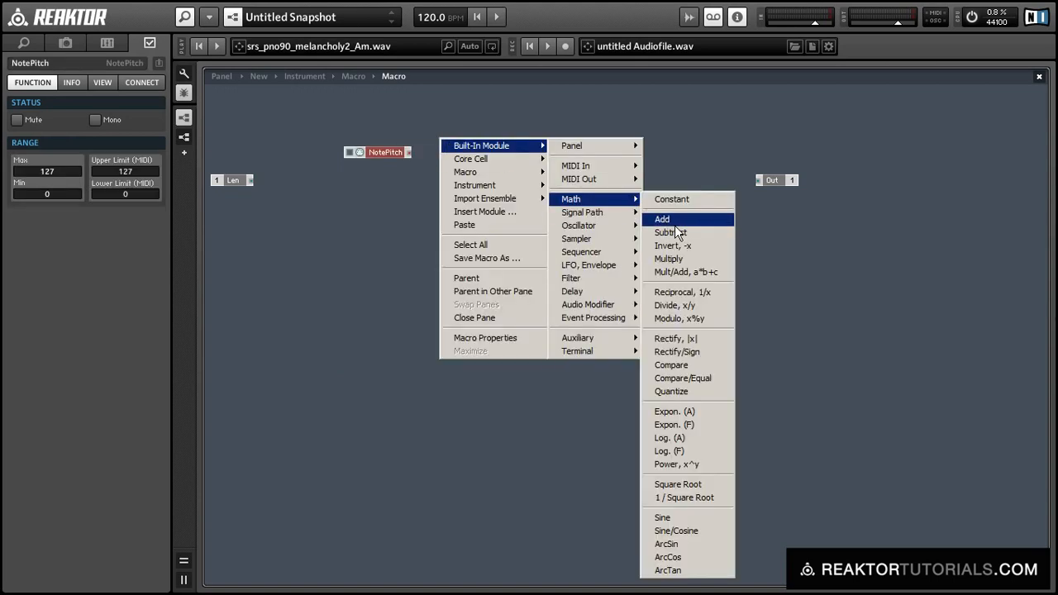
pyautogui.click(668, 232)
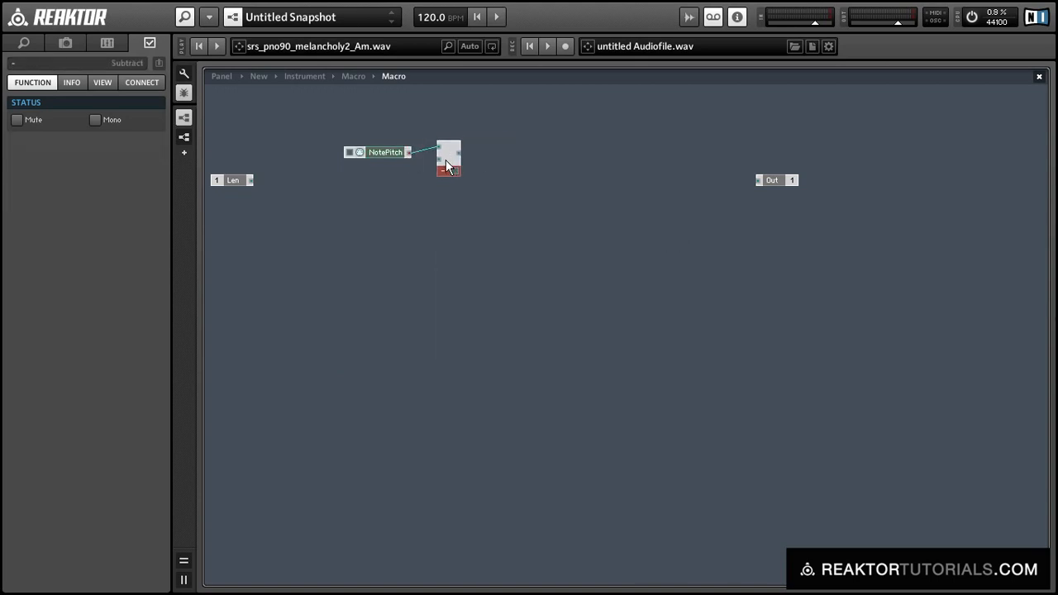
pyautogui.rightClick(443, 165)
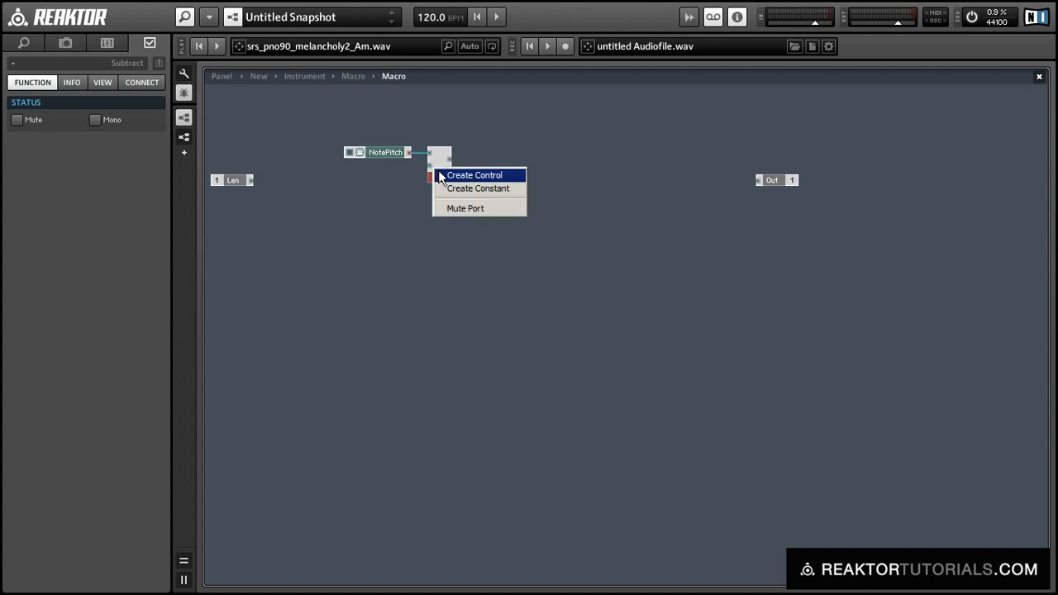
pyautogui.click(477, 174)
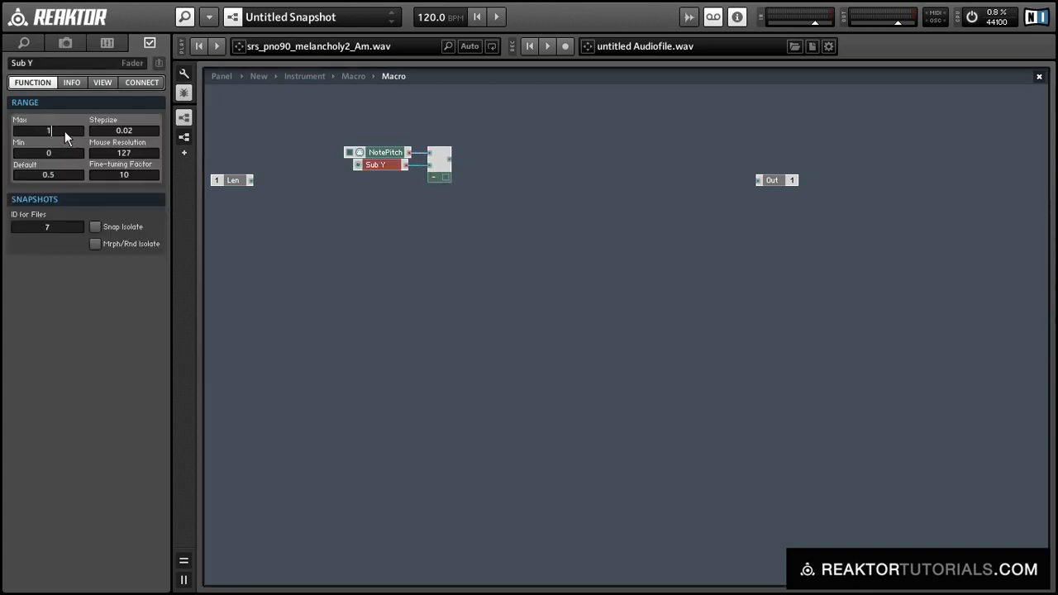
pyautogui.write('120')
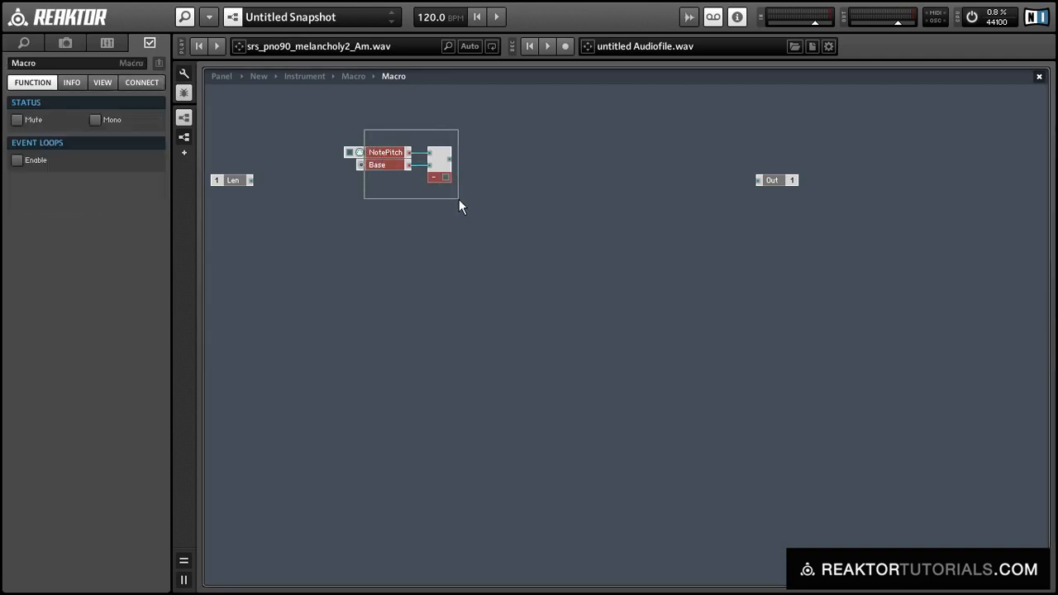
pyautogui.click(436, 177)
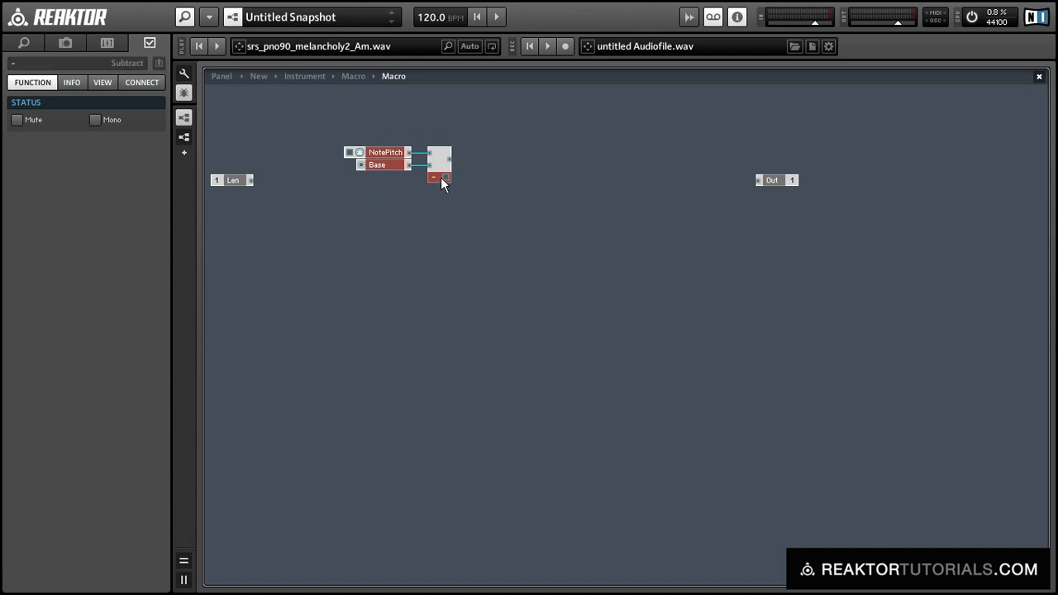
# Add an Order module after Subtract, Compare/Equal modules, and an Add module on the comparator outputs
pyautogui.rightClick(440, 183)
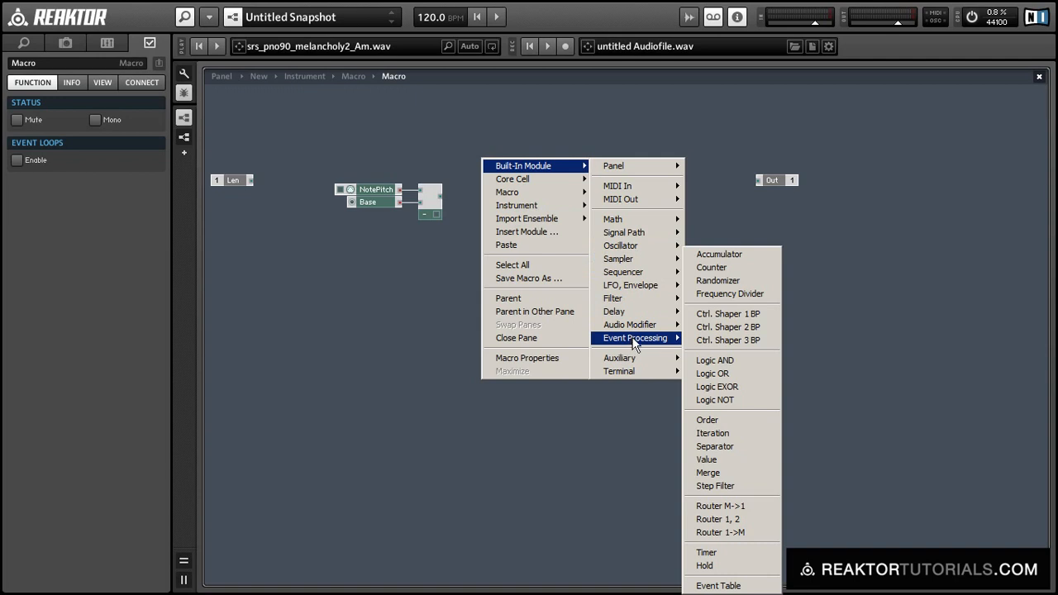
pyautogui.click(706, 419)
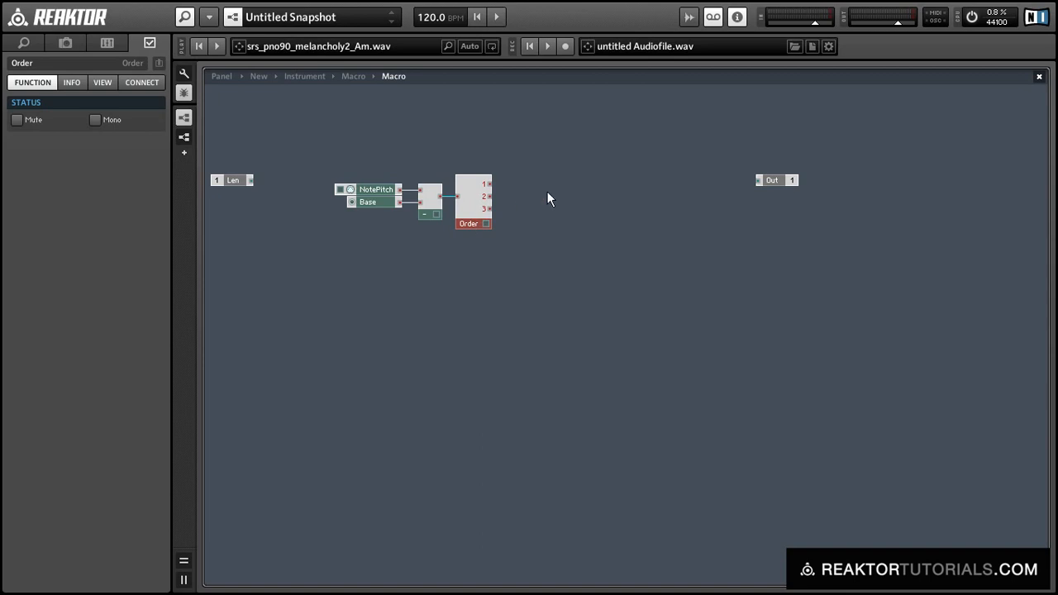
pyautogui.write('comp')
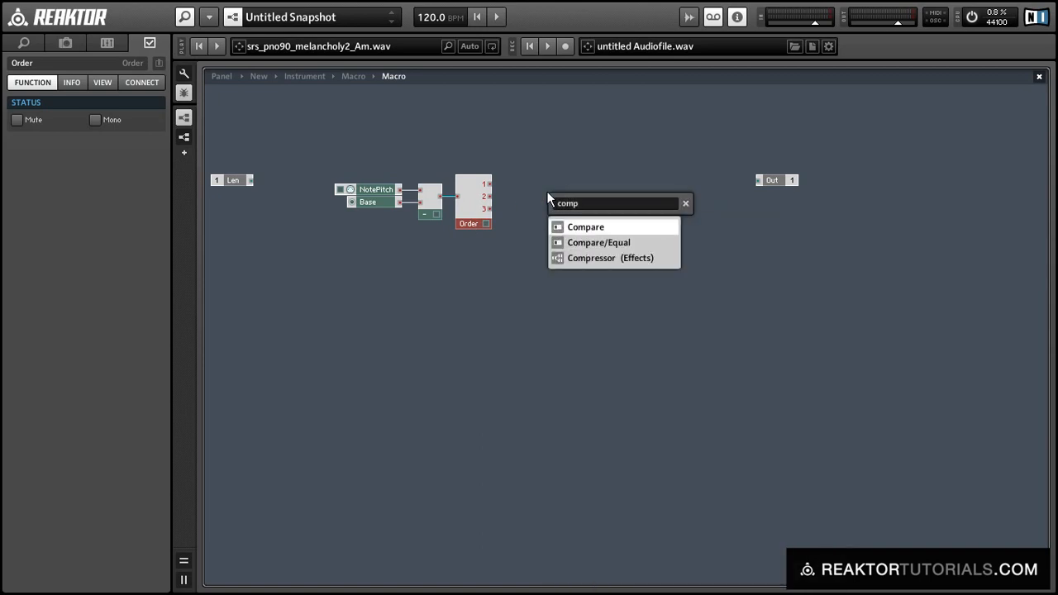
pyautogui.click(598, 242)
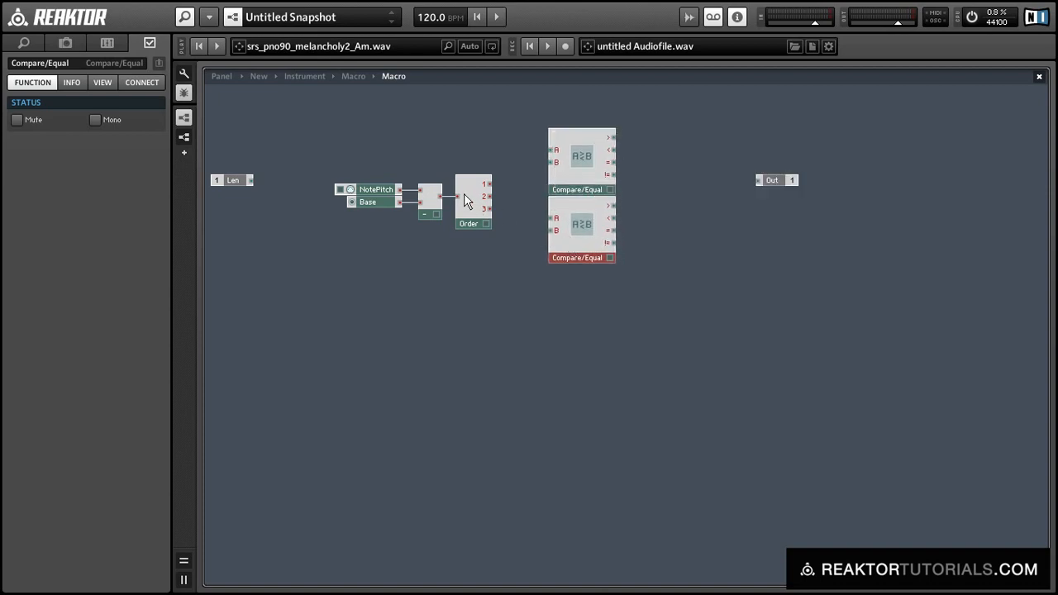
pyautogui.moveTo(489, 185); pyautogui.dragTo(556, 152)
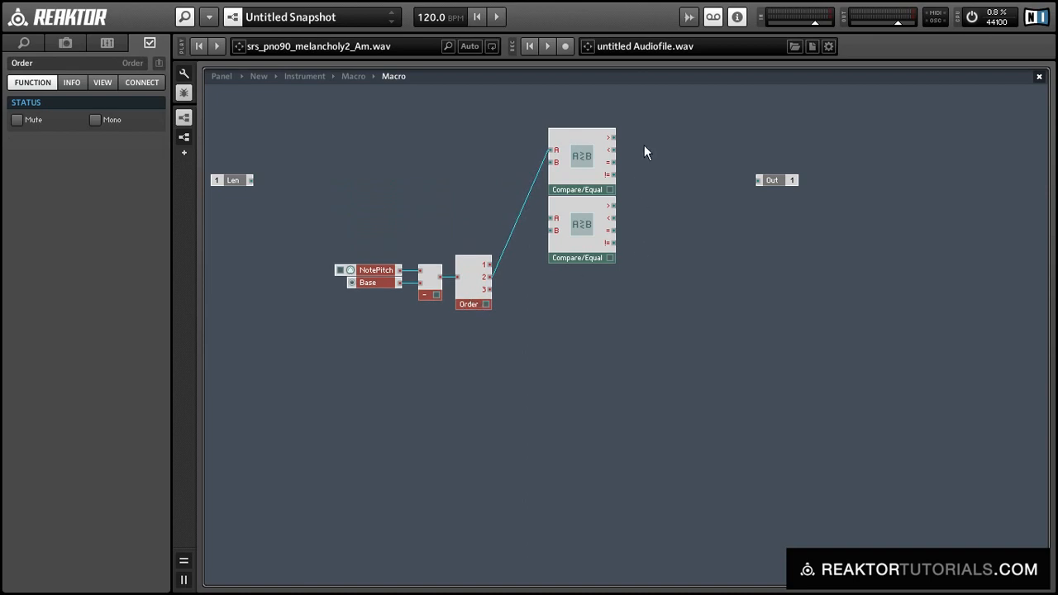
pyautogui.rightClick(645, 153)
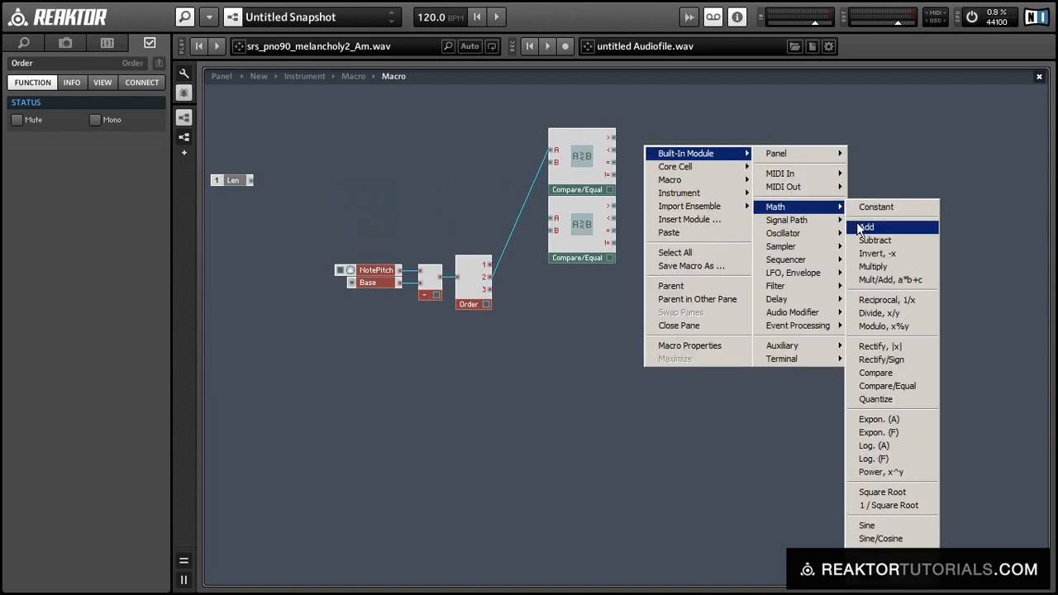
pyautogui.click(872, 227)
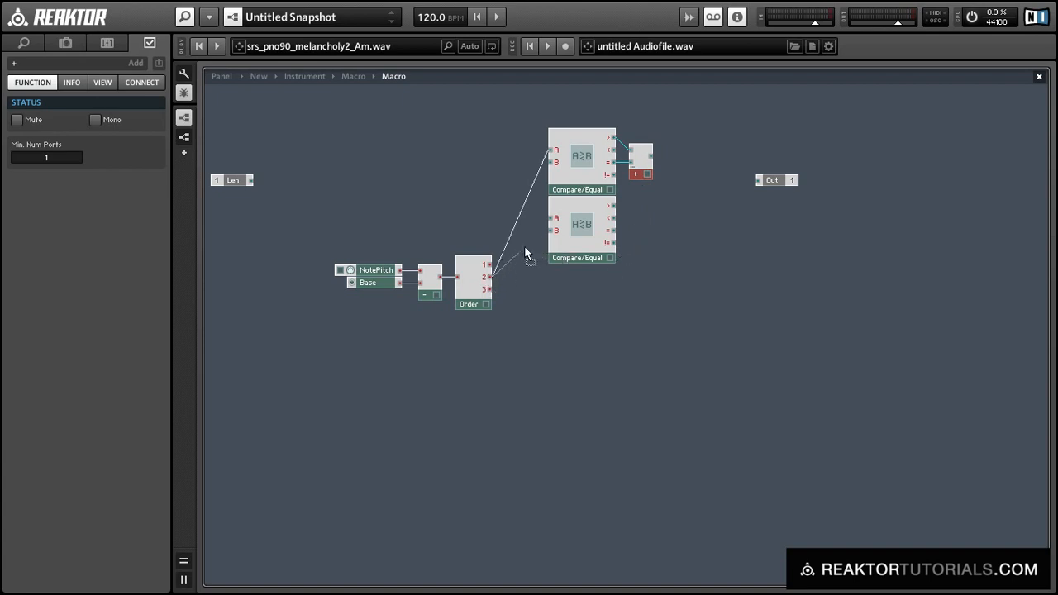
pyautogui.moveTo(545, 233)
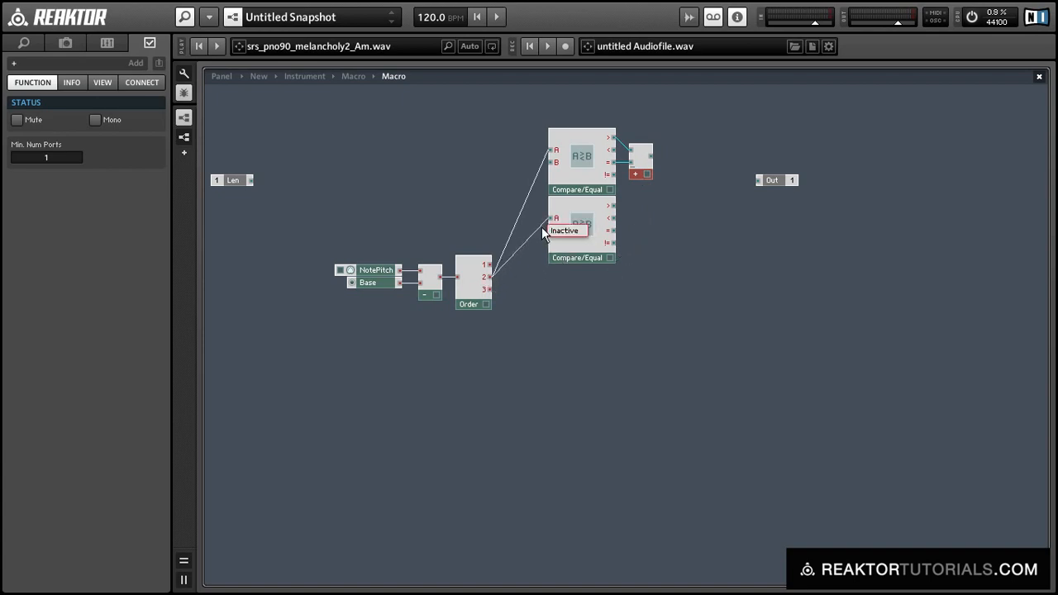
# Create a Pieces control (4 to 32) on the comparator's B input and insert a Multiply module
pyautogui.rightClick(552, 219)
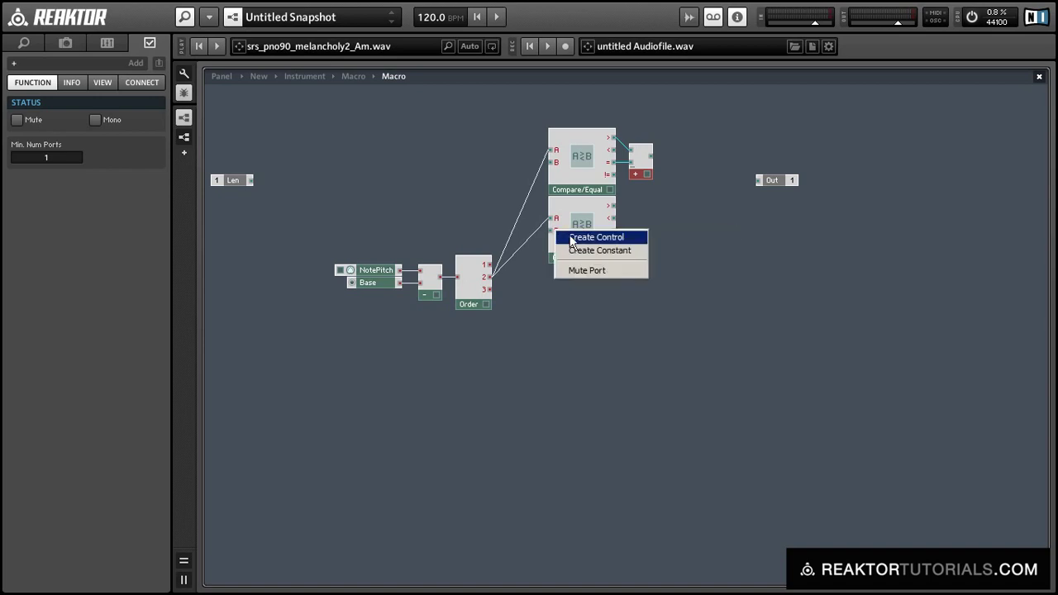
pyautogui.click(595, 237)
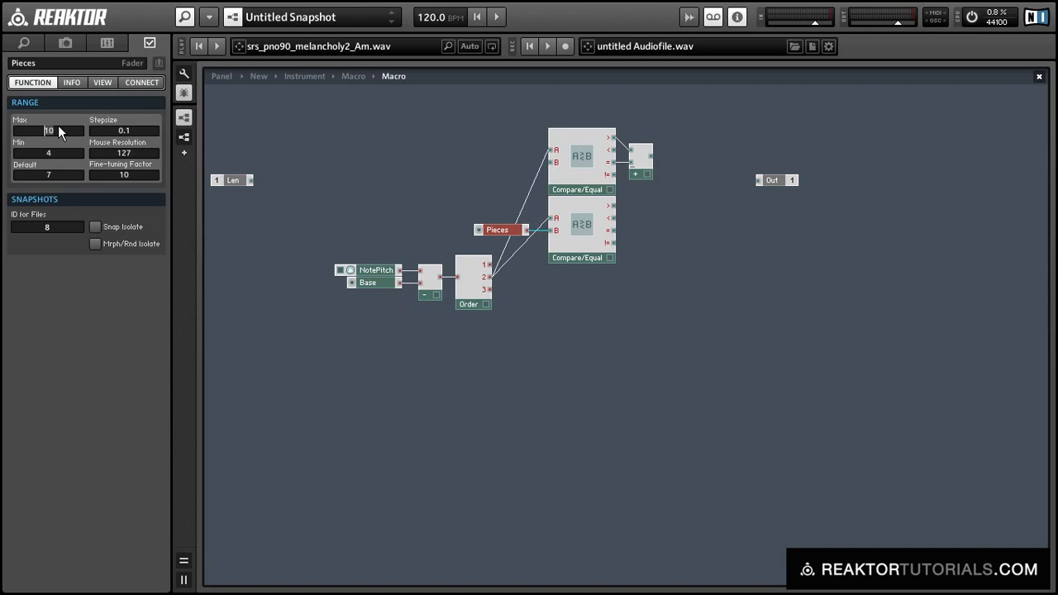
pyautogui.write('32')
pyautogui.click(48, 174)
pyautogui.write('18')
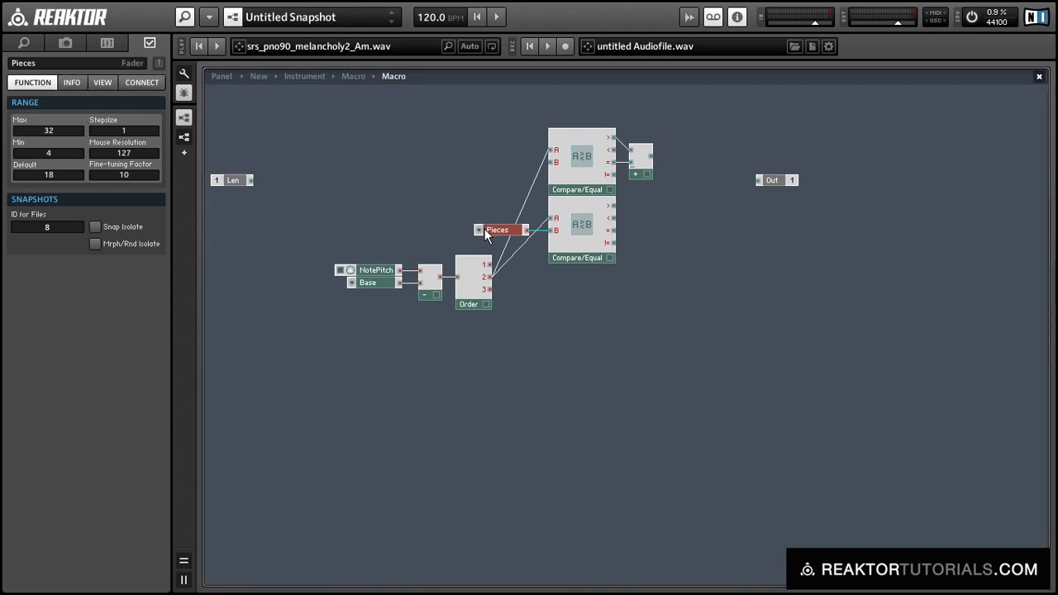
pyautogui.moveTo(496, 230); pyautogui.dragTo(450, 348)
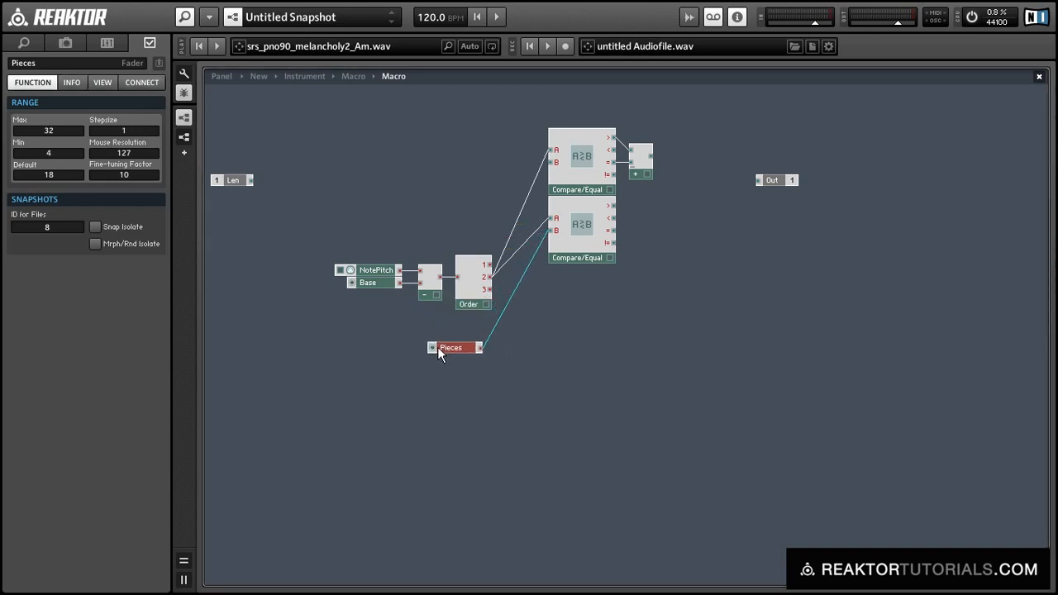
pyautogui.click(341, 276)
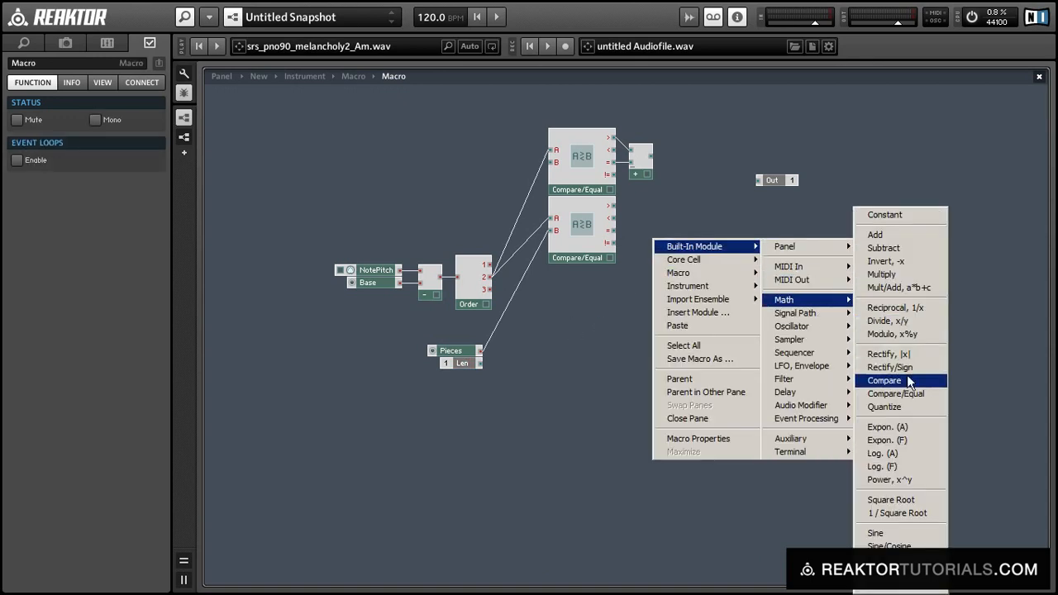
pyautogui.moveTo(881, 274)
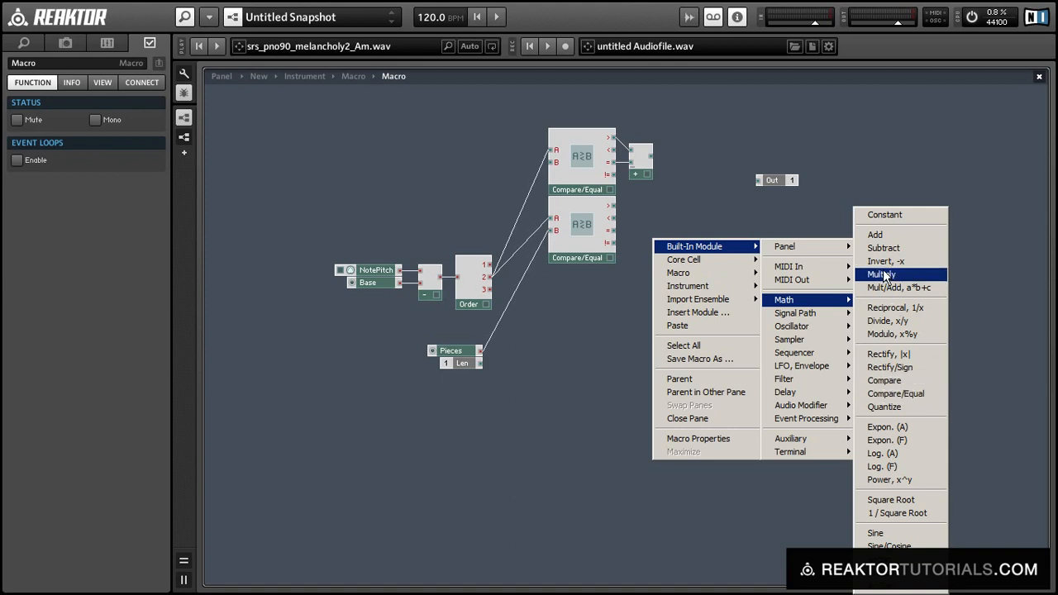
pyautogui.click(882, 273)
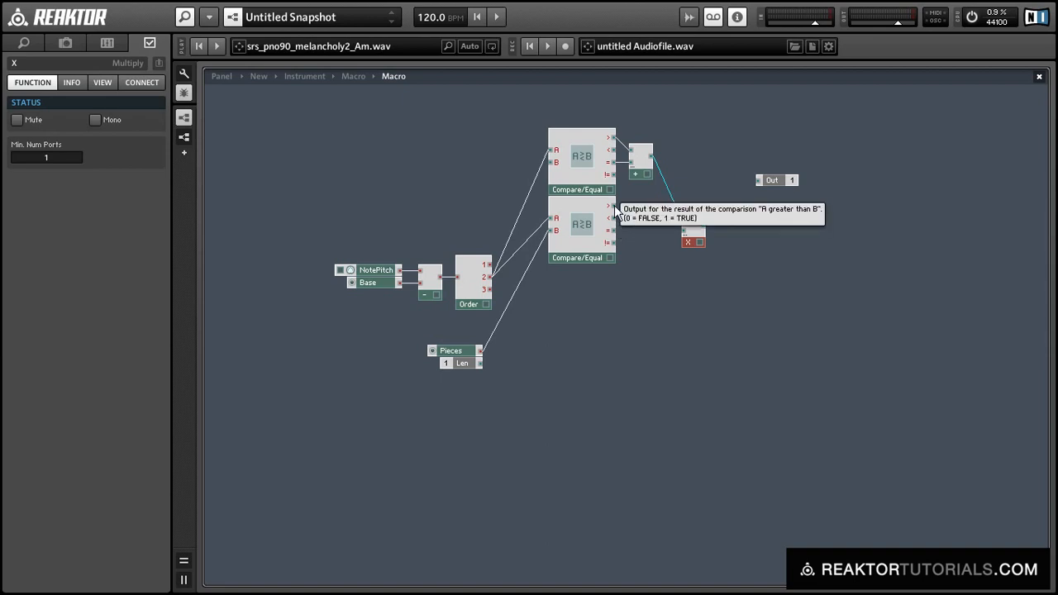
pyautogui.moveTo(612, 228)
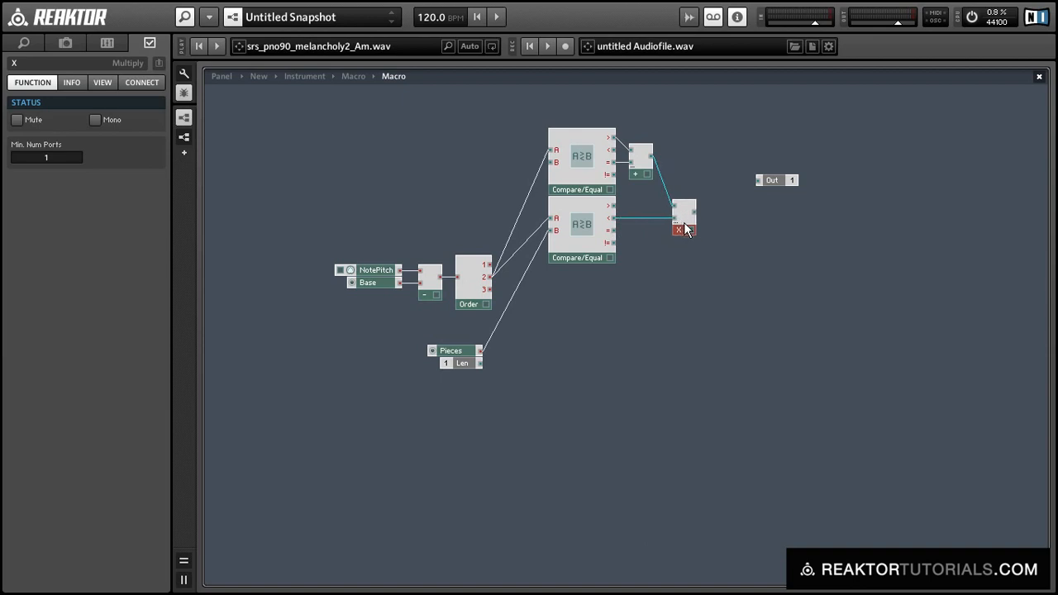
pyautogui.moveTo(730, 255)
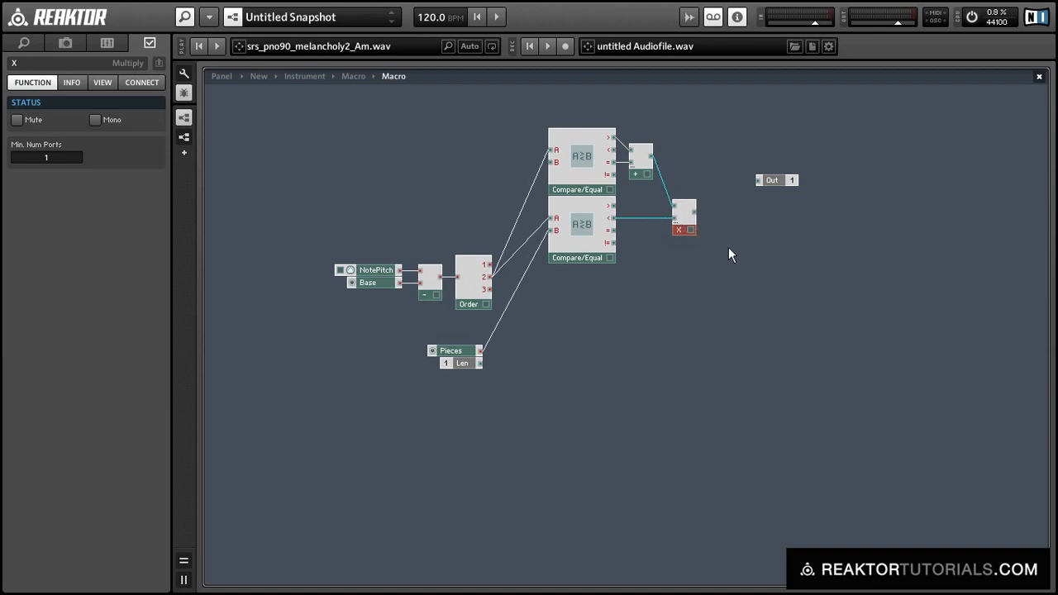
# Insert a Router 1, 2, wire Order output 3 into it, and tidy the layout
pyautogui.write('rout')
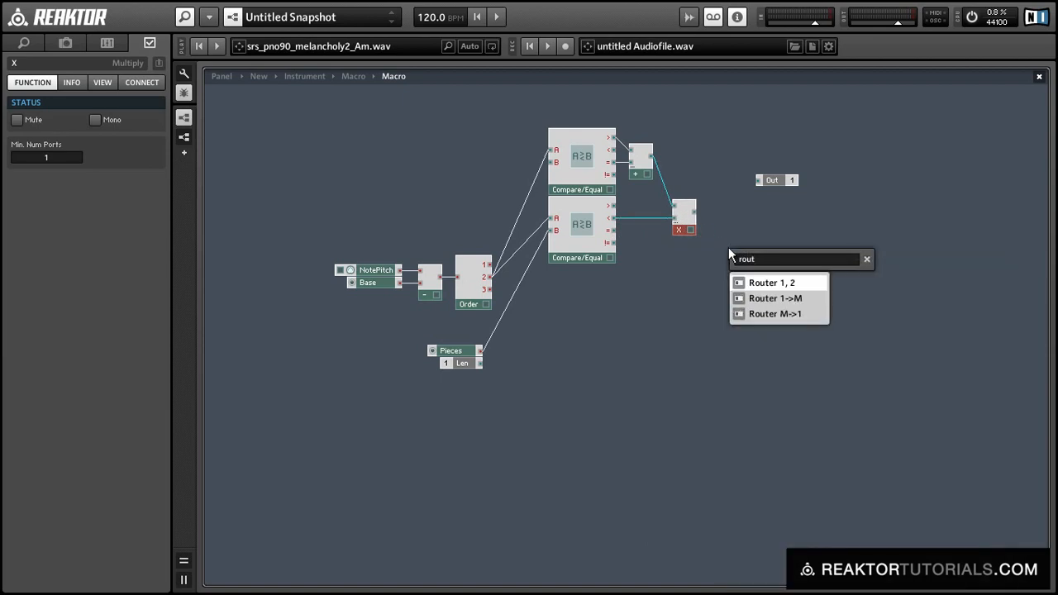
pyautogui.click(775, 298)
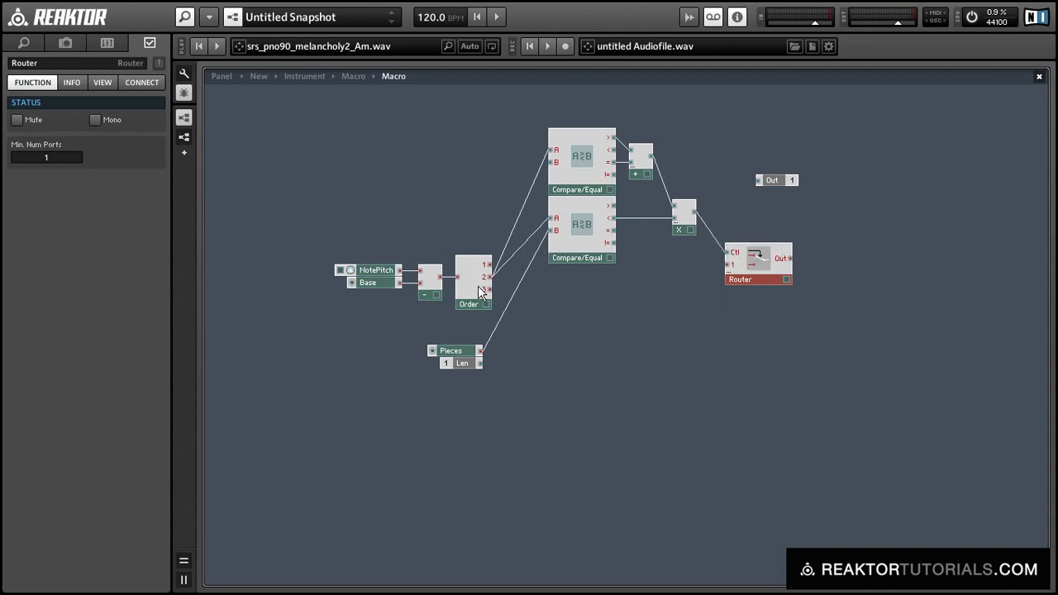
pyautogui.moveTo(496, 288); pyautogui.dragTo(723, 278)
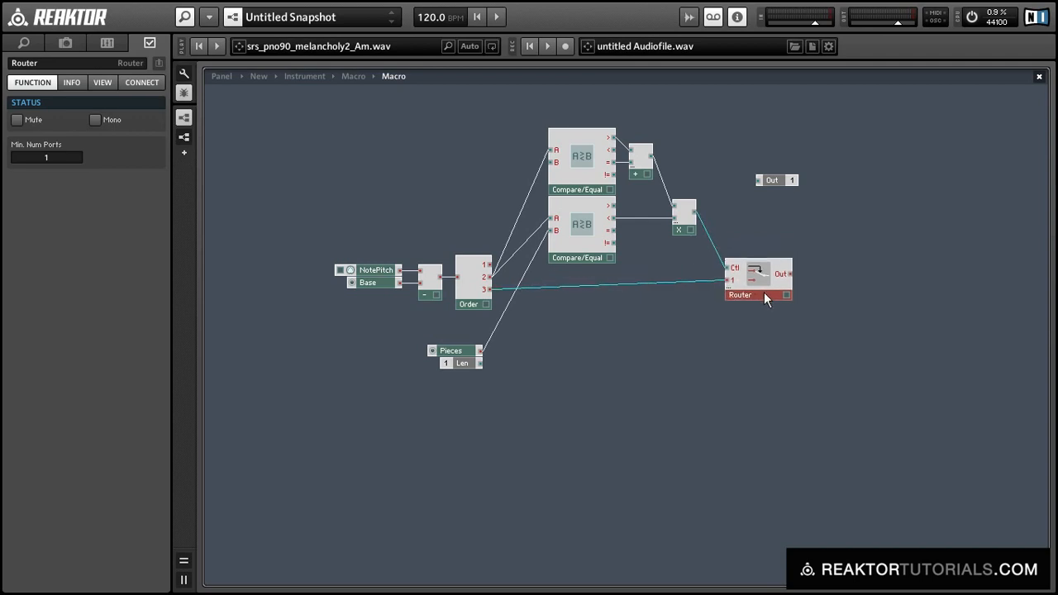
pyautogui.moveTo(757, 281); pyautogui.dragTo(747, 289)
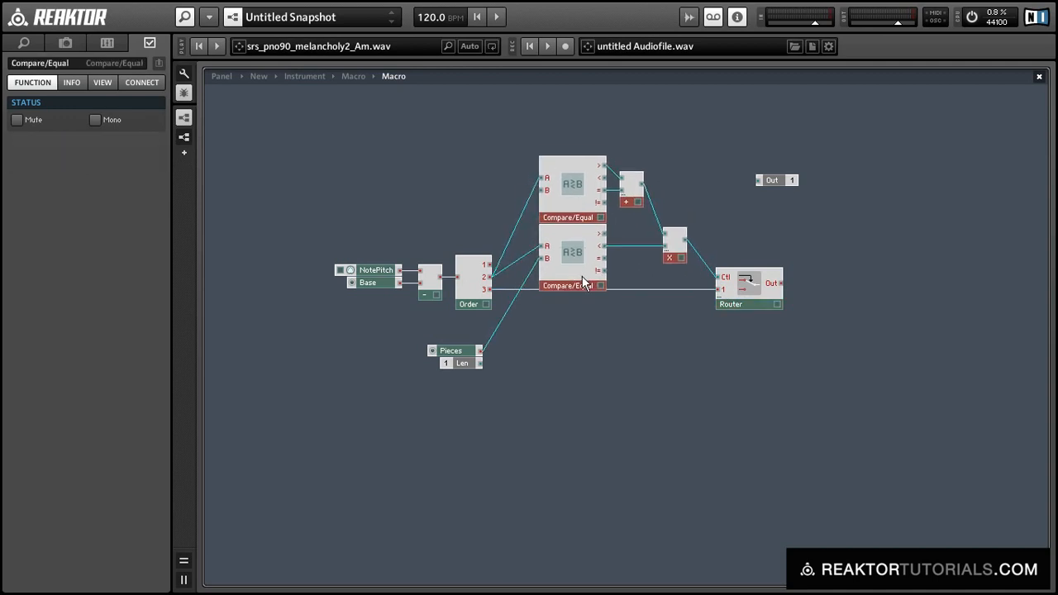
# Insert a Math Divide (x/y) module for dividing Len by Pieces
pyautogui.rightClick(537, 340)
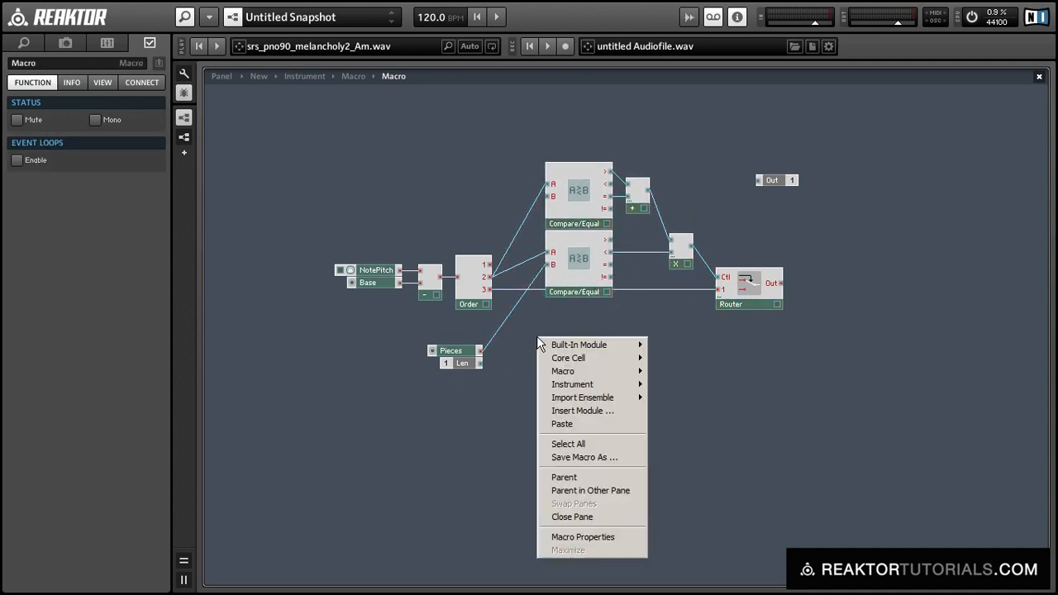
pyautogui.moveTo(579, 344)
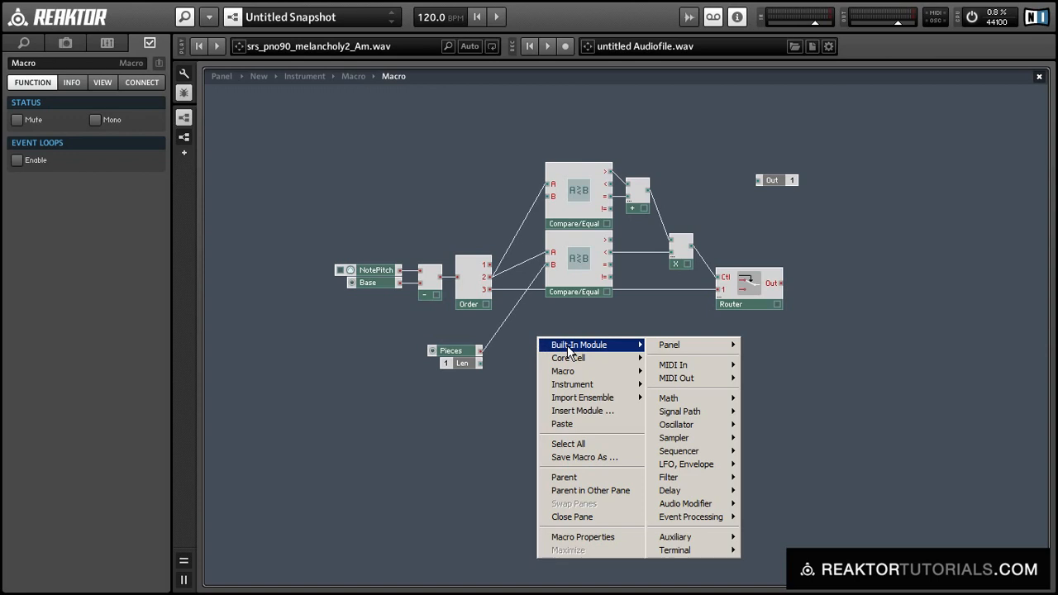
pyautogui.click(667, 397)
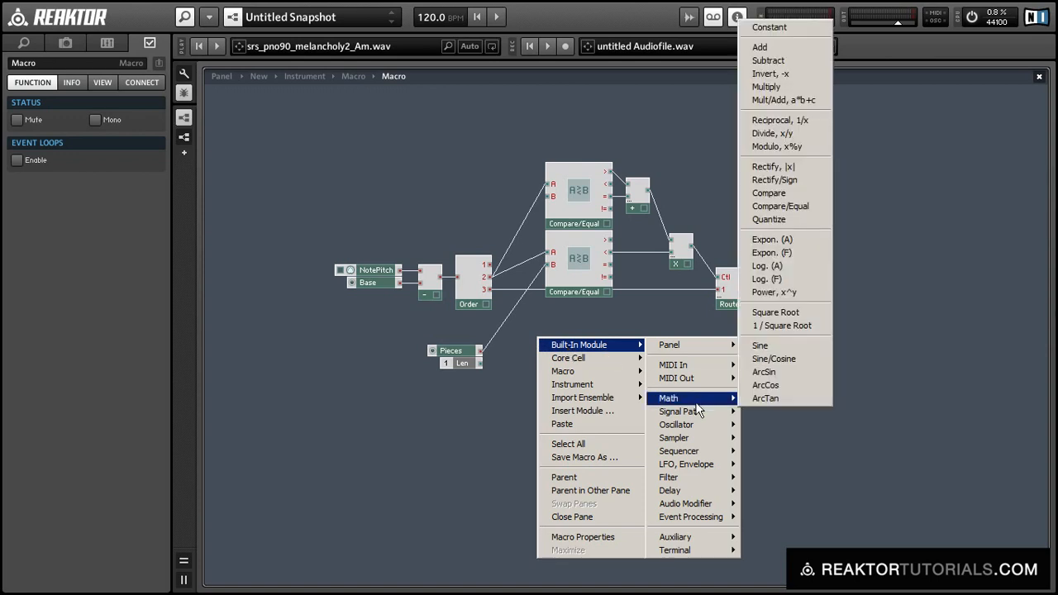
pyautogui.moveTo(764, 385)
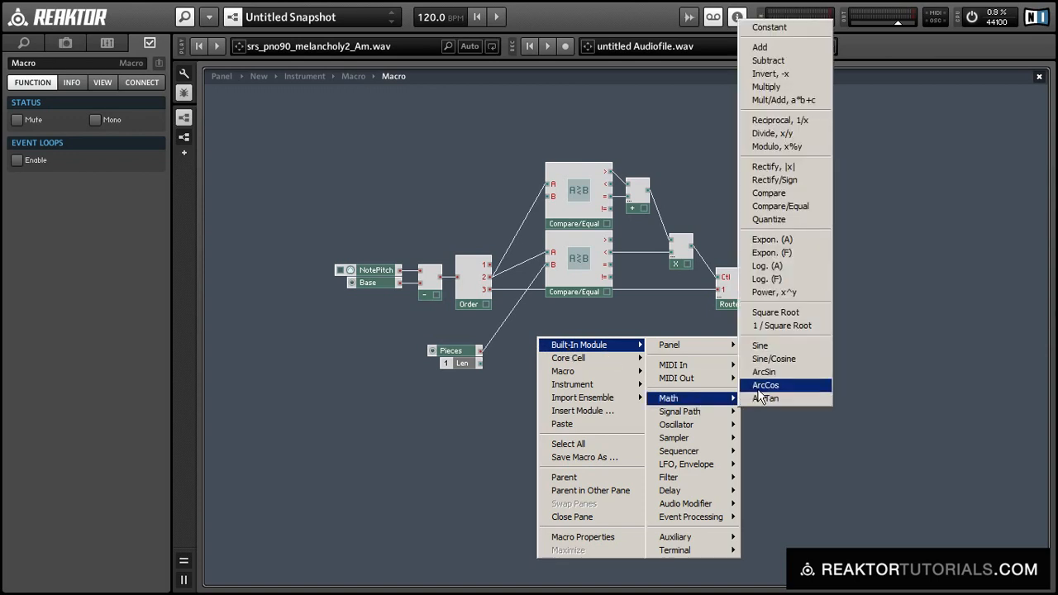
pyautogui.click(767, 133)
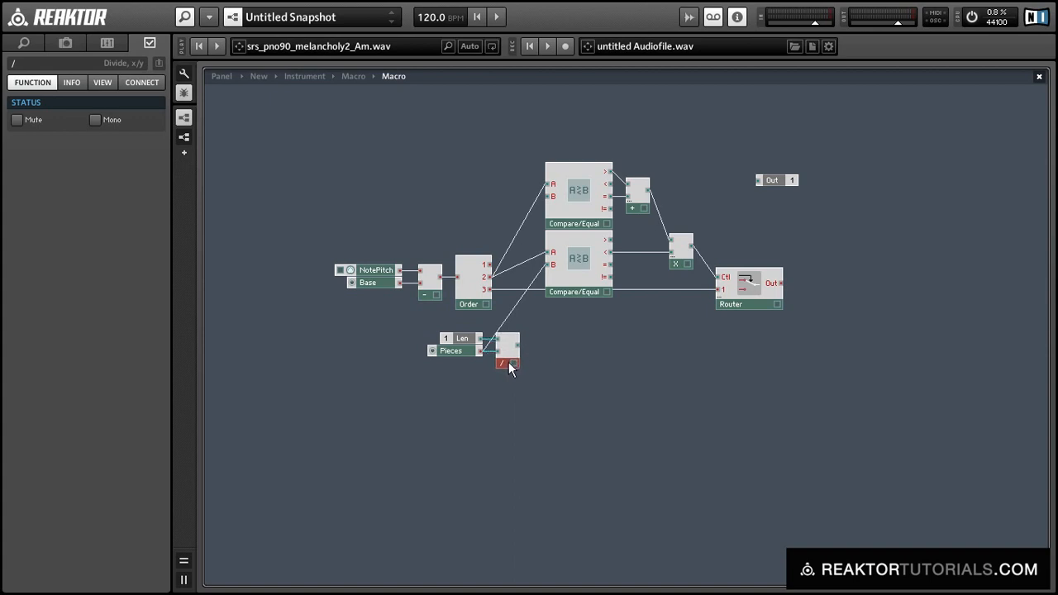
pyautogui.moveTo(699, 356)
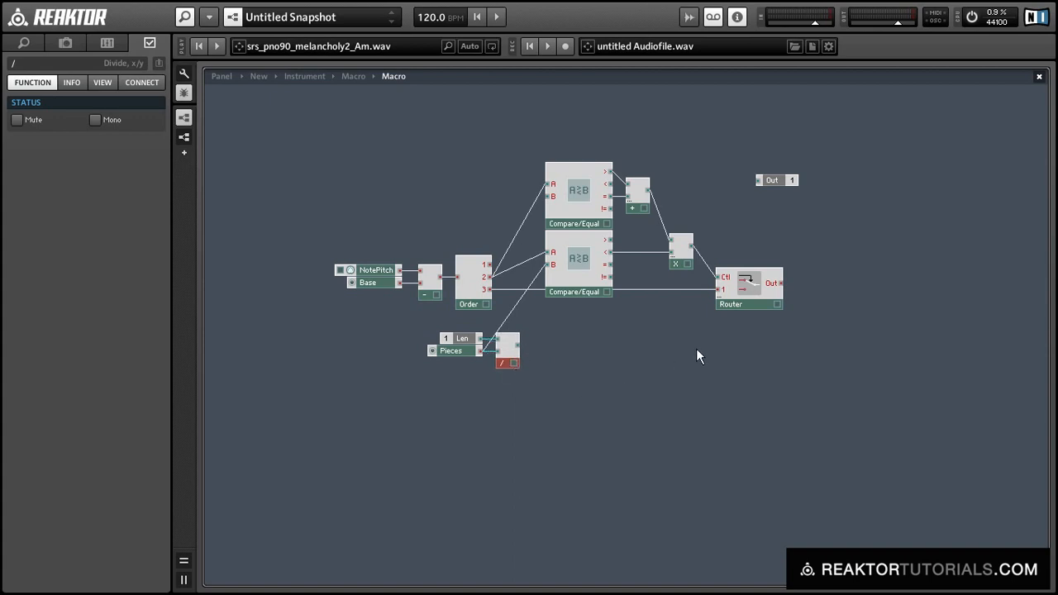
# Insert a Multiply module and a second Order module after the Router
pyautogui.click(737, 288)
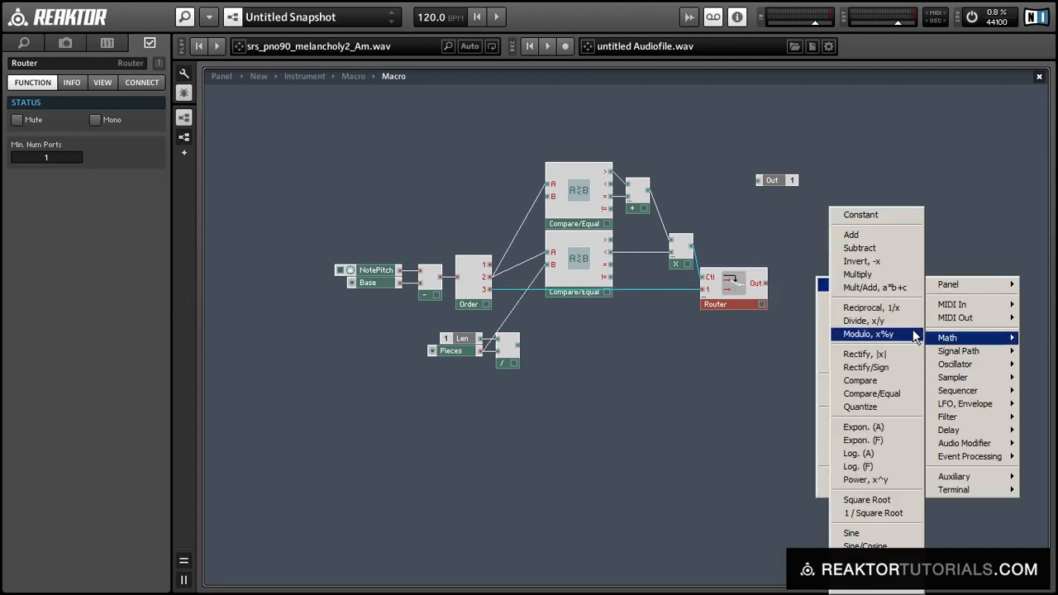
pyautogui.click(857, 274)
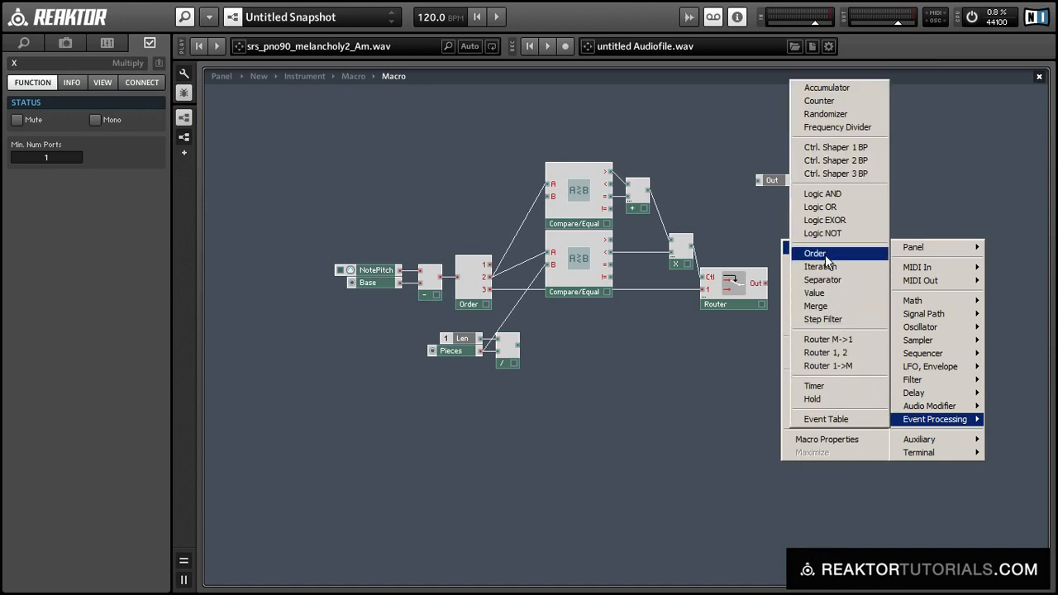
pyautogui.click(814, 252)
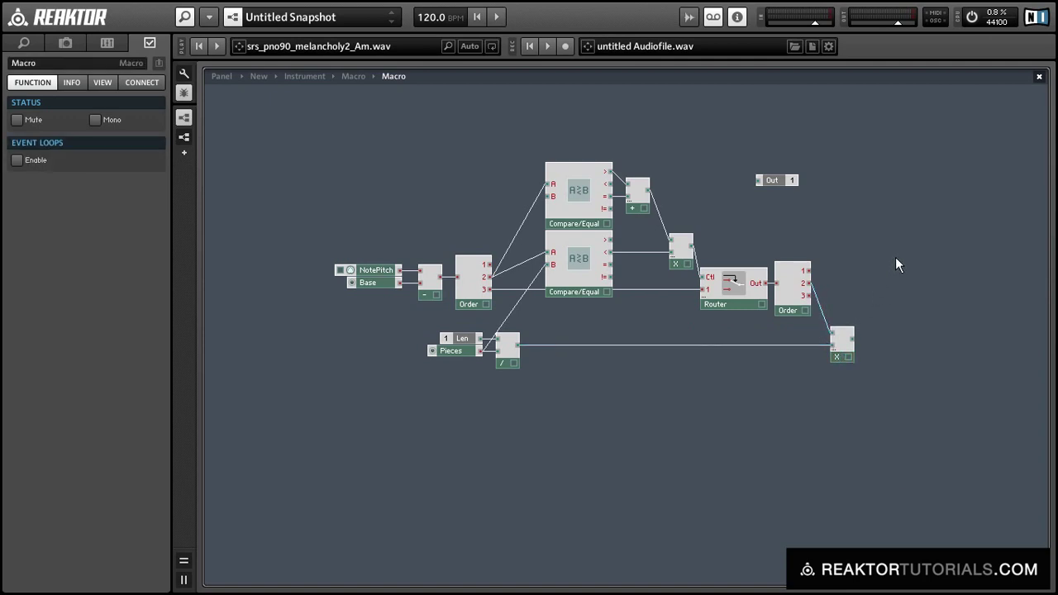
# Insert a Value module beside the multiply and move the Out port next to it
pyautogui.rightClick(899, 265)
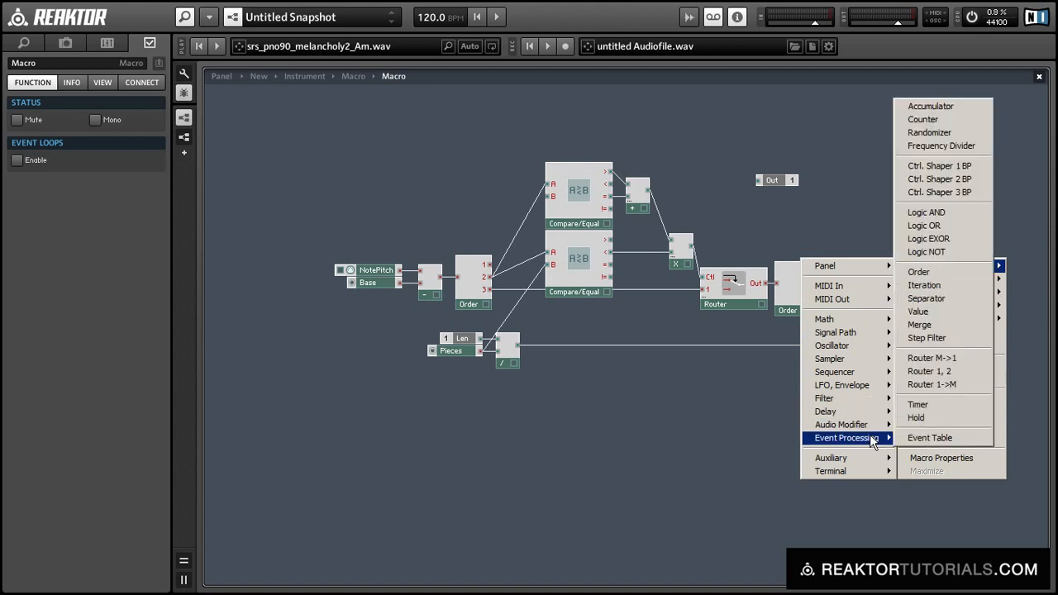
pyautogui.click(918, 312)
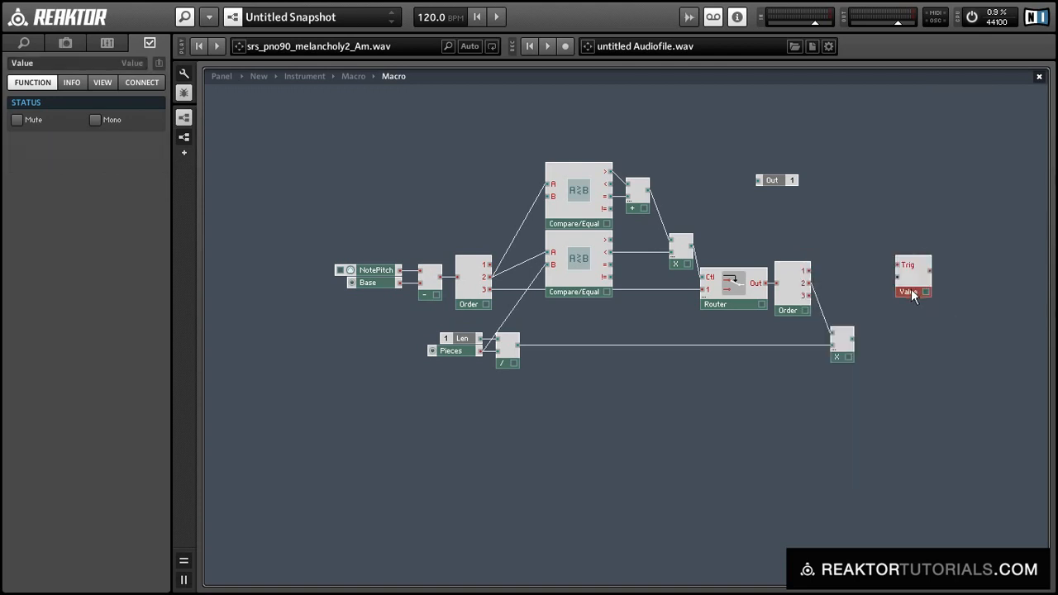
pyautogui.moveTo(908, 277); pyautogui.dragTo(908, 331)
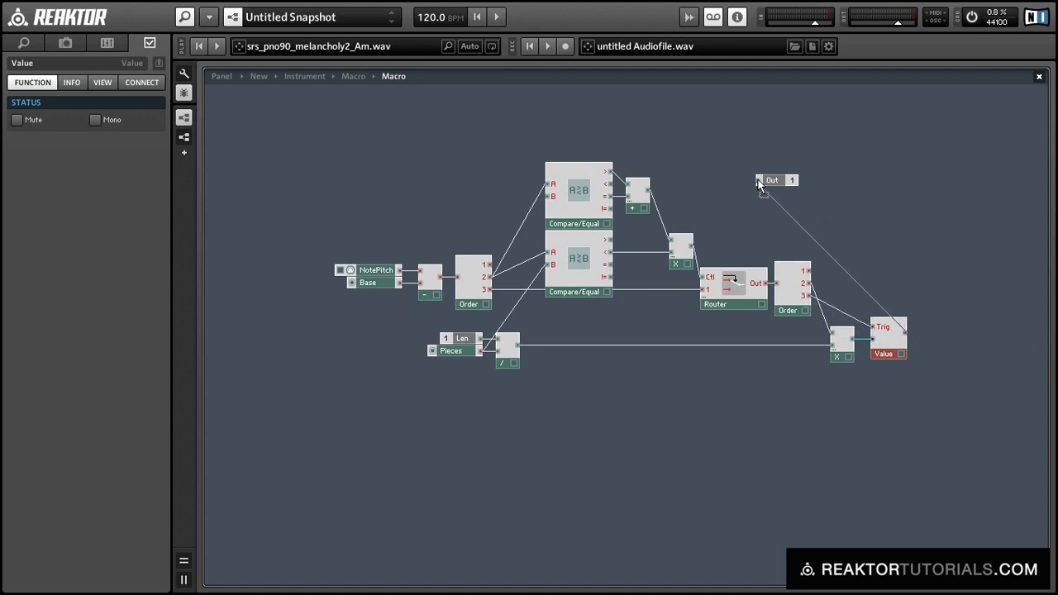
pyautogui.moveTo(771, 180); pyautogui.dragTo(944, 331)
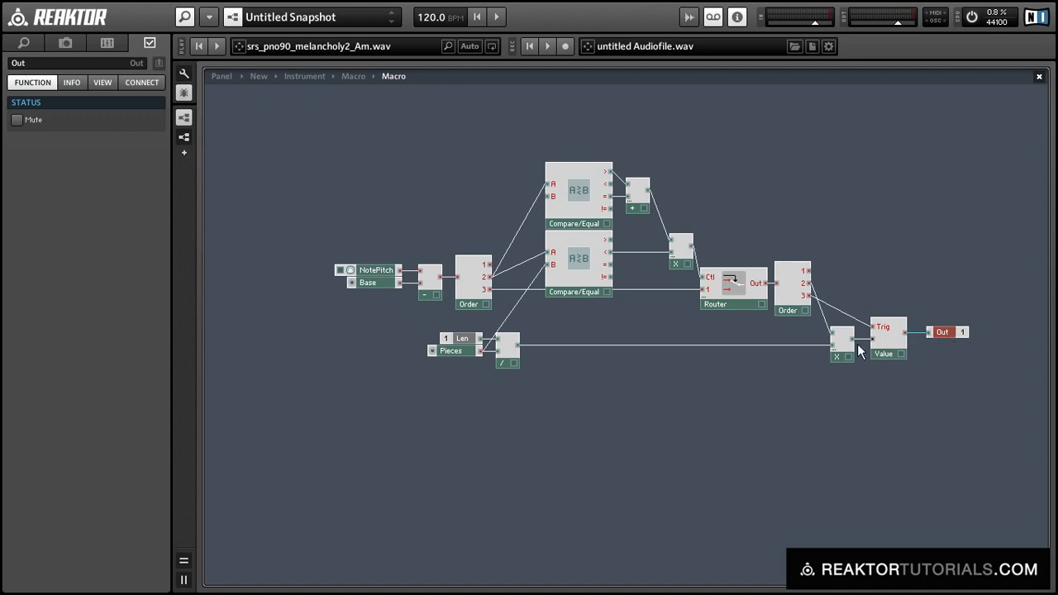
pyautogui.moveTo(860, 357)
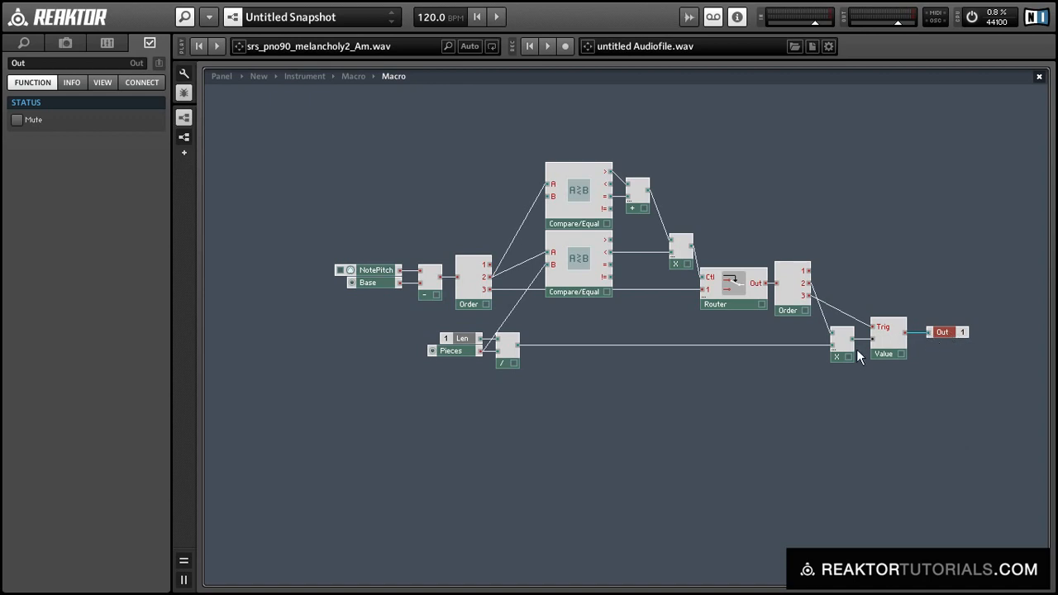
pyautogui.moveTo(802, 385)
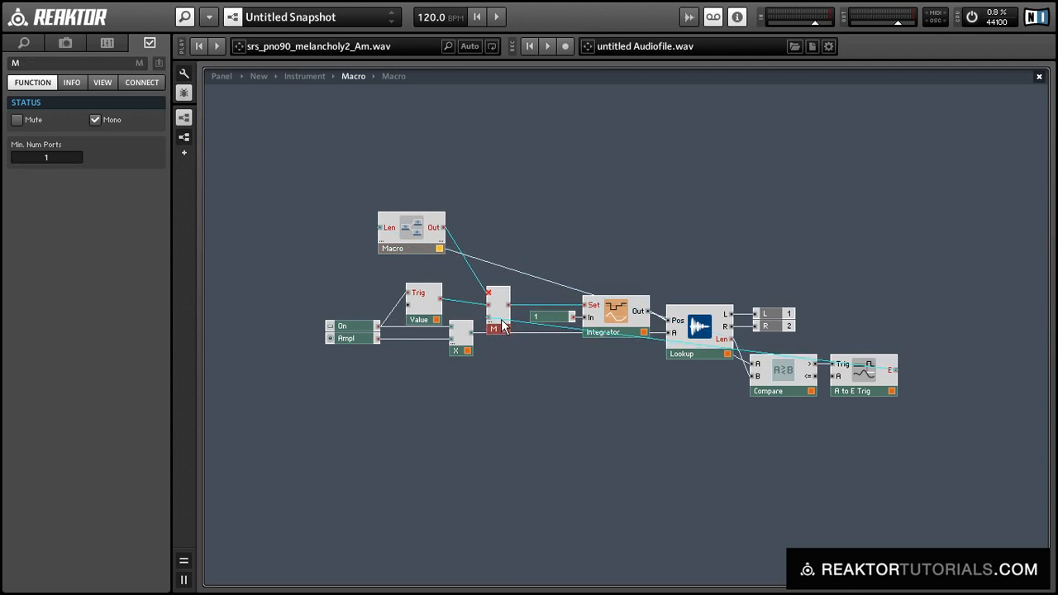
# Set the pitch macro to Mono and rename it MIDI
pyautogui.rightClick(410, 248)
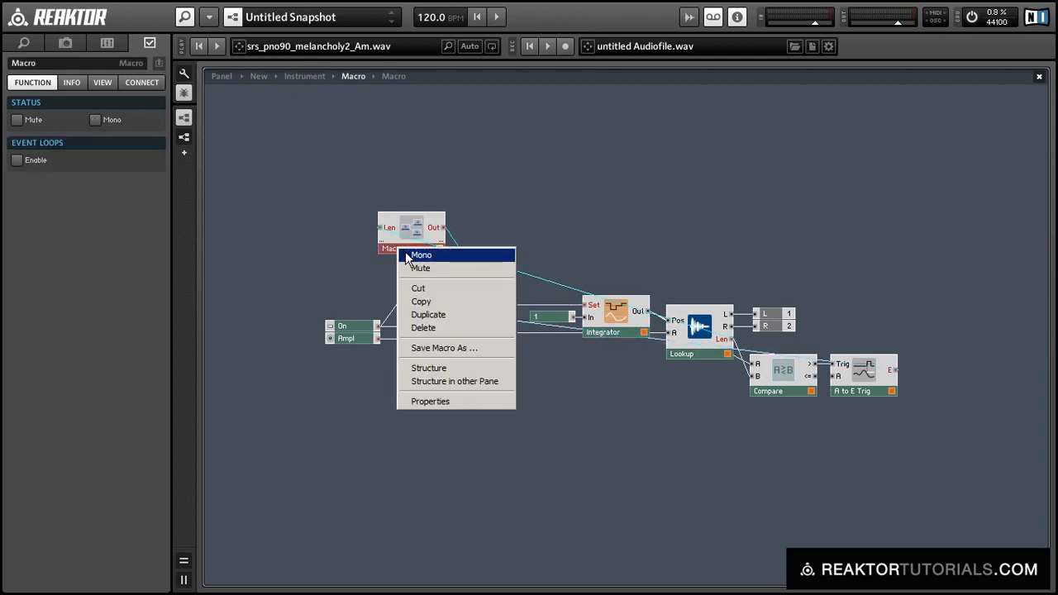
pyautogui.click(420, 254)
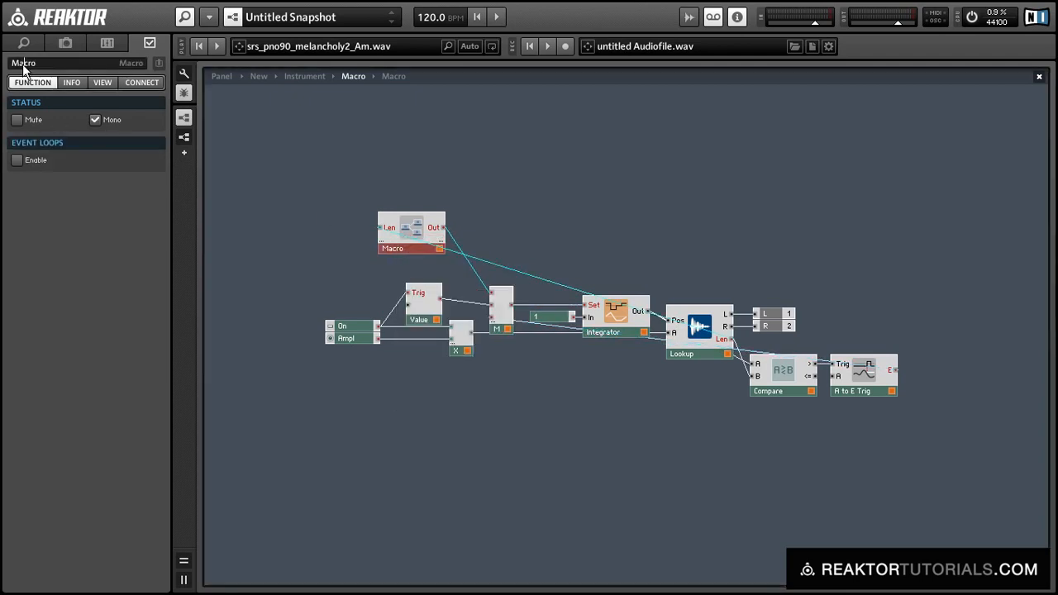
pyautogui.write('MIDI')
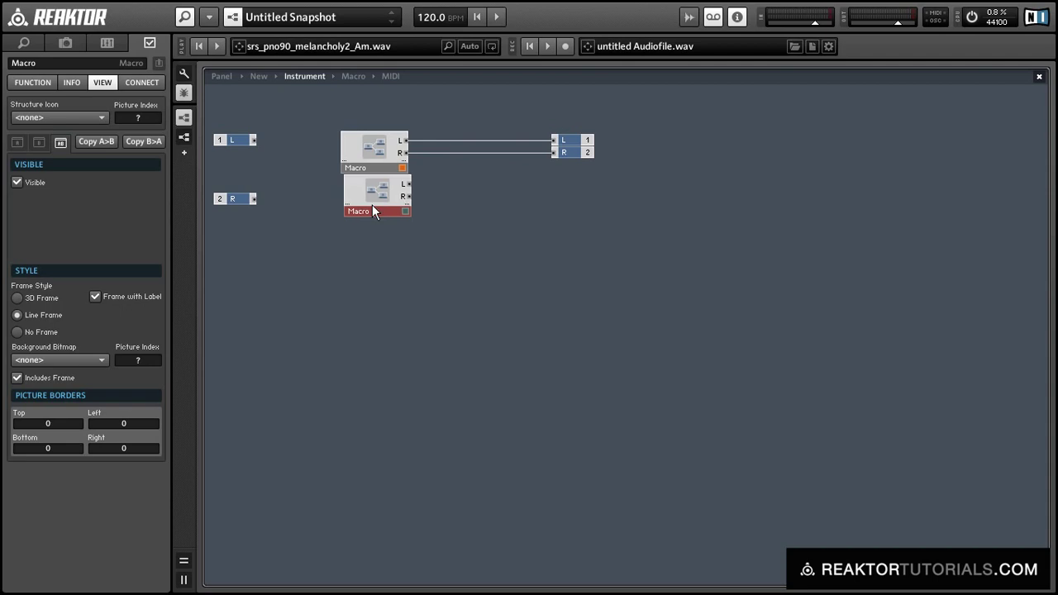
# Insert two Add modules summing both macros' L and R into outputs L and R
pyautogui.rightClick(375, 214)
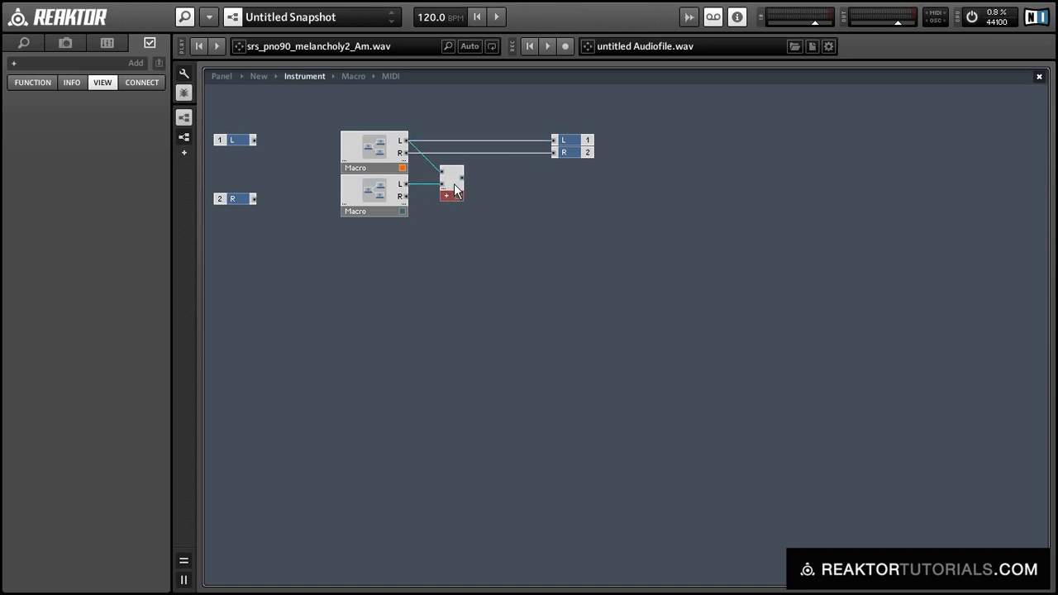
pyautogui.rightClick(452, 188)
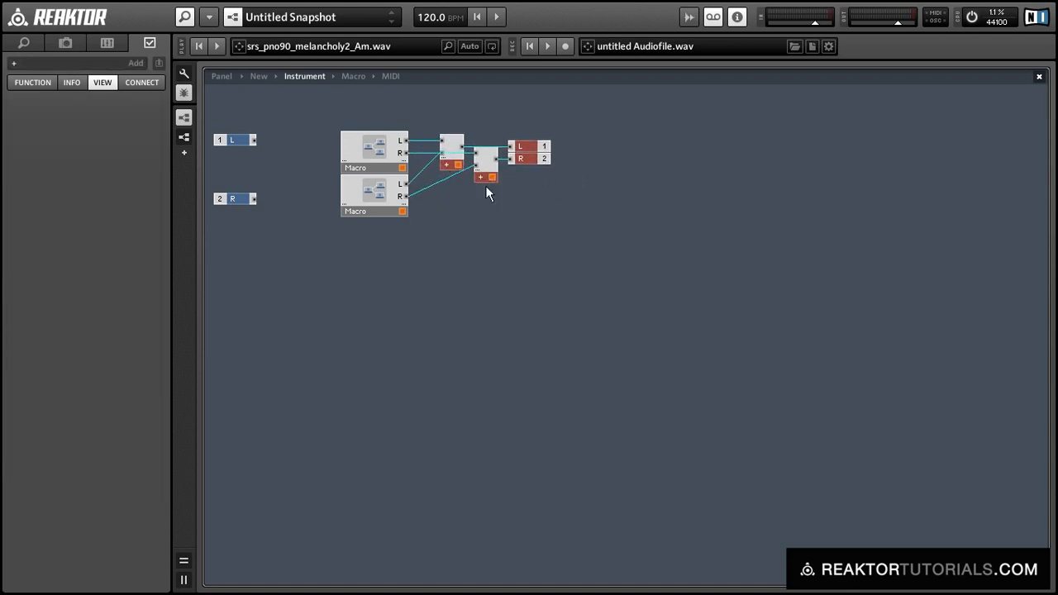
pyautogui.click(217, 76)
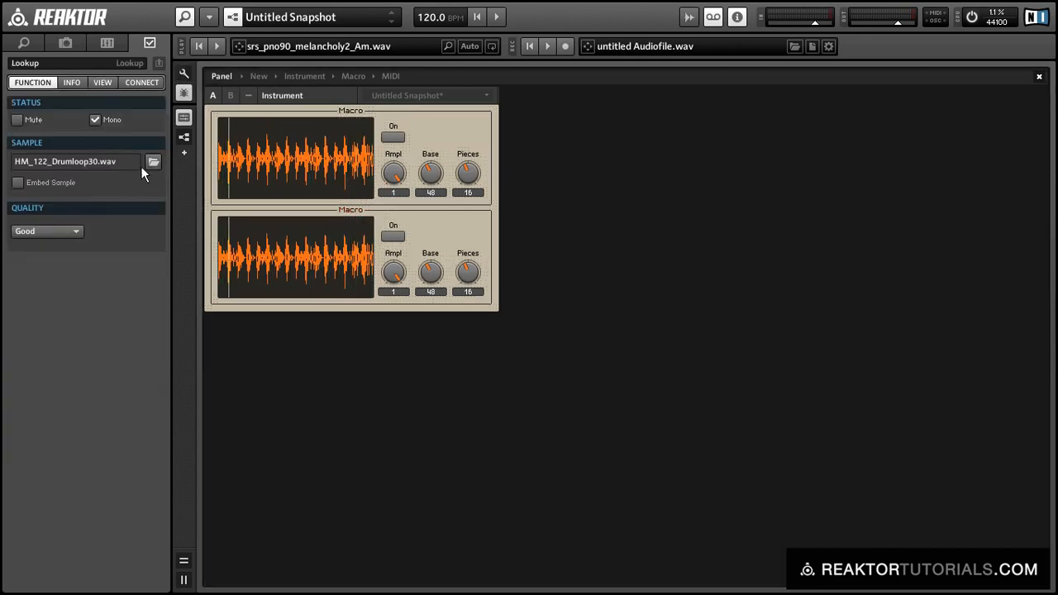
# Replace the second looper's sample with HM_122_A_Strings21.wav
pyautogui.click(153, 161)
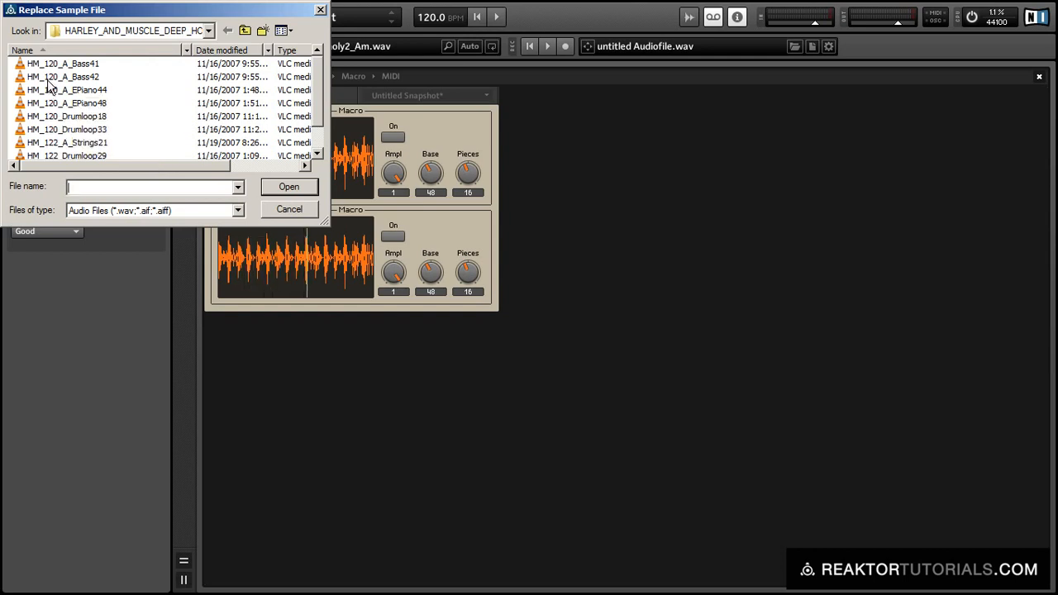
pyautogui.click(68, 142)
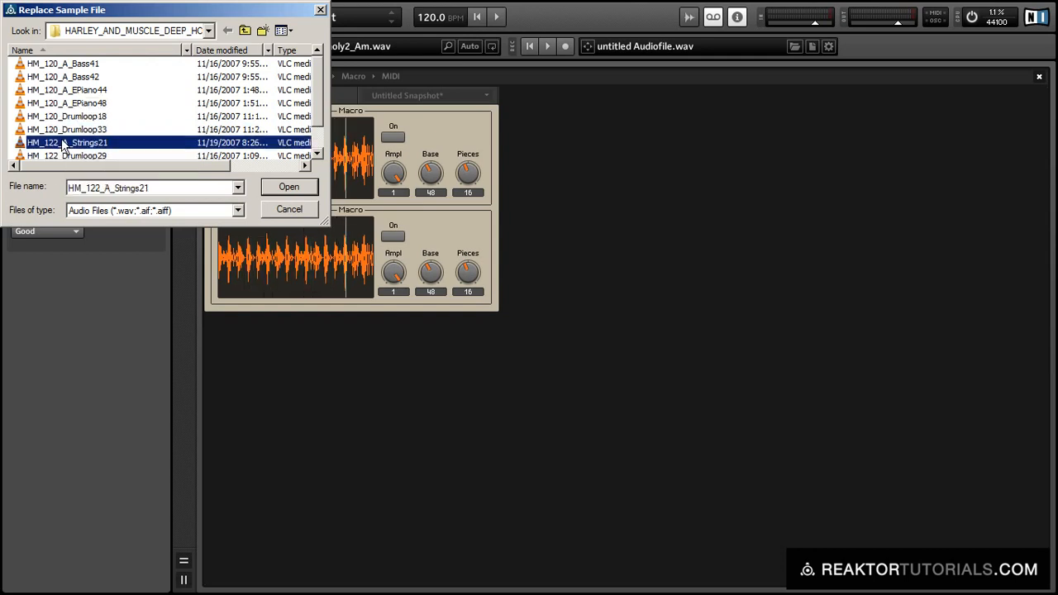
pyautogui.click(288, 186)
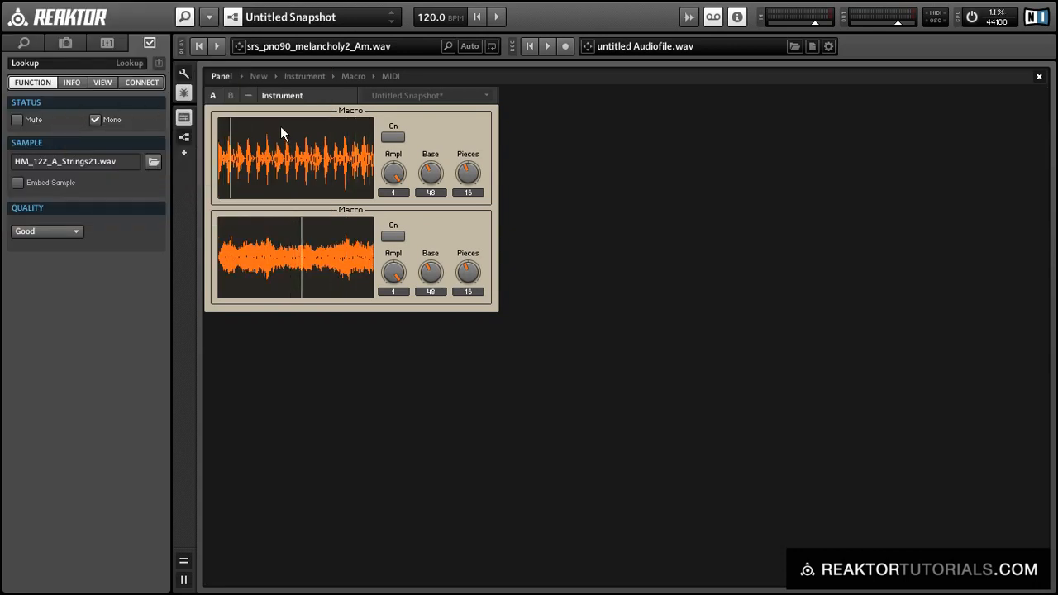
pyautogui.moveTo(389, 173)
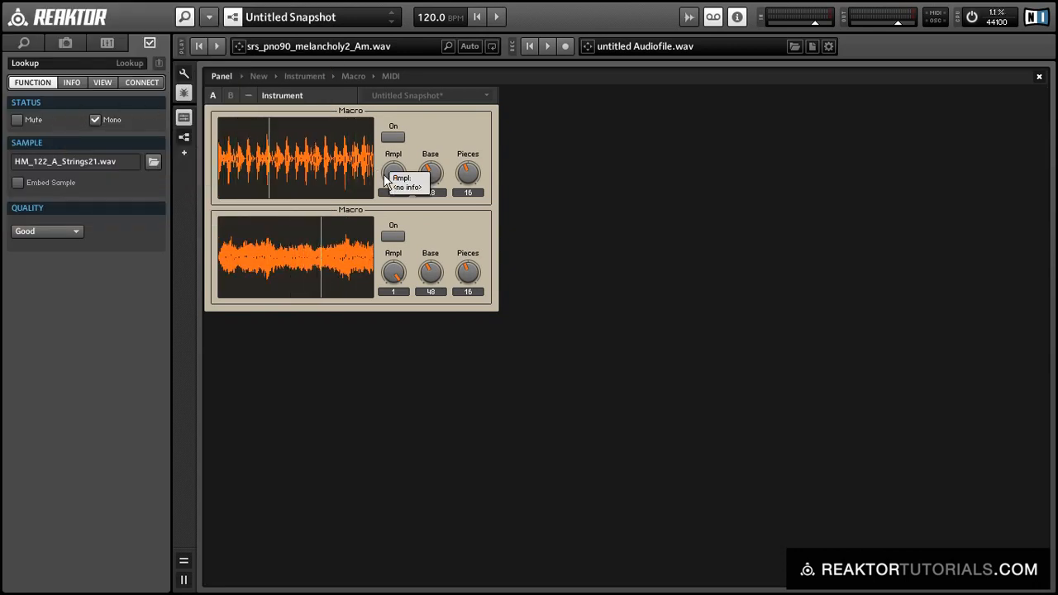
# Set the On switch and Base knob to MIDI learn, then switch the looper on
pyautogui.rightClick(391, 136)
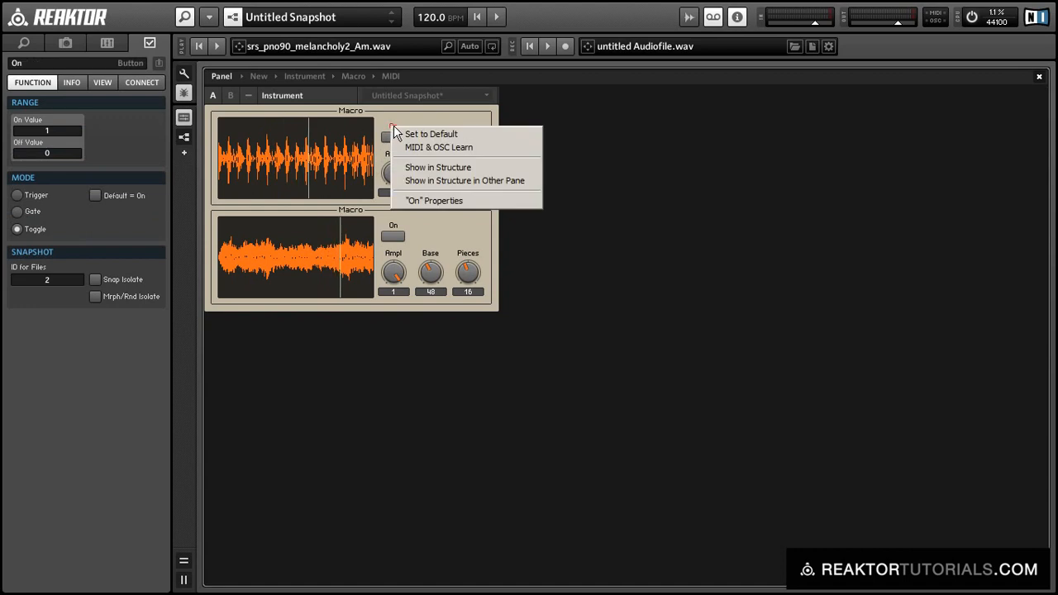
pyautogui.click(431, 154)
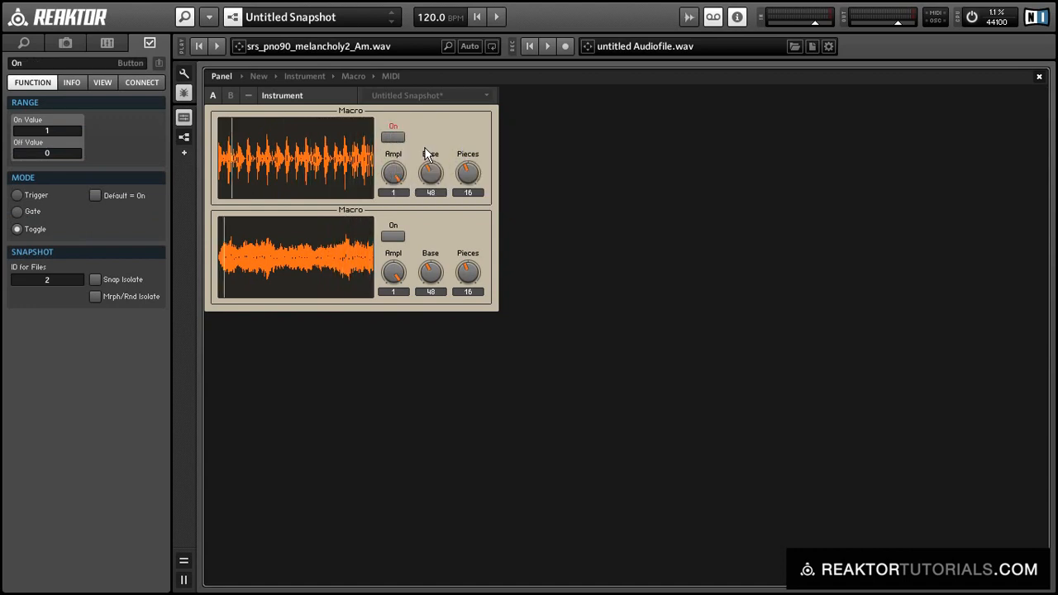
pyautogui.moveTo(430, 173)
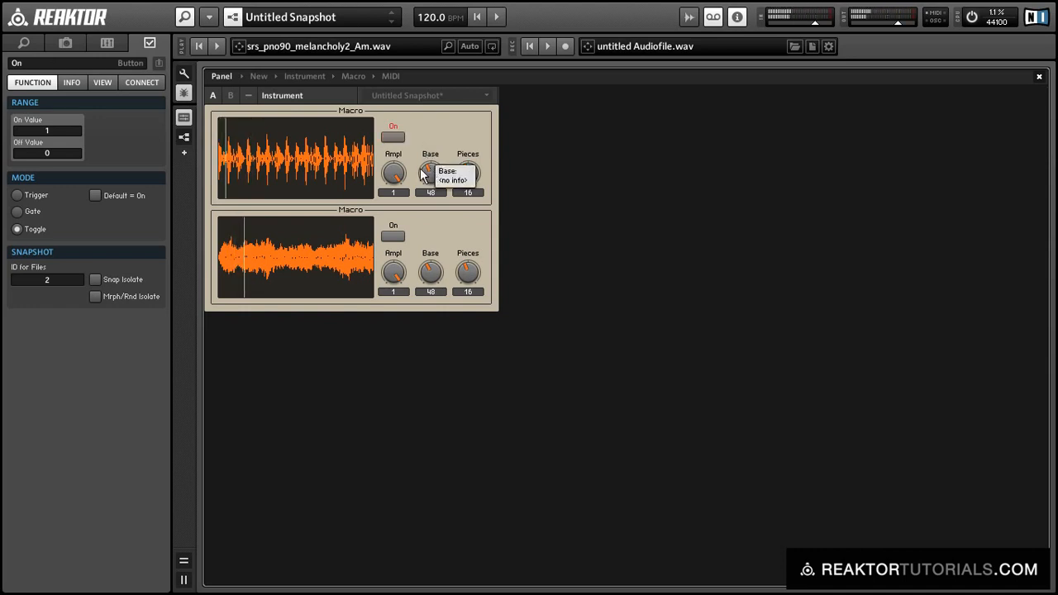
pyautogui.rightClick(392, 236)
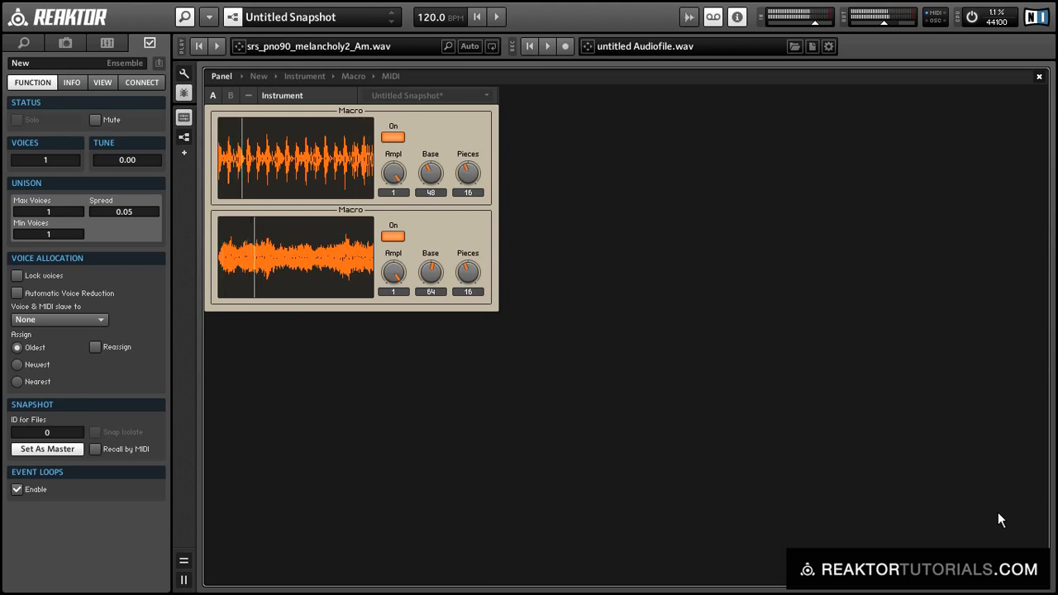
pyautogui.click(393, 136)
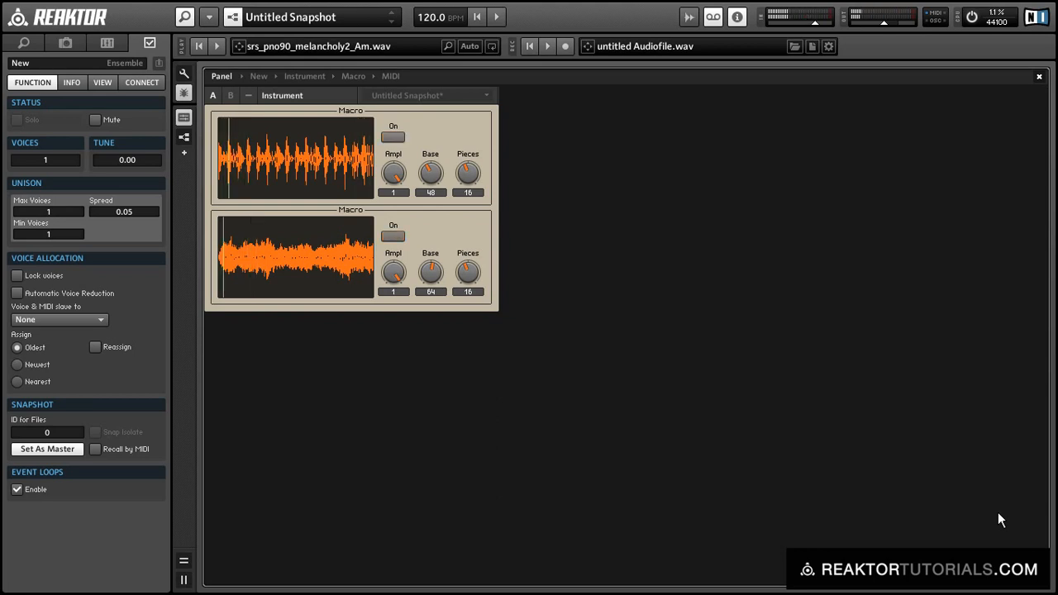